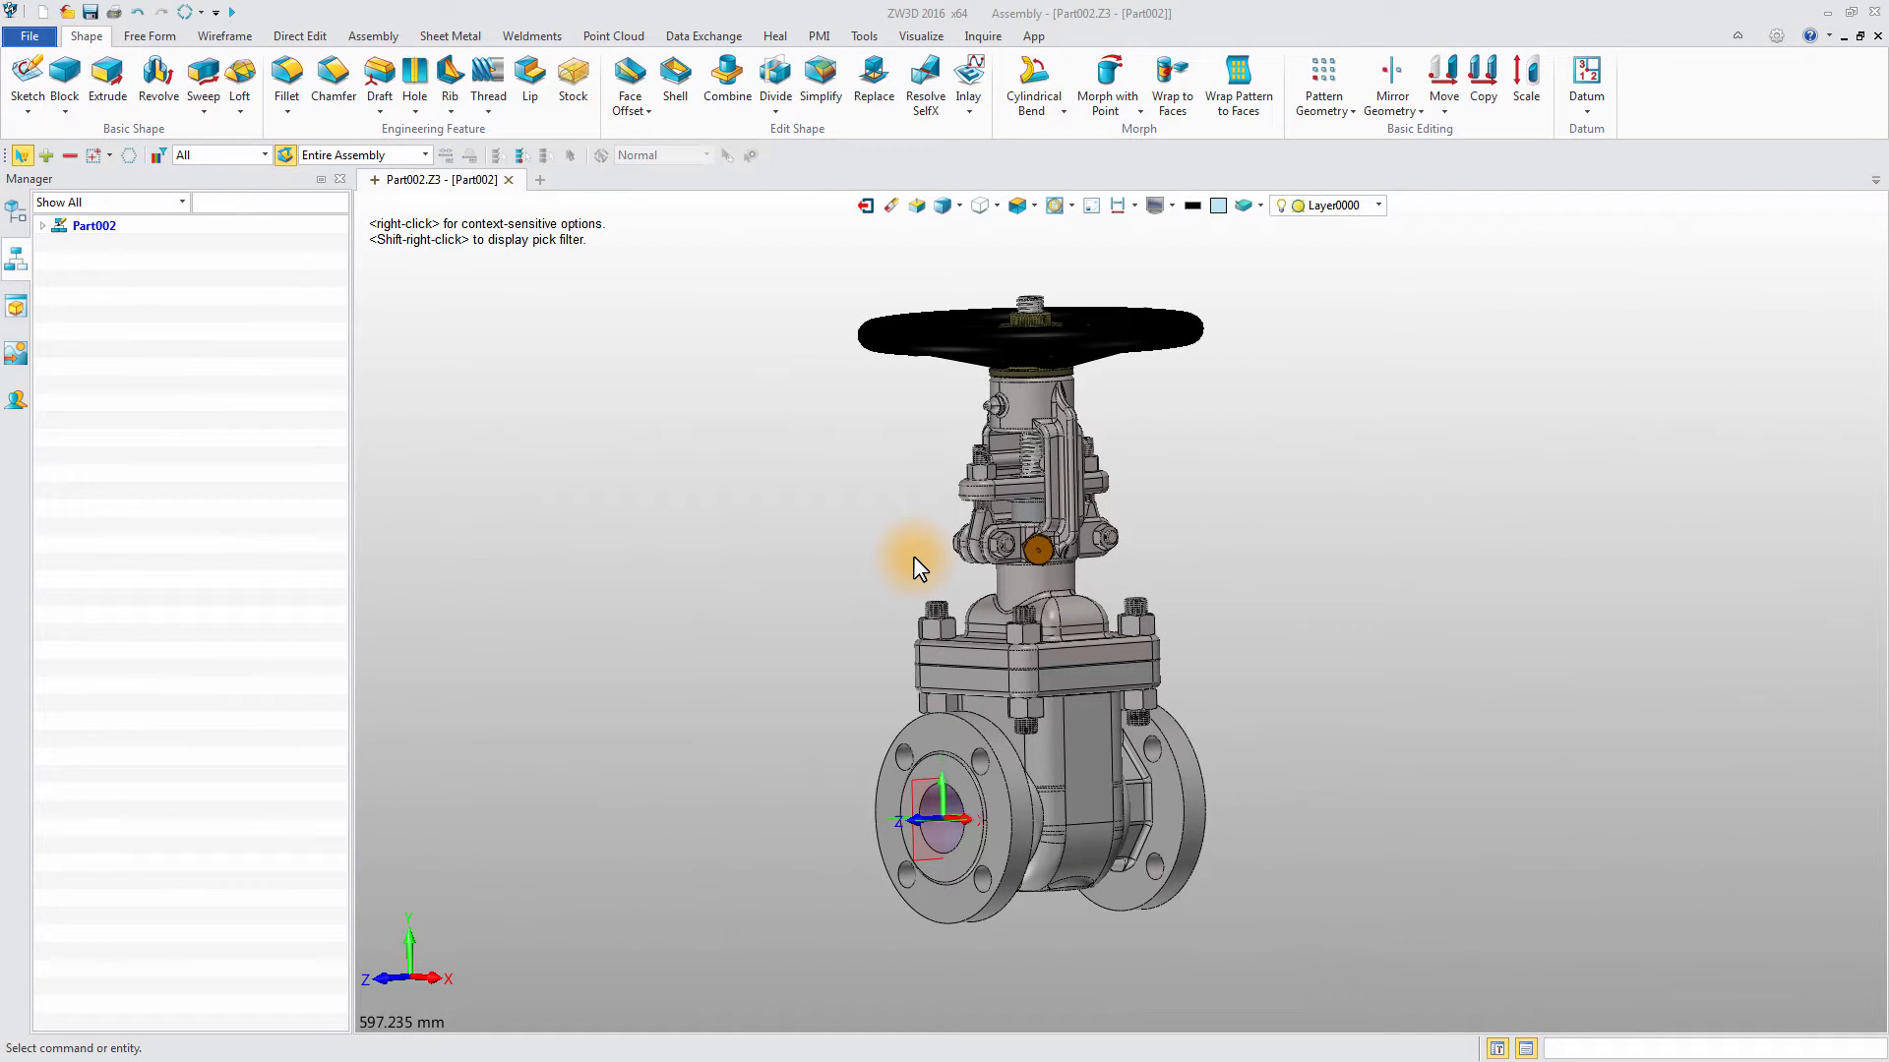
{"action": "mouse_move", "coordinate": [915, 573]}
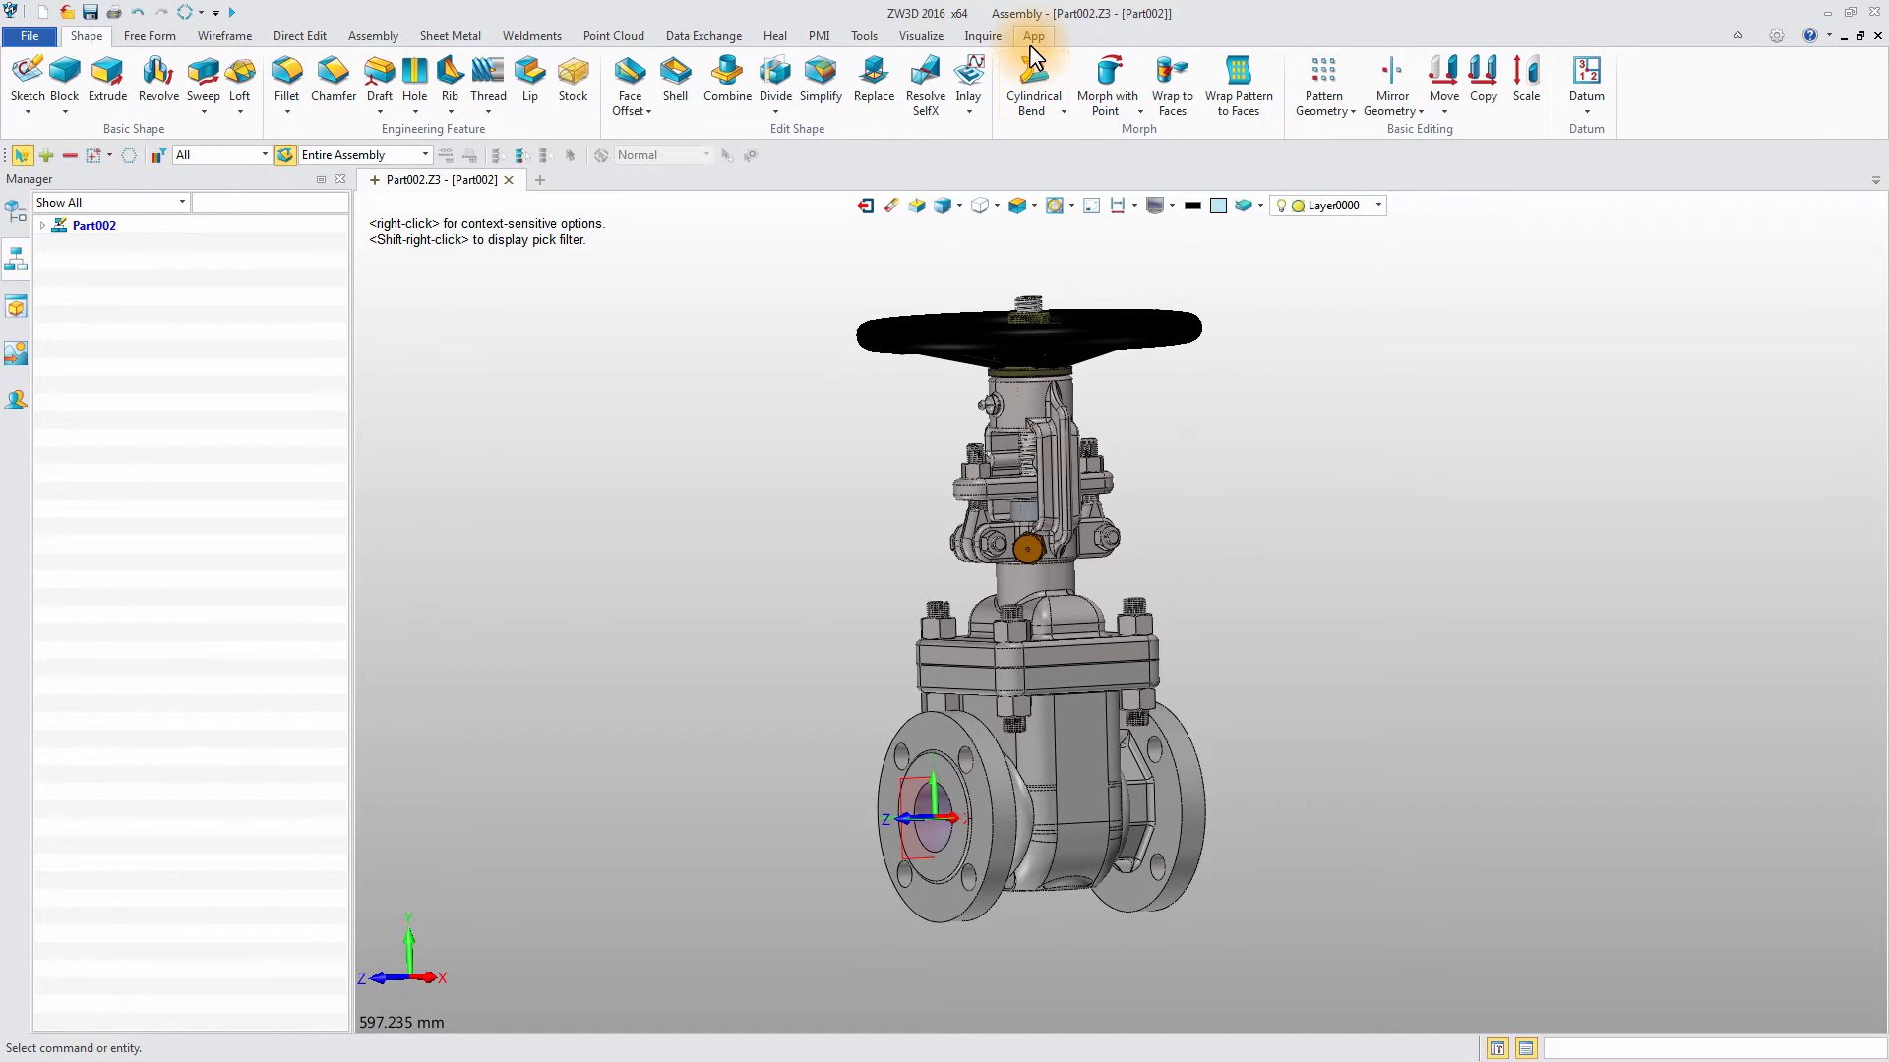
- From the App tab, transfer the gate valve assembly to SimLab Composer
{"action": "left_click", "coordinate": [1033, 36]}
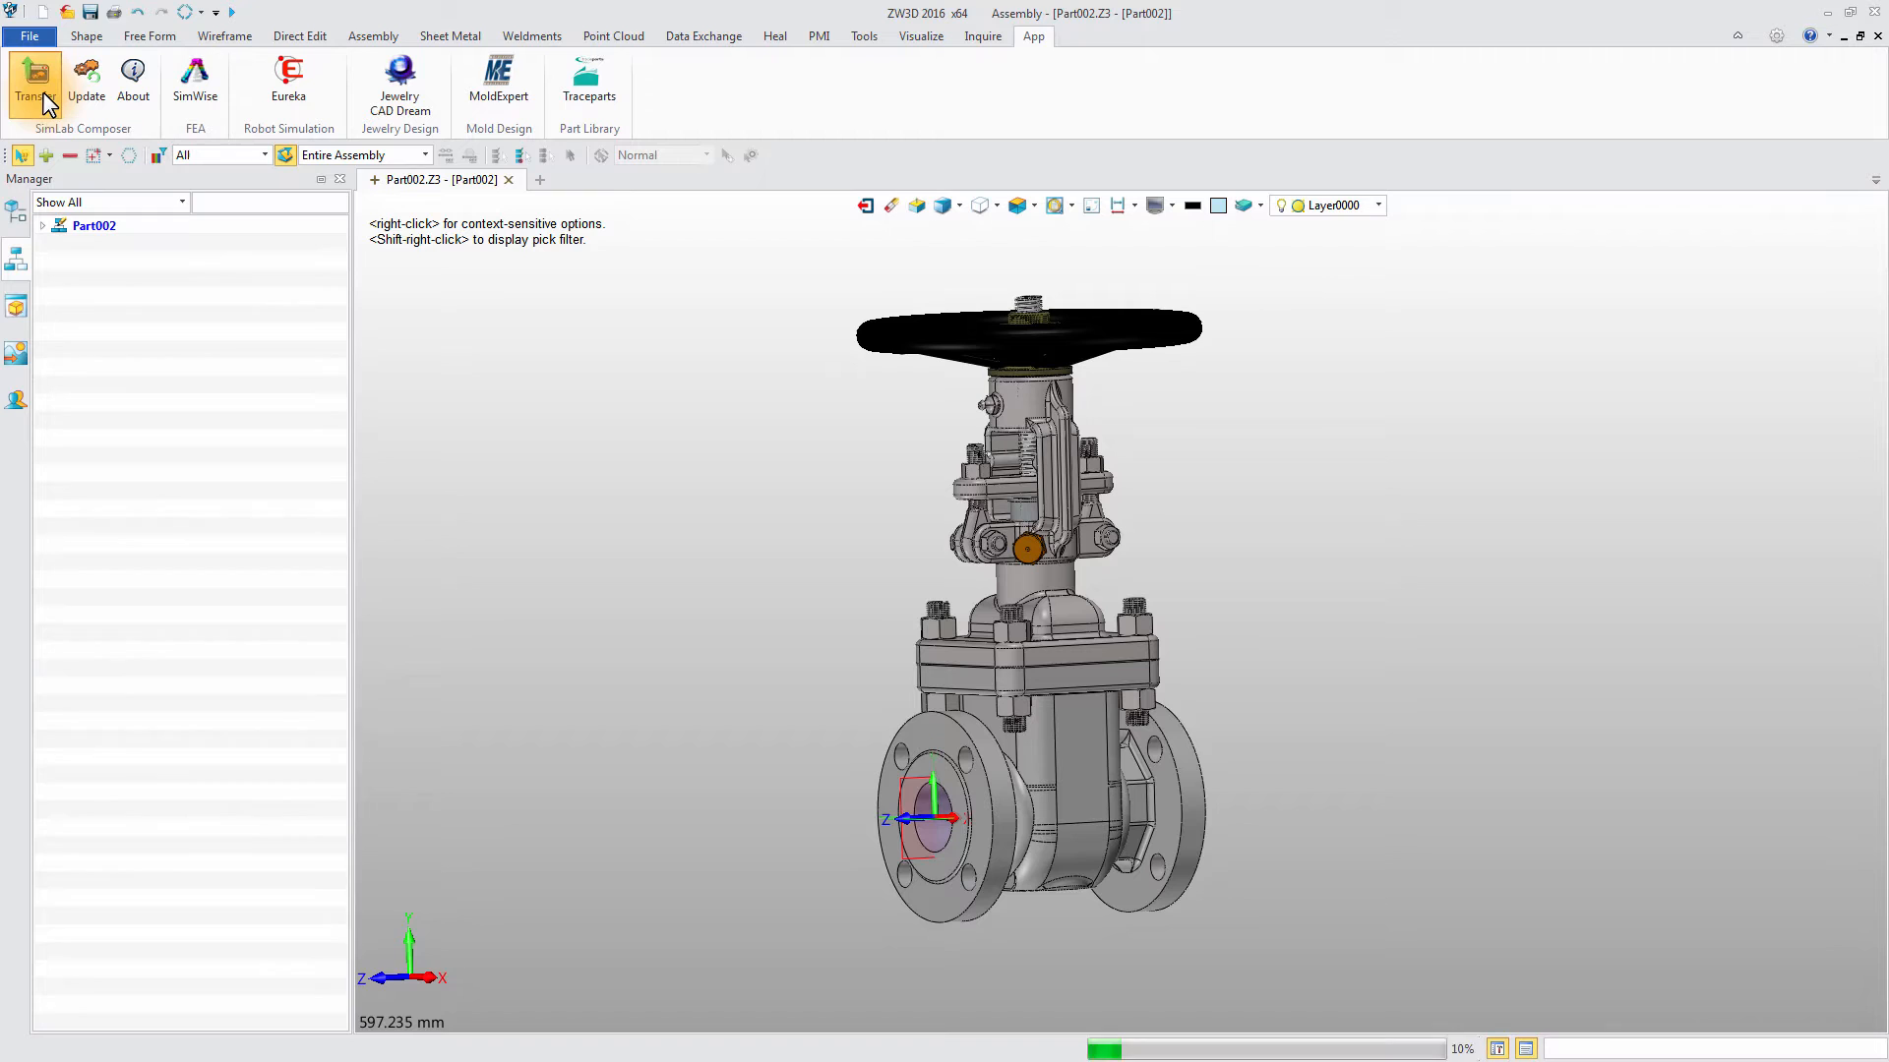
{"action": "left_click", "coordinate": [35, 78]}
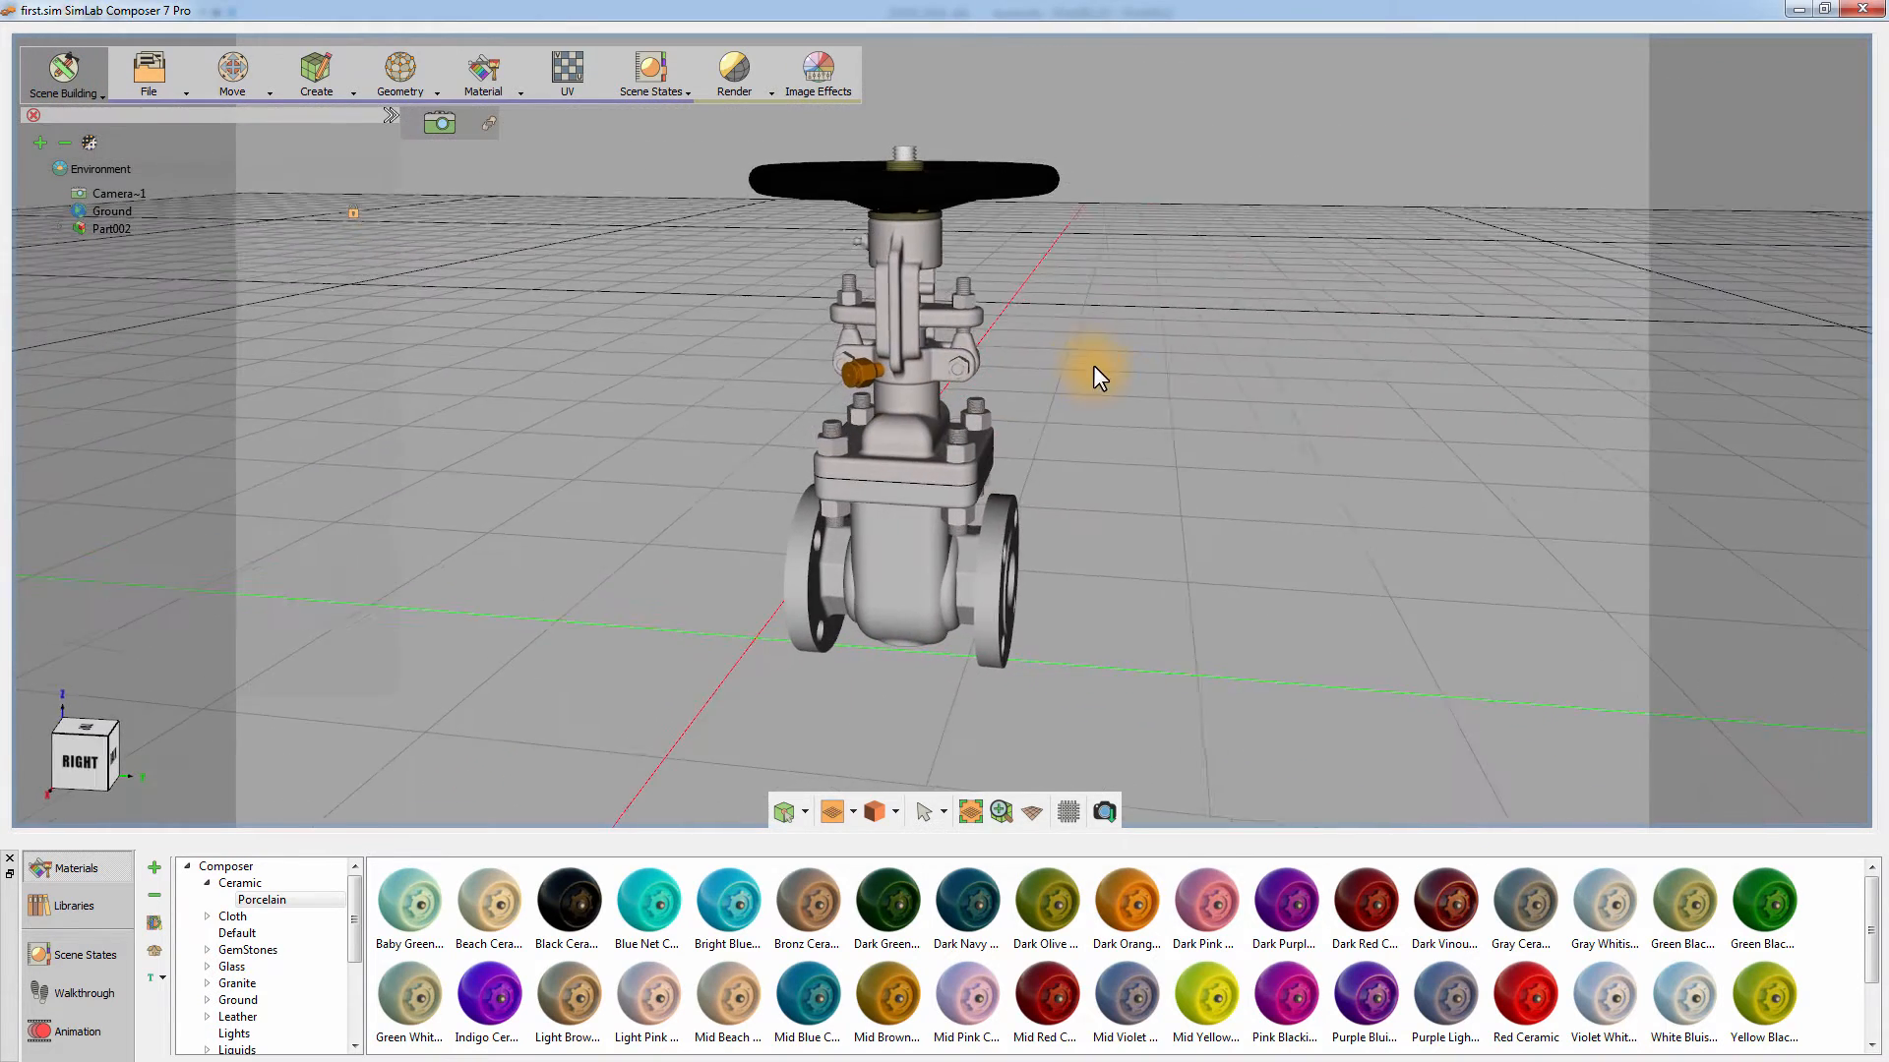
- Select a bonnet part on the valve and show its Material properties with the orange colour values
{"action": "left_click_drag", "start_coordinate": [1096, 374], "coordinate": [886, 305]}
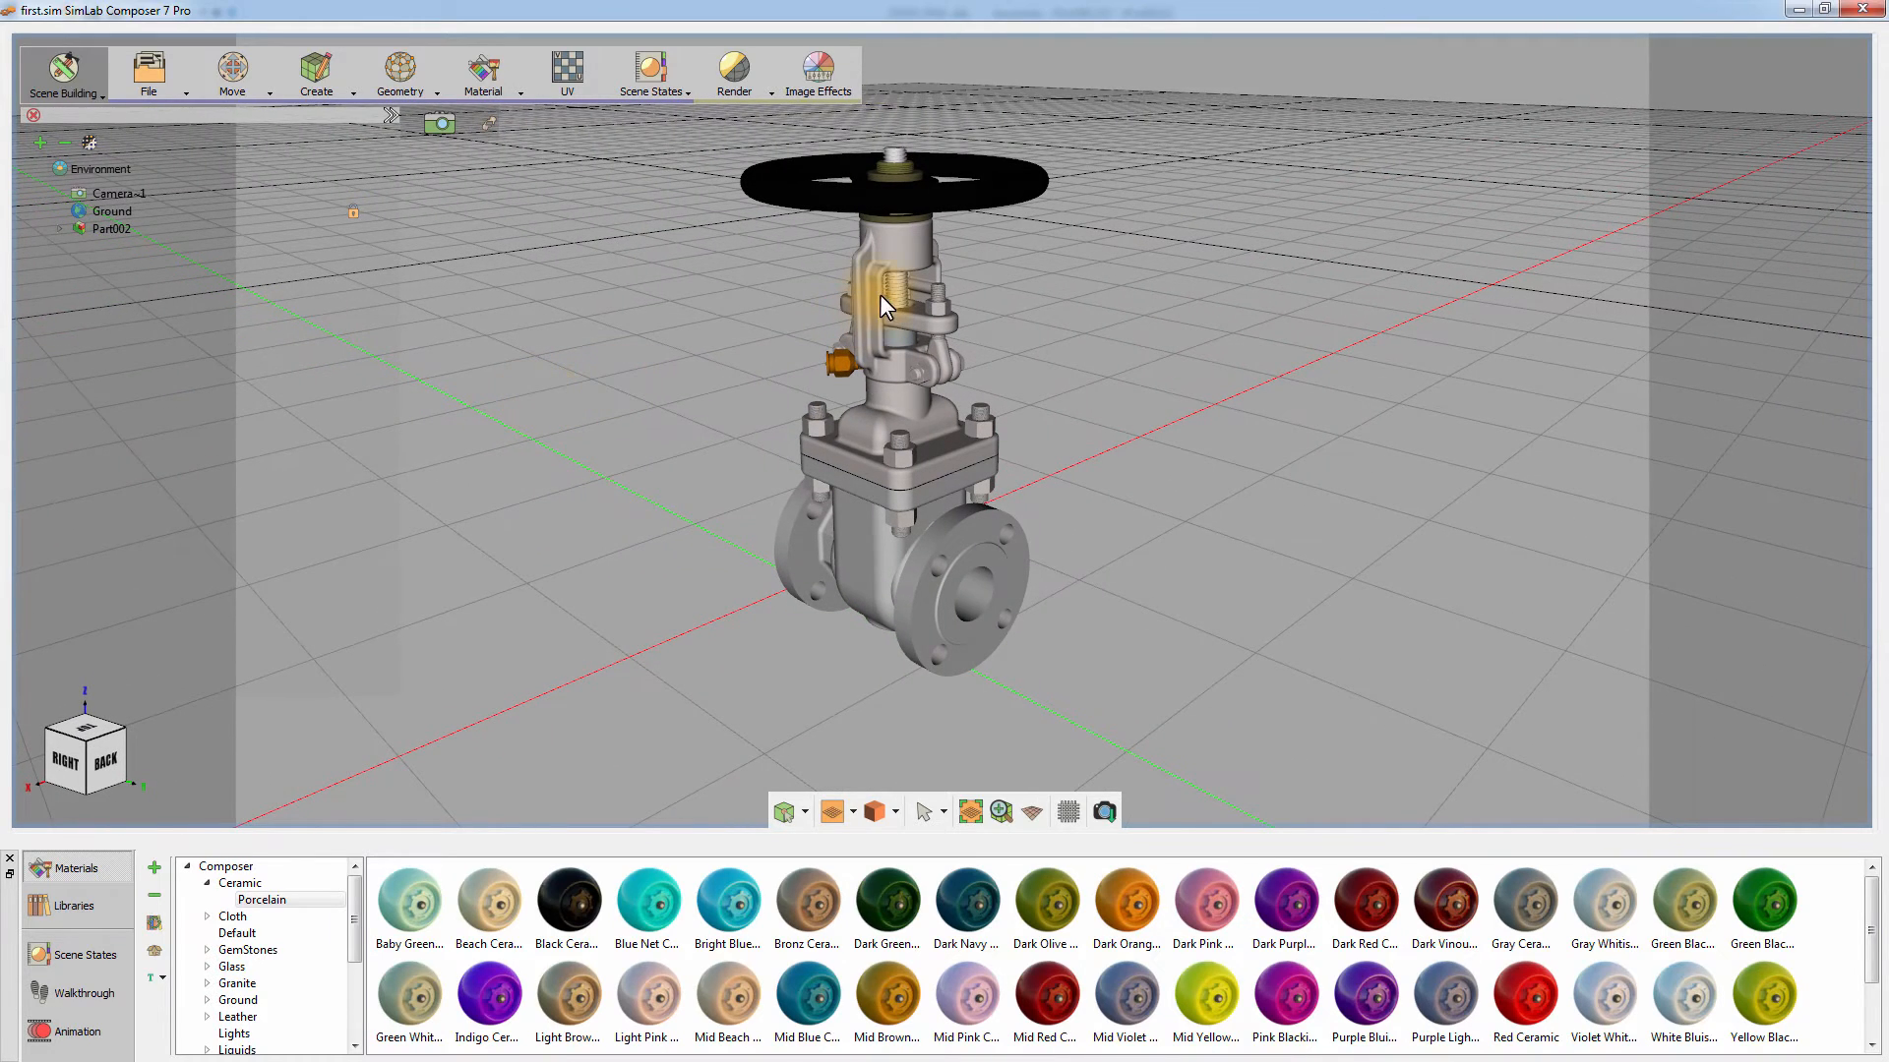
{"action": "left_click", "coordinate": [891, 248]}
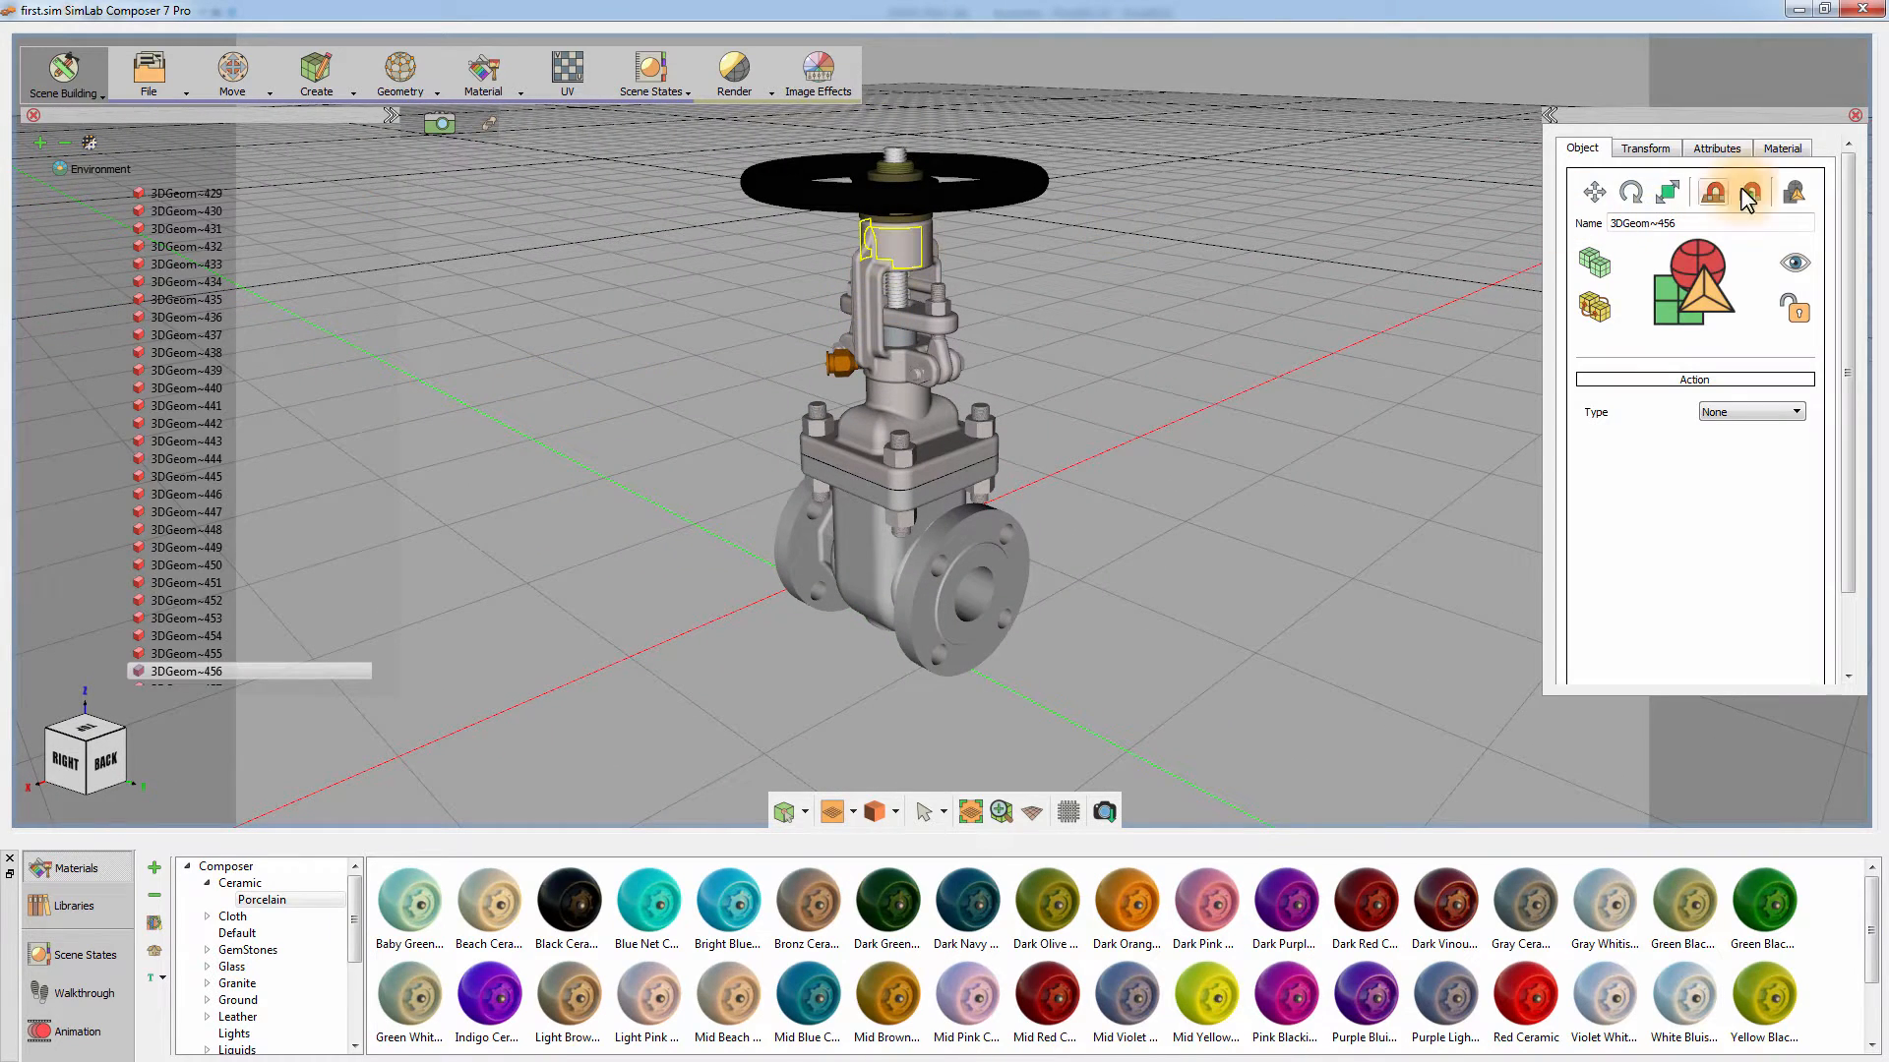
{"action": "left_click", "coordinate": [1782, 147]}
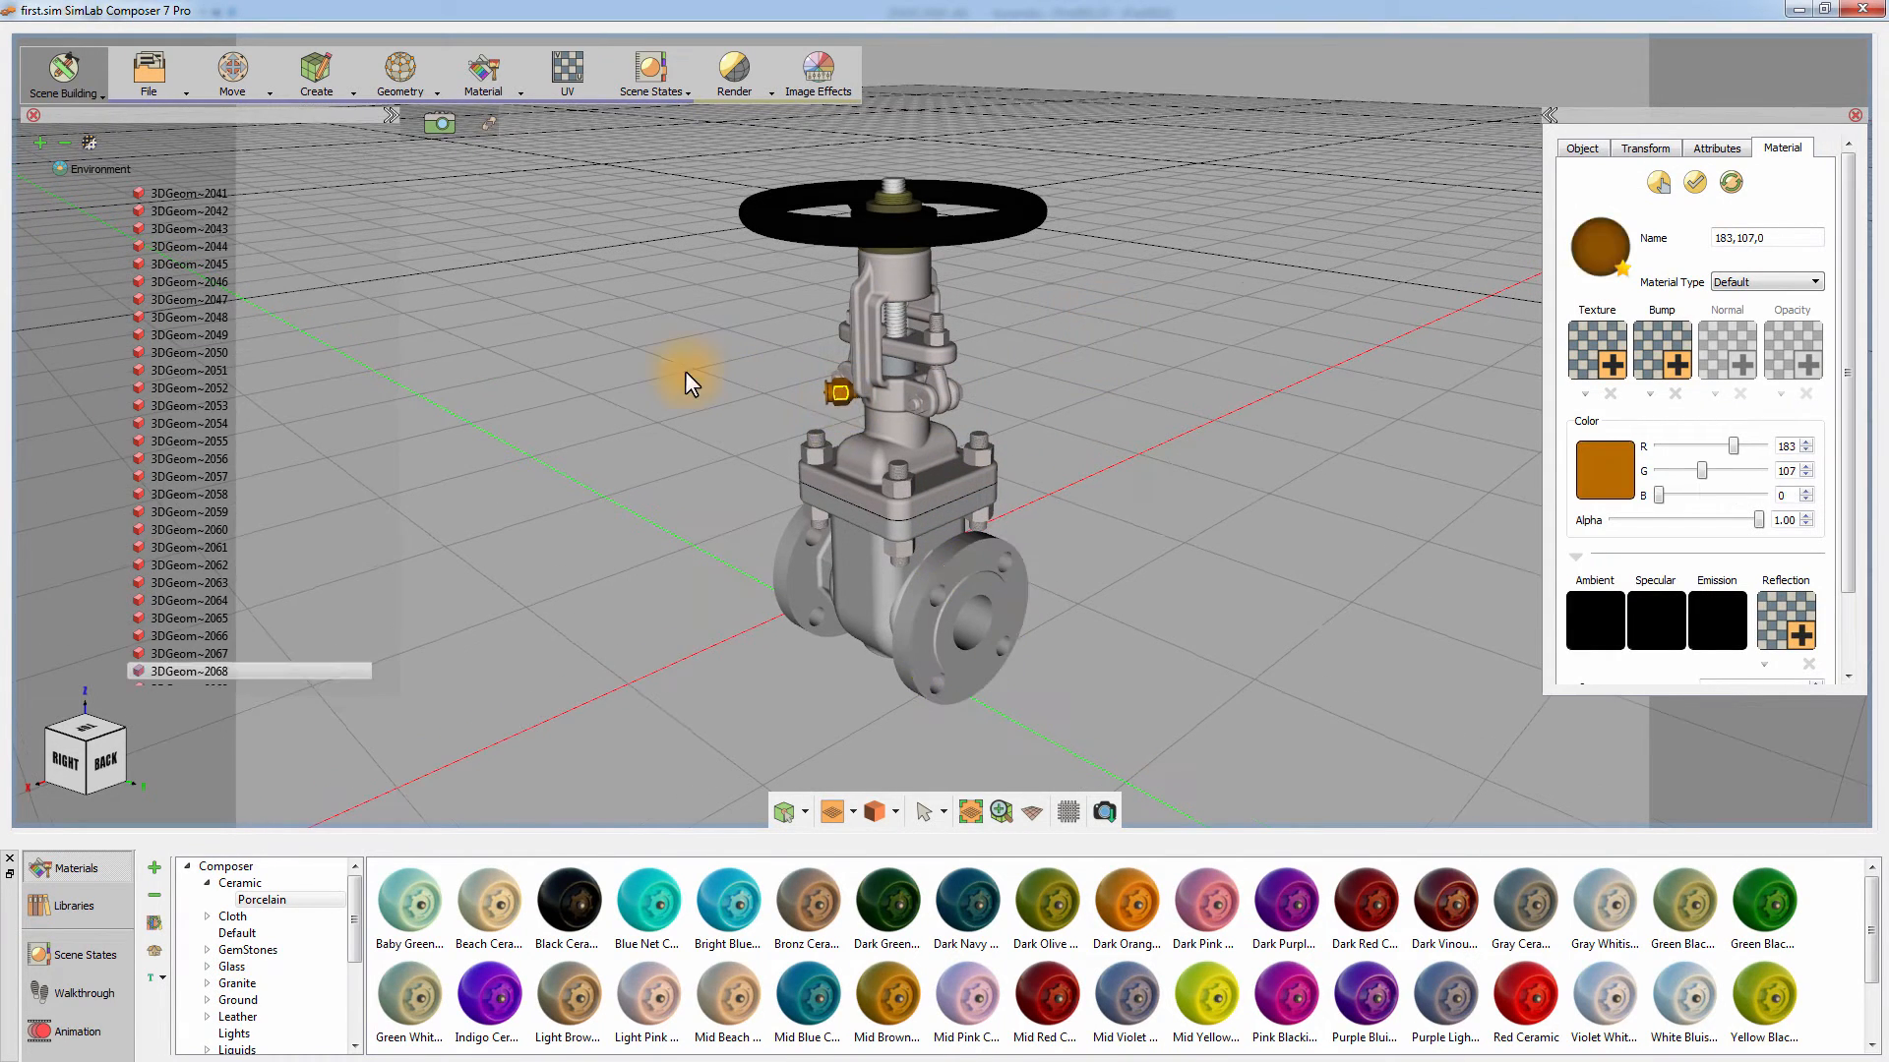
- Start a Real Time render of the valve scene from the Render menu
{"action": "left_click", "coordinate": [731, 73]}
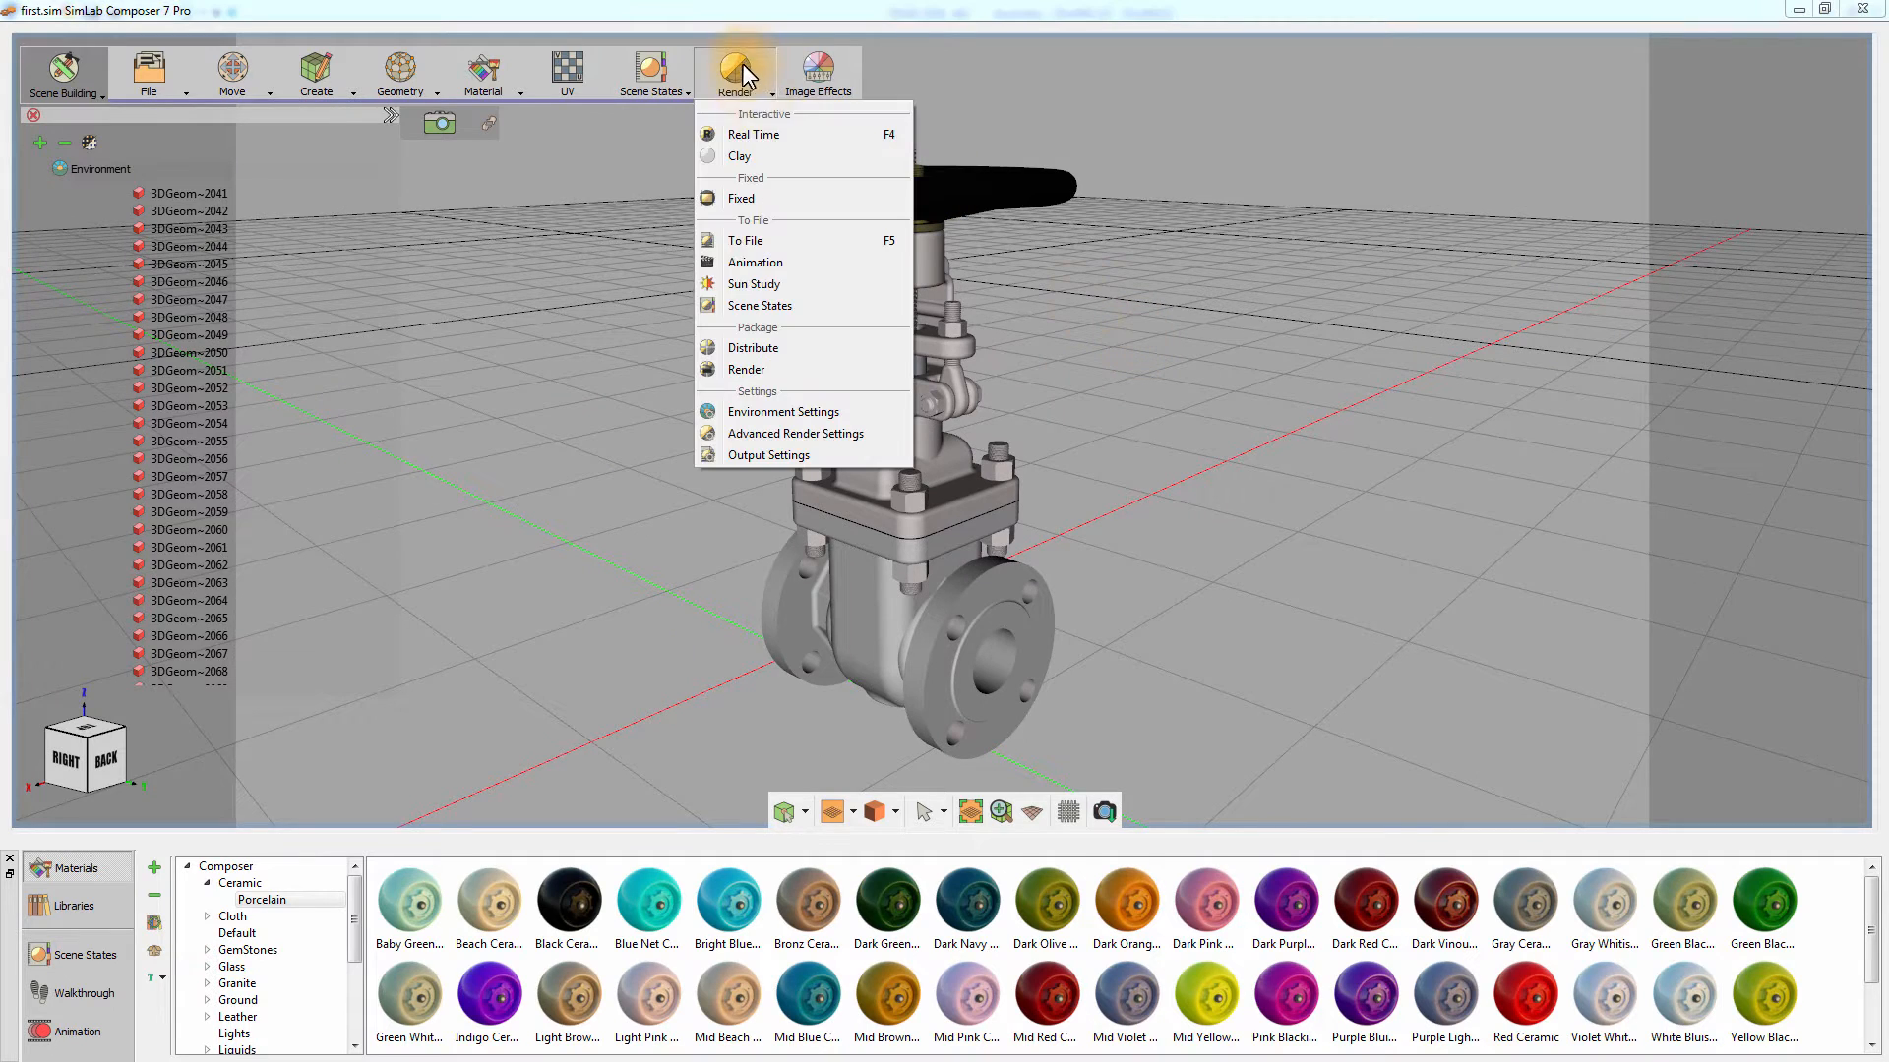
{"action": "mouse_move", "coordinate": [754, 134]}
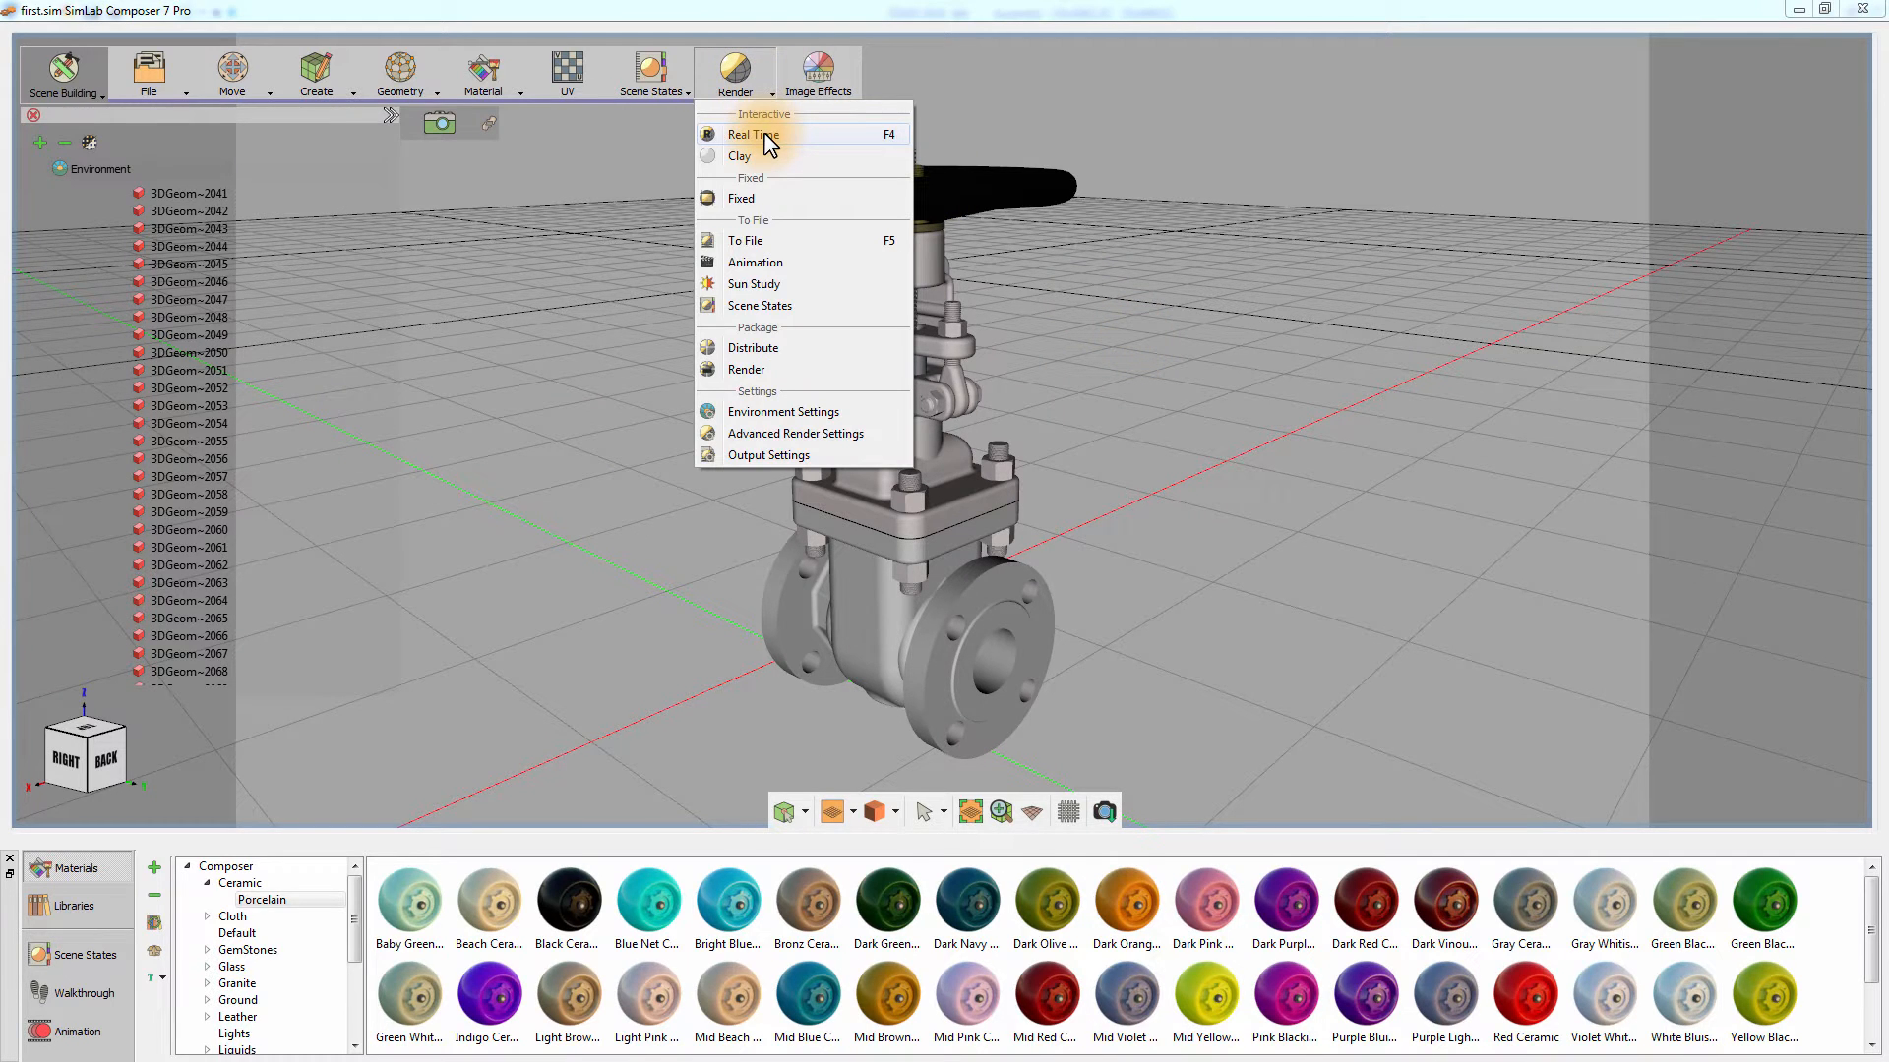
{"action": "left_click", "coordinate": [751, 134]}
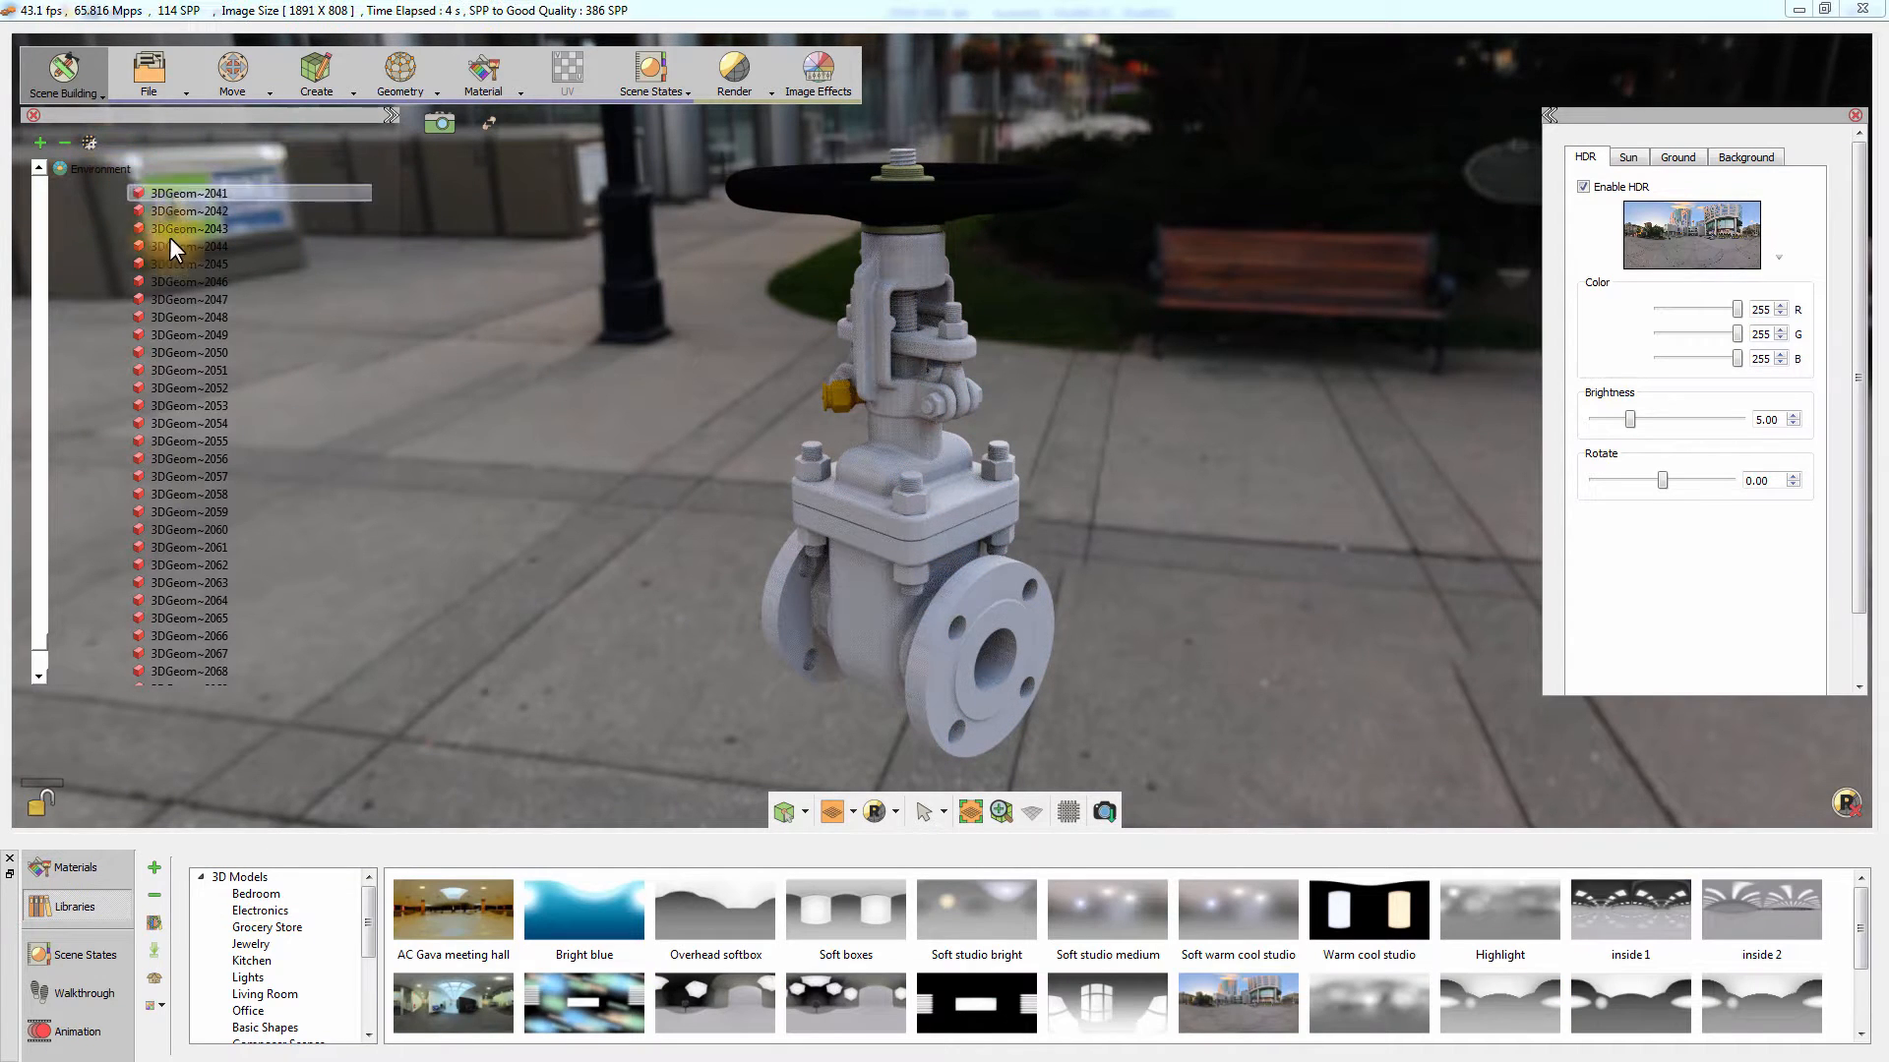
- Light the scene with Soft studio bright, then Toronto downtown, and raise the HDR brightness
{"action": "left_click", "coordinate": [975, 913]}
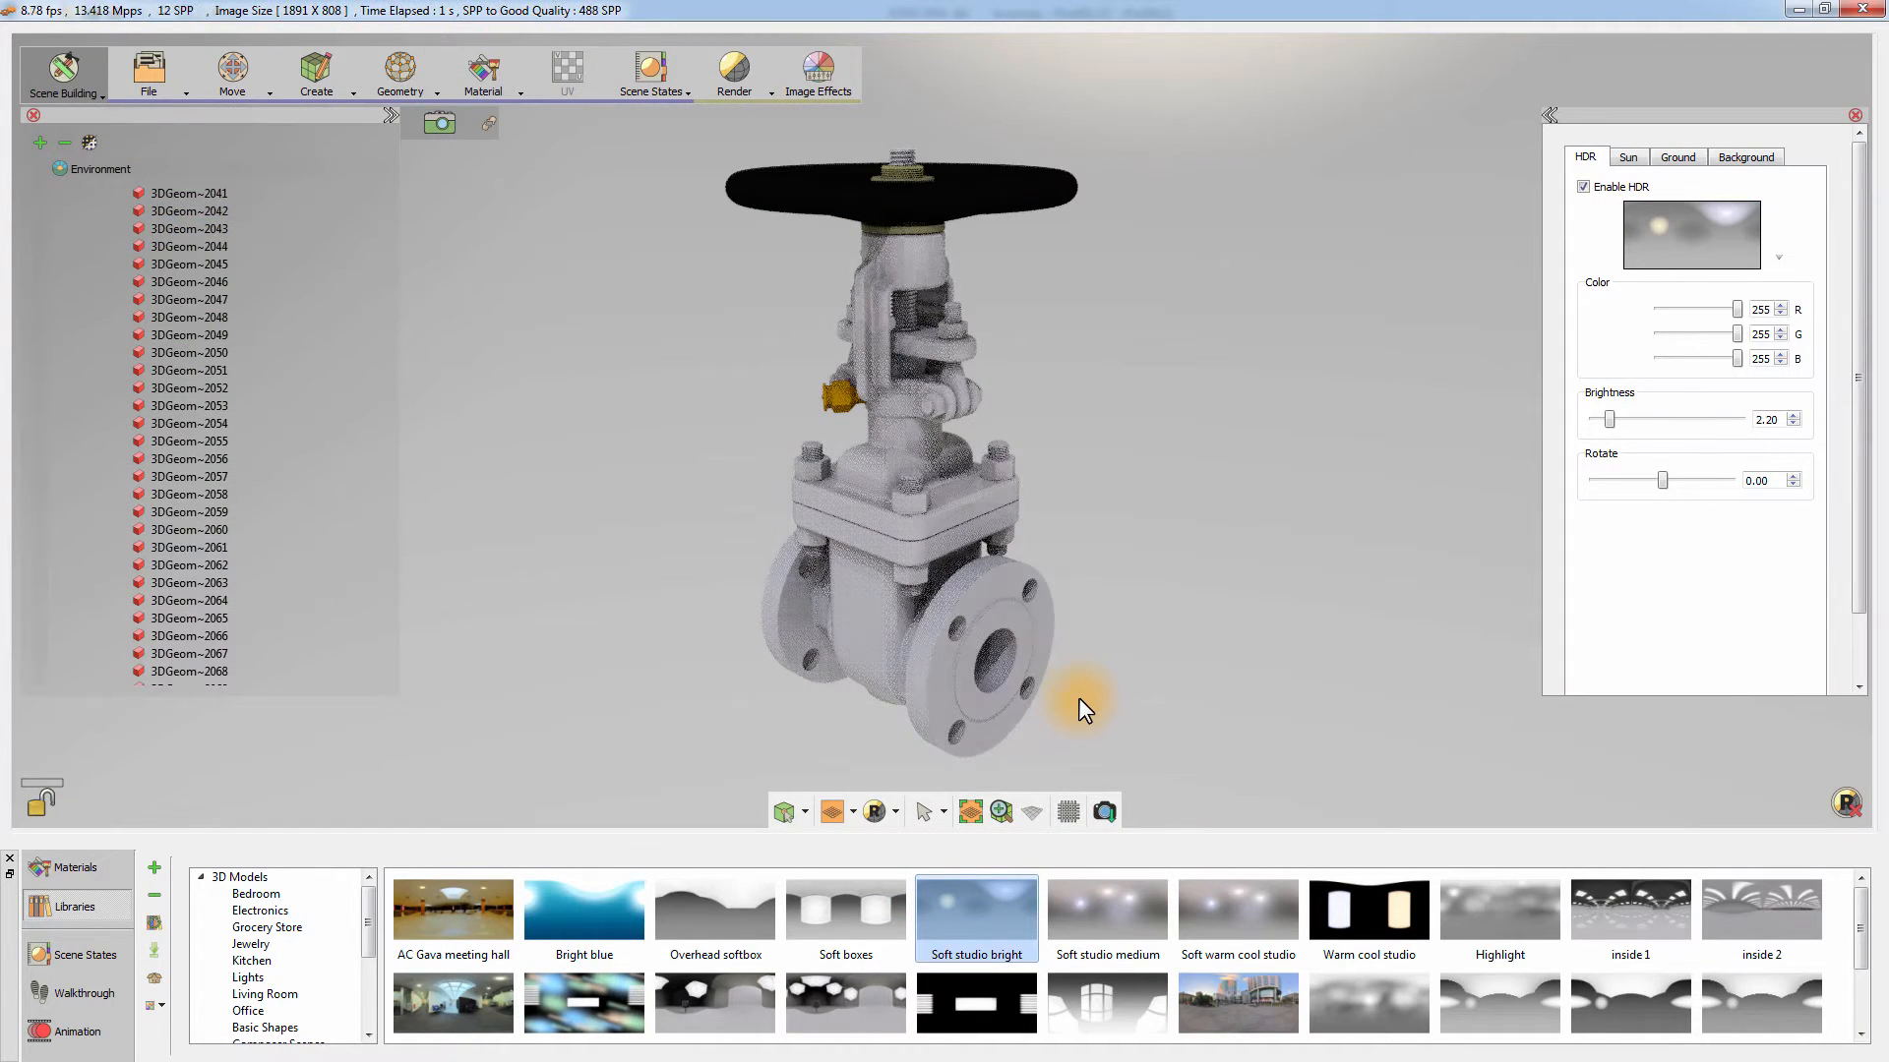
{"action": "left_click", "coordinate": [1499, 917]}
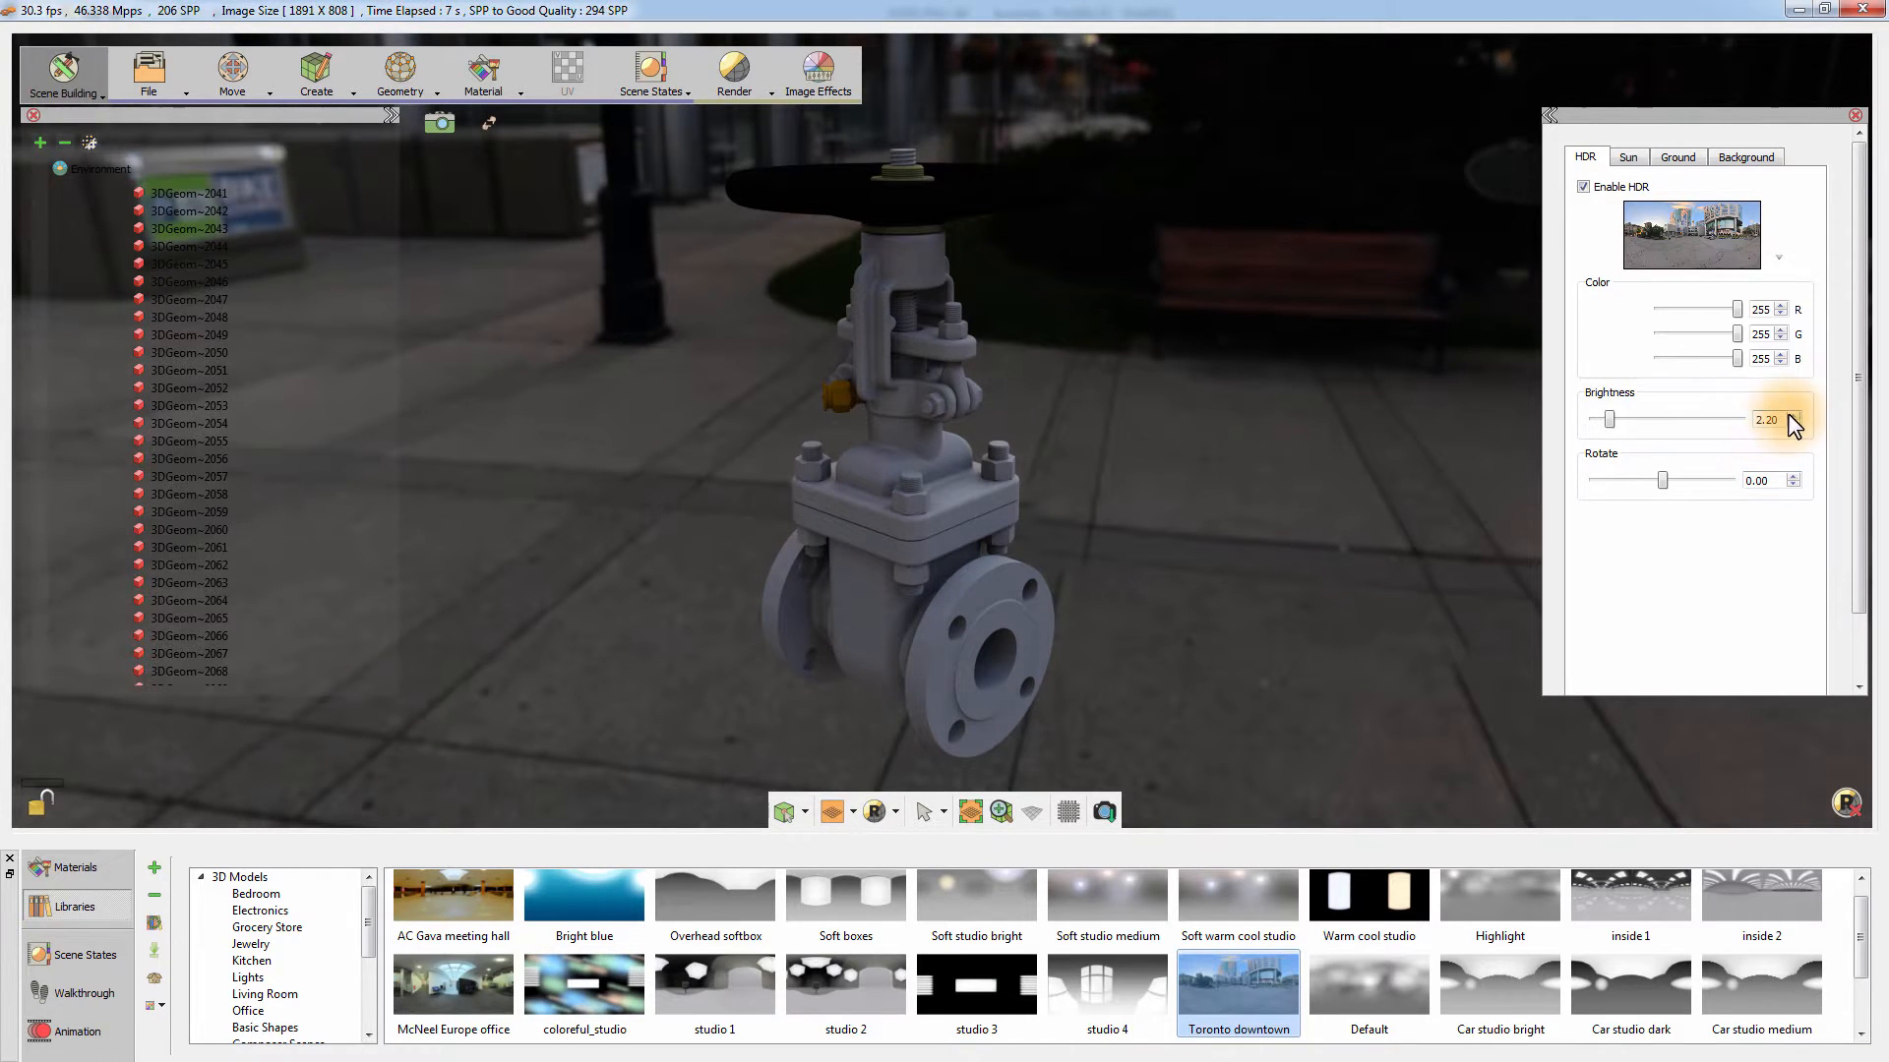
{"action": "left_click_drag", "start_coordinate": [1608, 417], "coordinate": [1623, 417]}
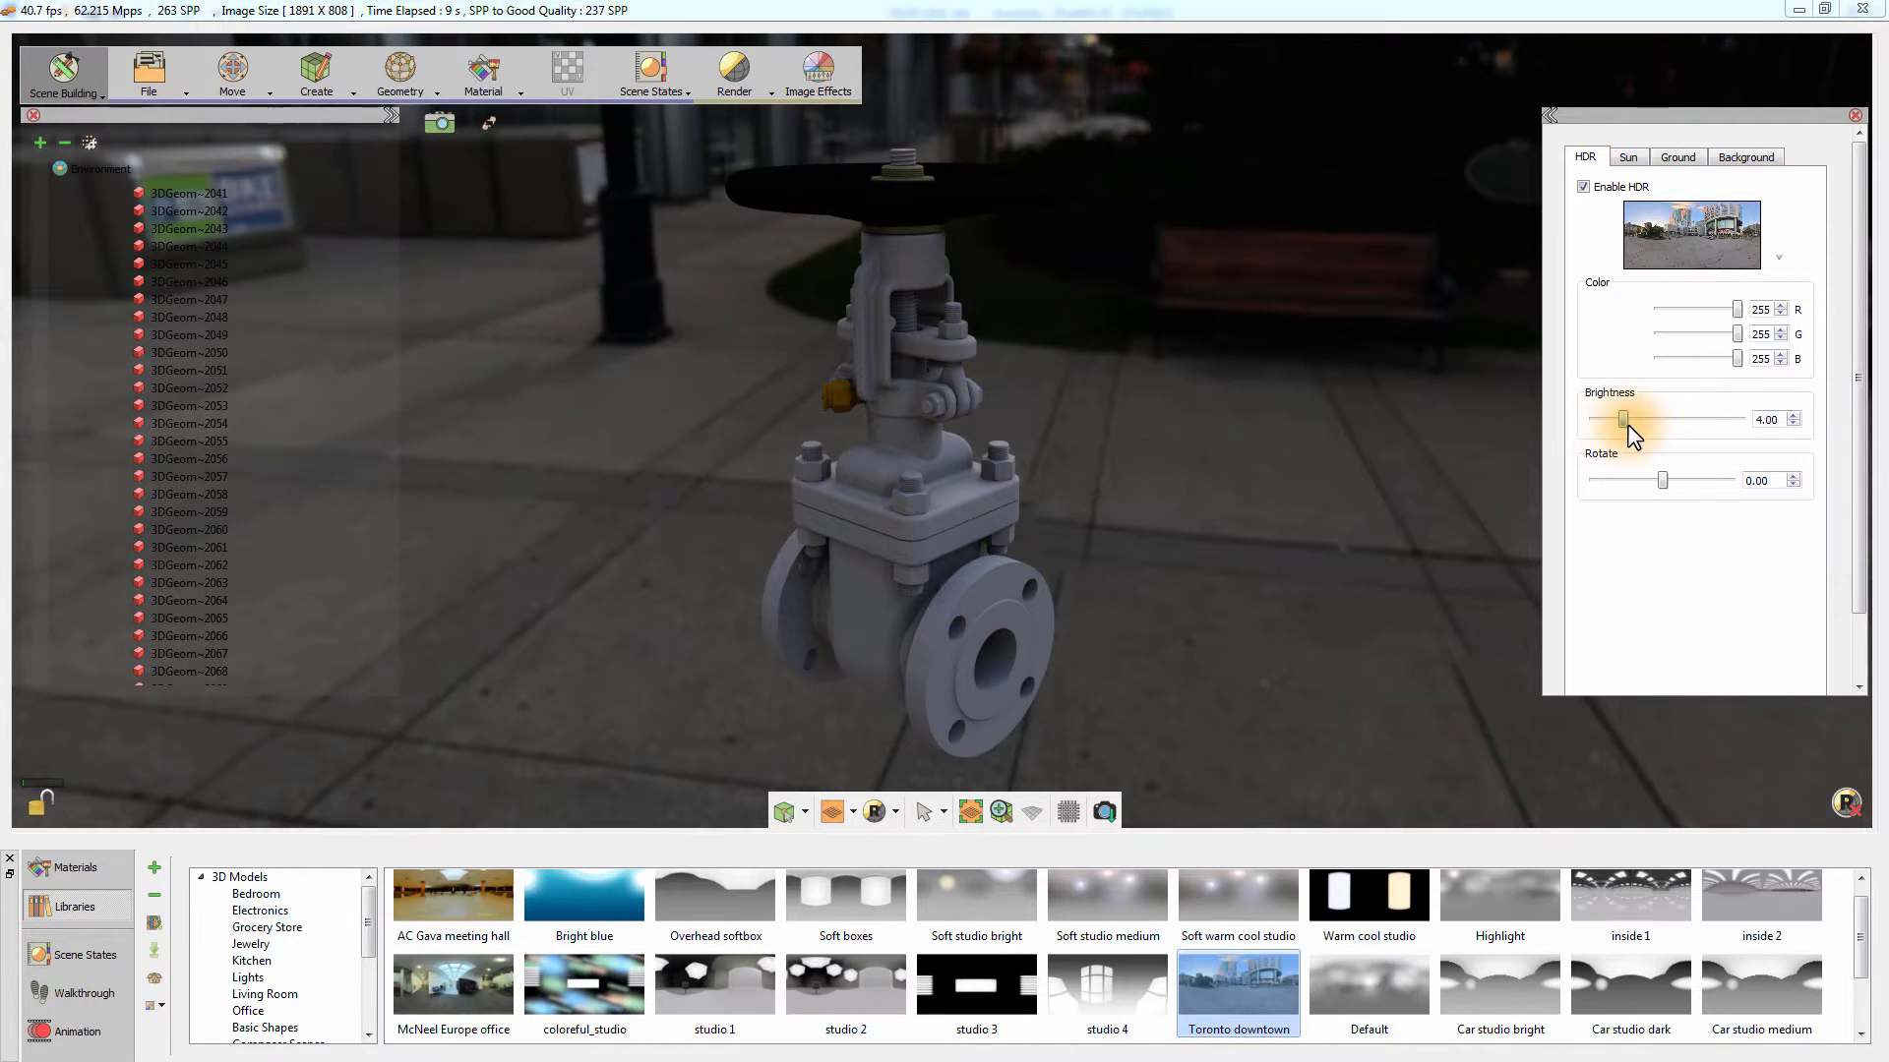
{"action": "left_click_drag", "start_coordinate": [1623, 417], "coordinate": [1638, 417]}
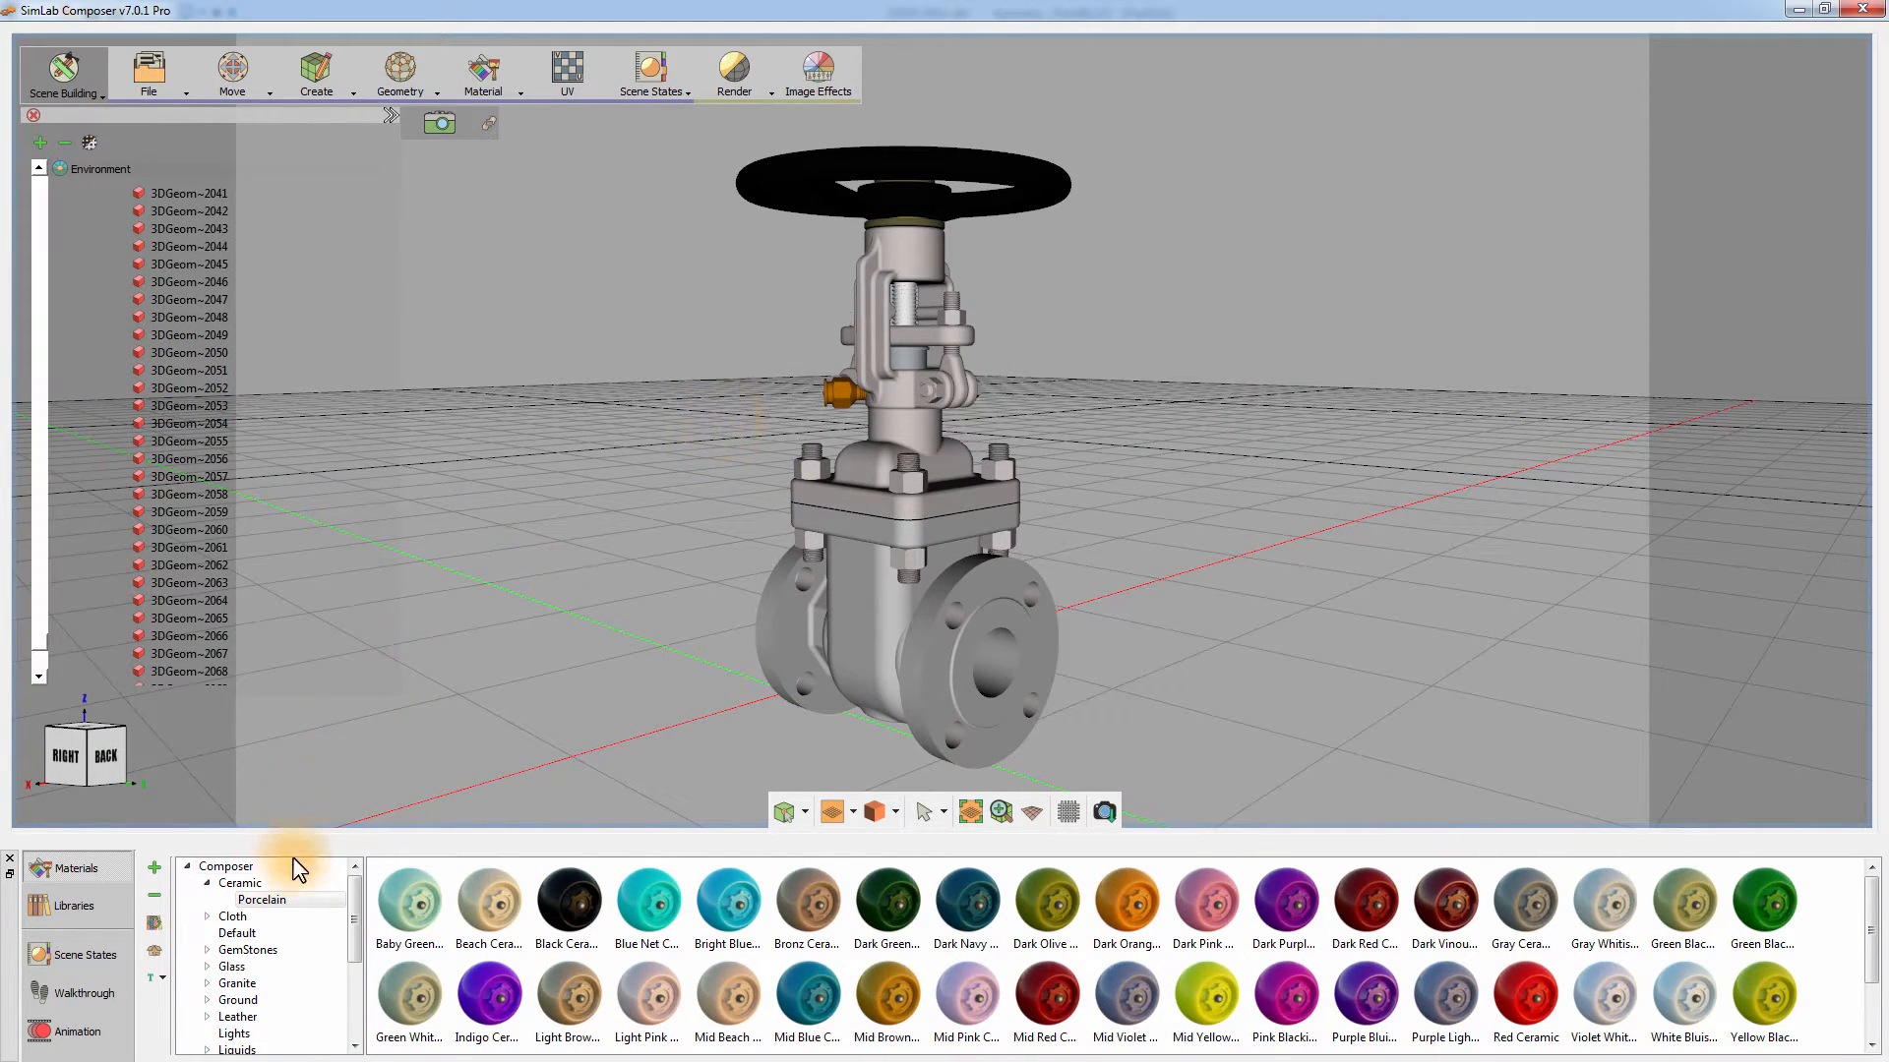
- From the Metals library, apply the Cast Steel material to the valve body
{"action": "scroll", "scroll_direction": "down", "scroll_amount": 3}
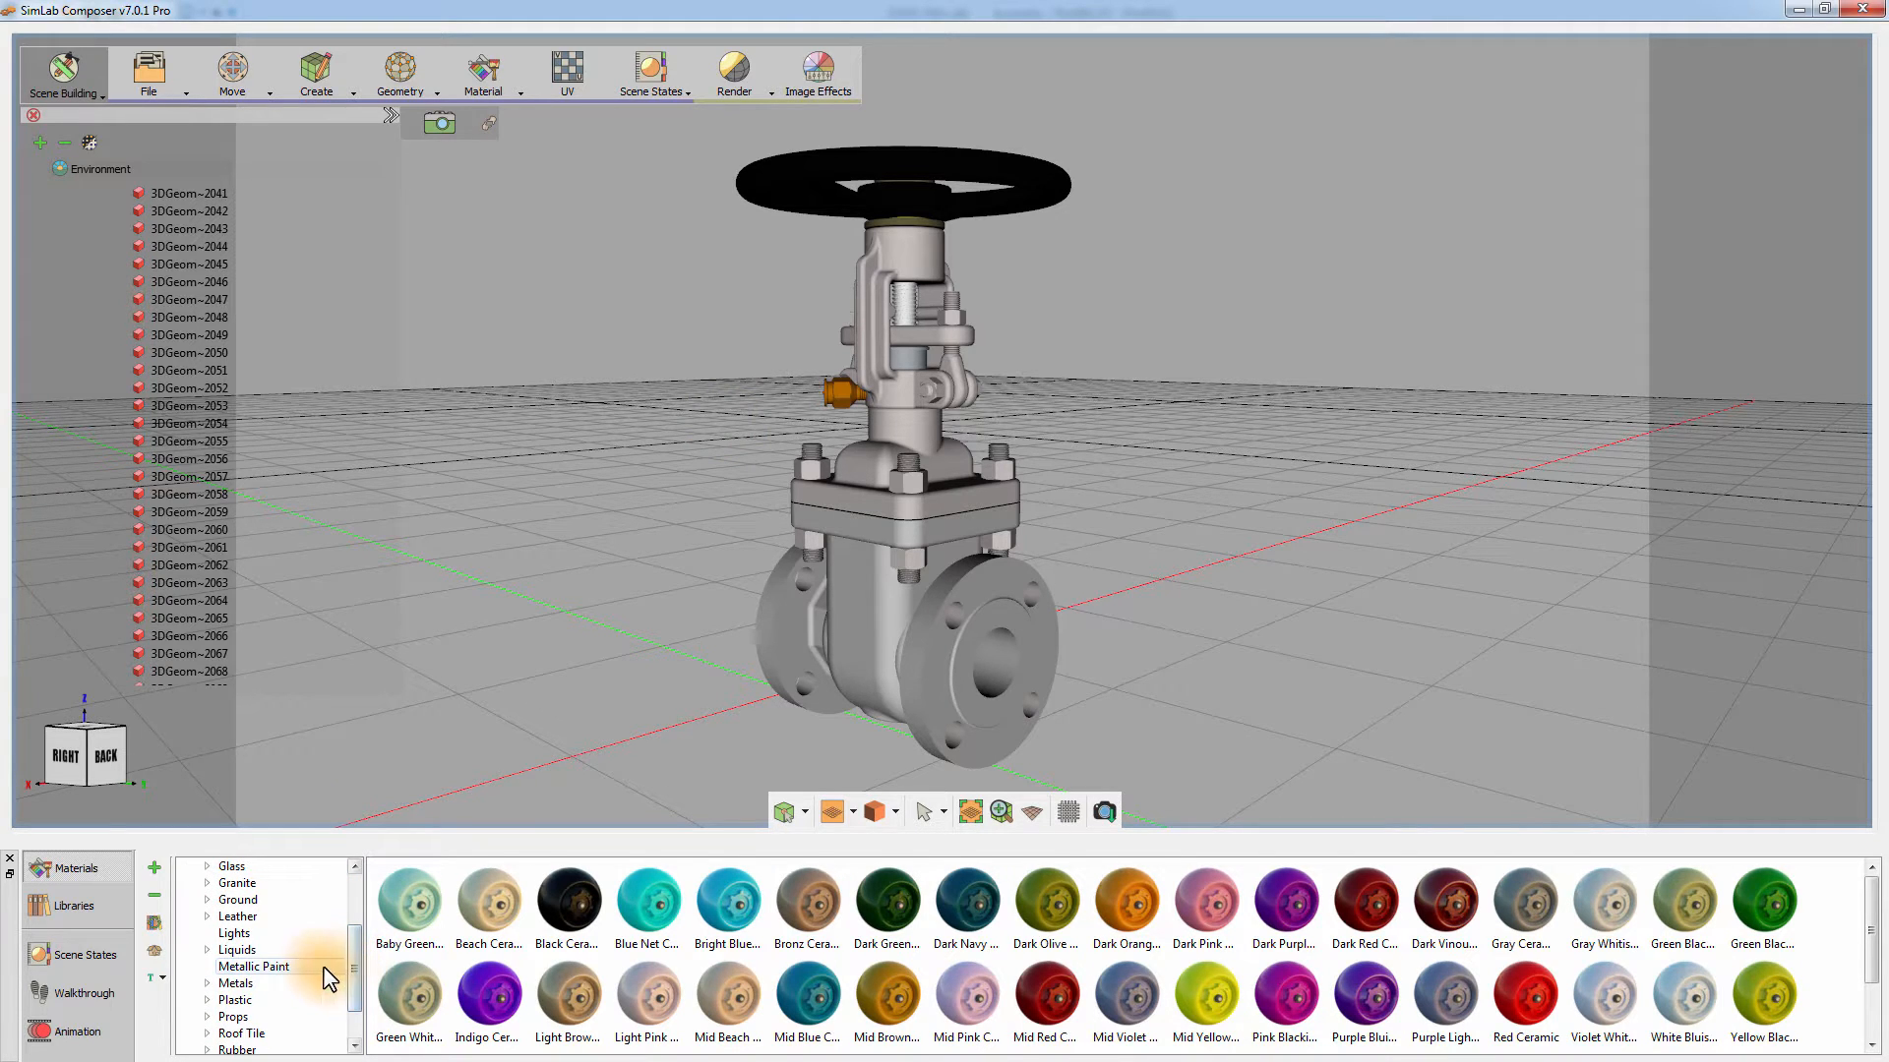
{"action": "left_click", "coordinate": [236, 983]}
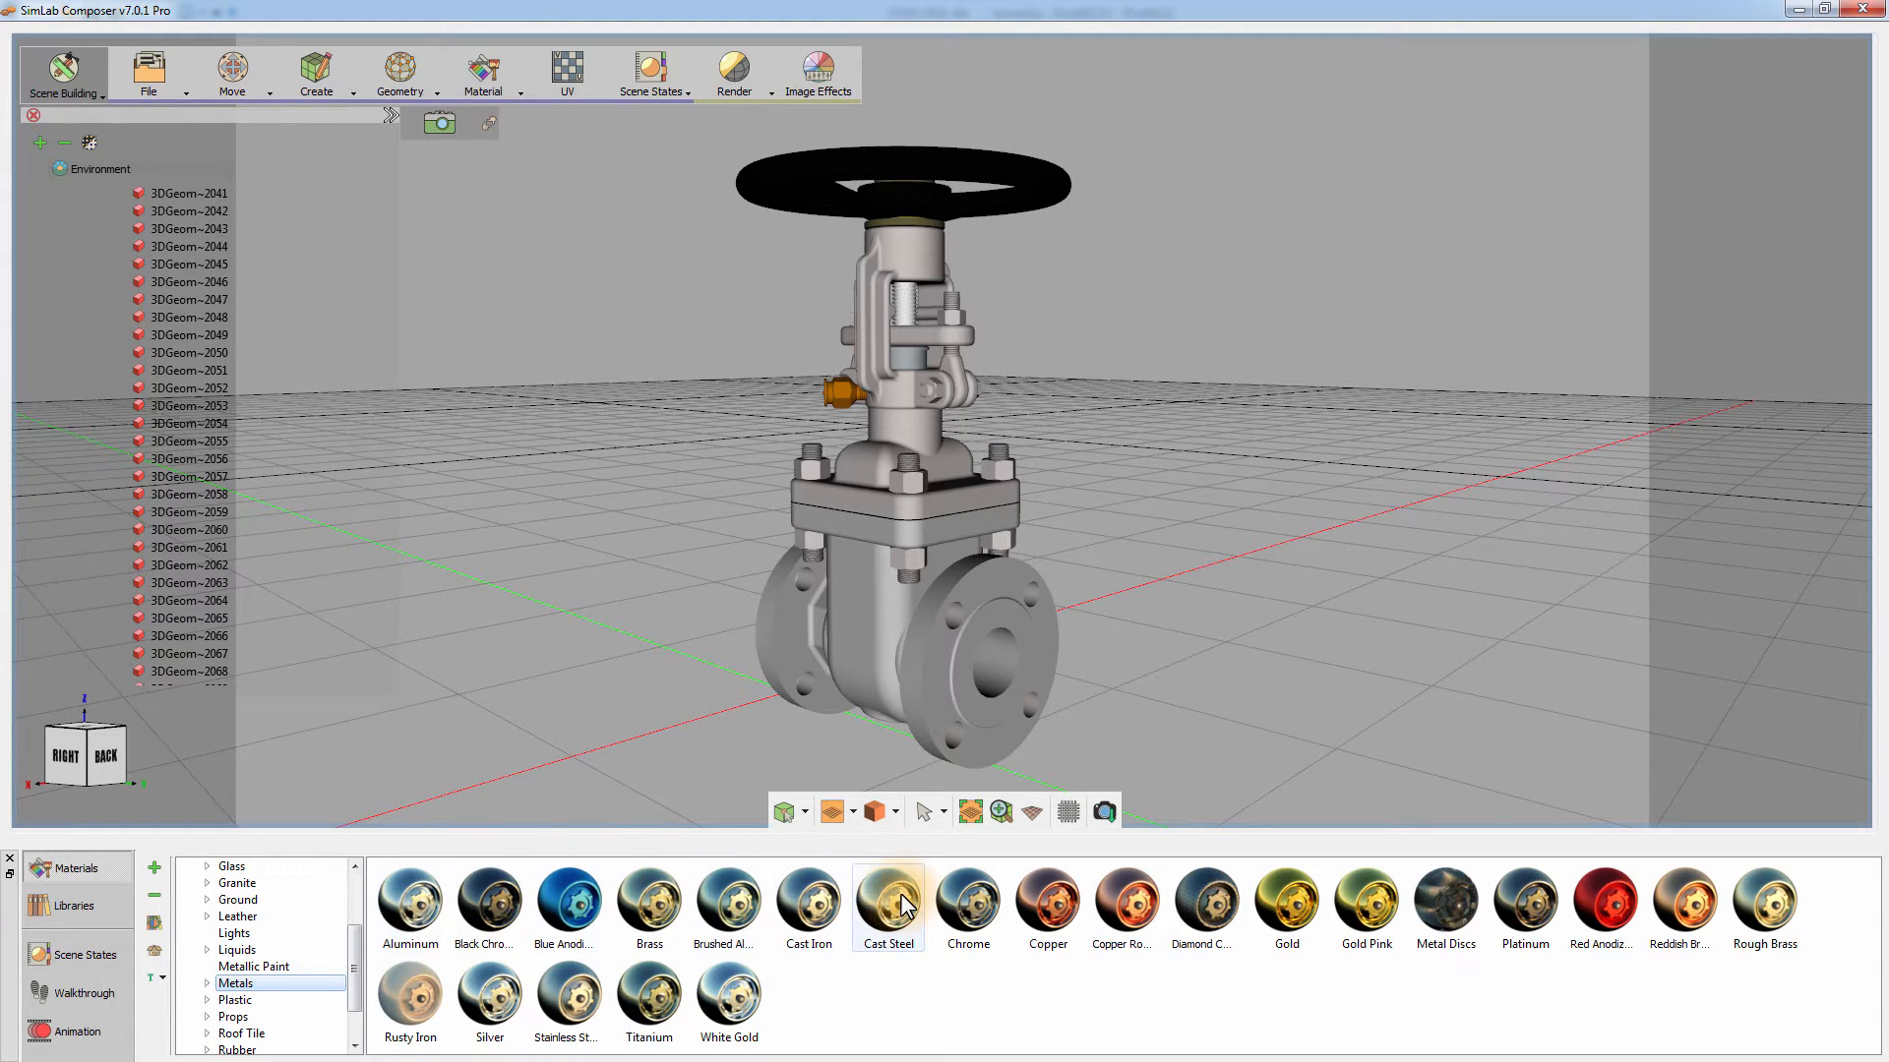
{"action": "double_click", "coordinate": [887, 903]}
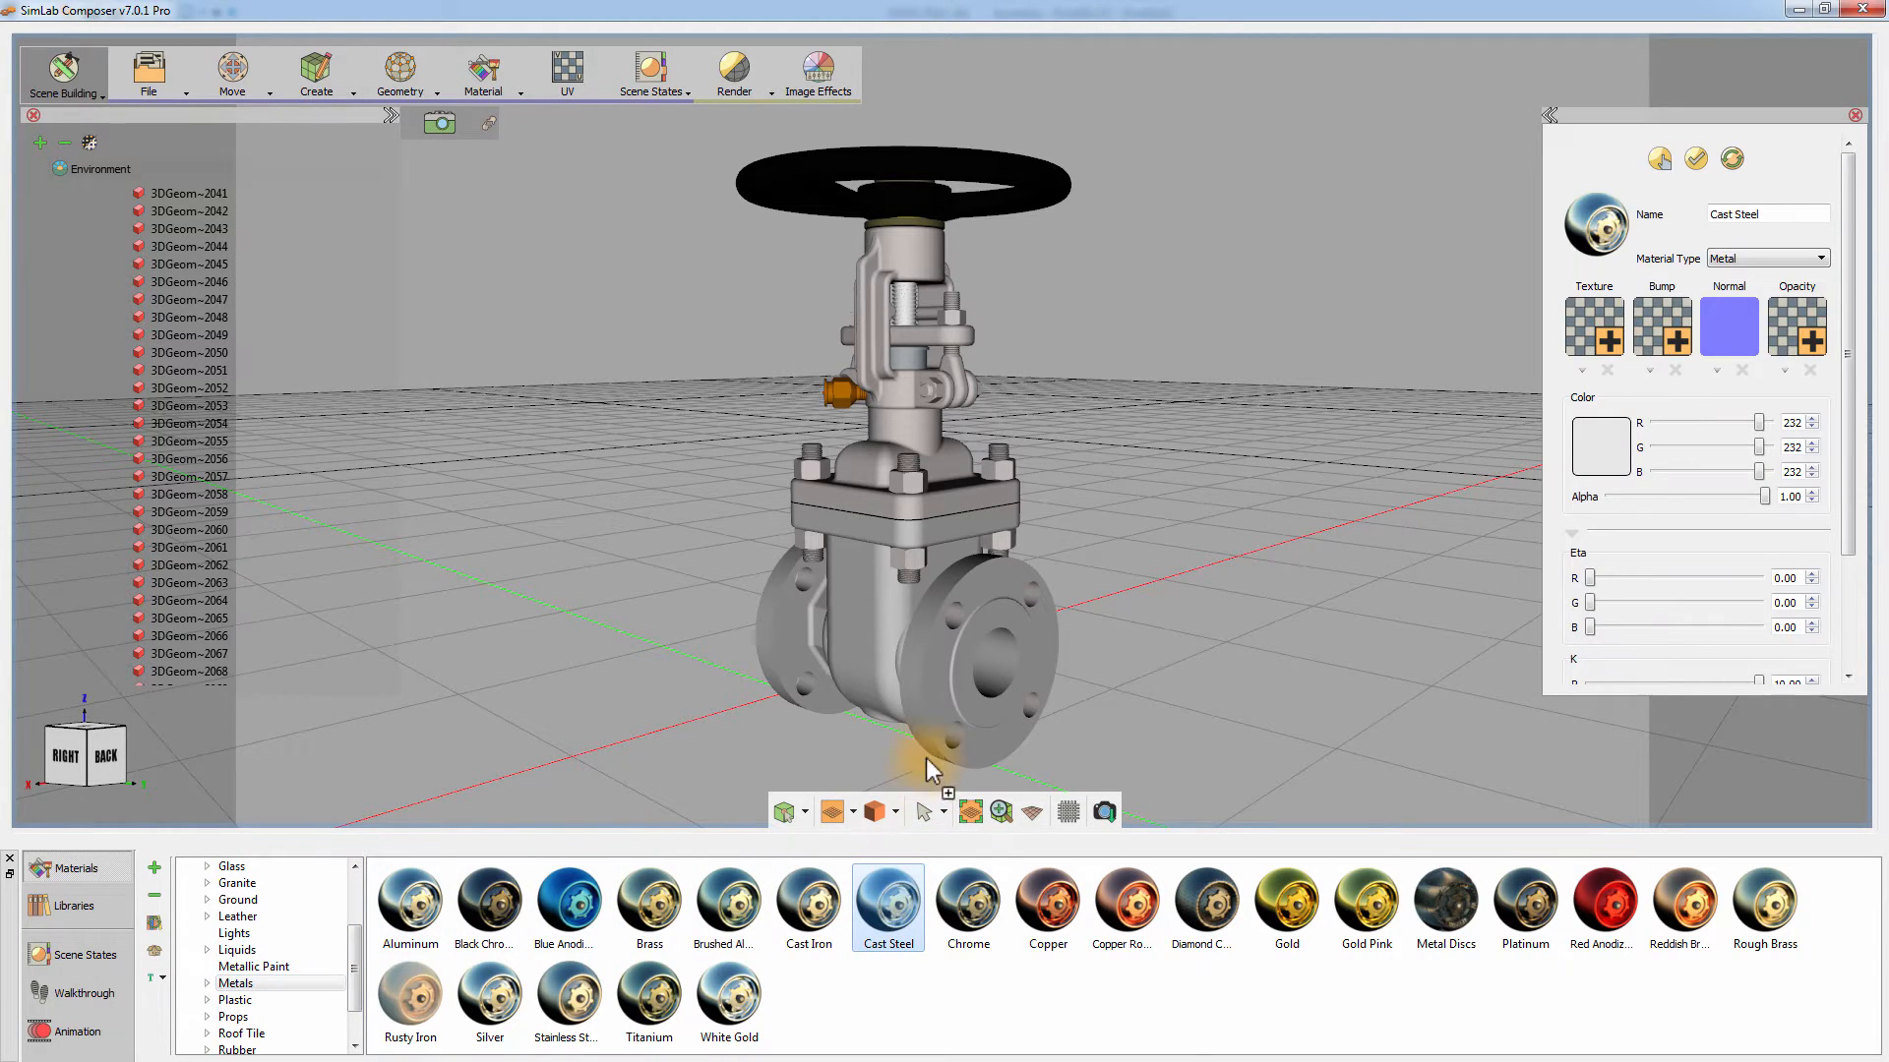
{"action": "left_click", "coordinate": [946, 692]}
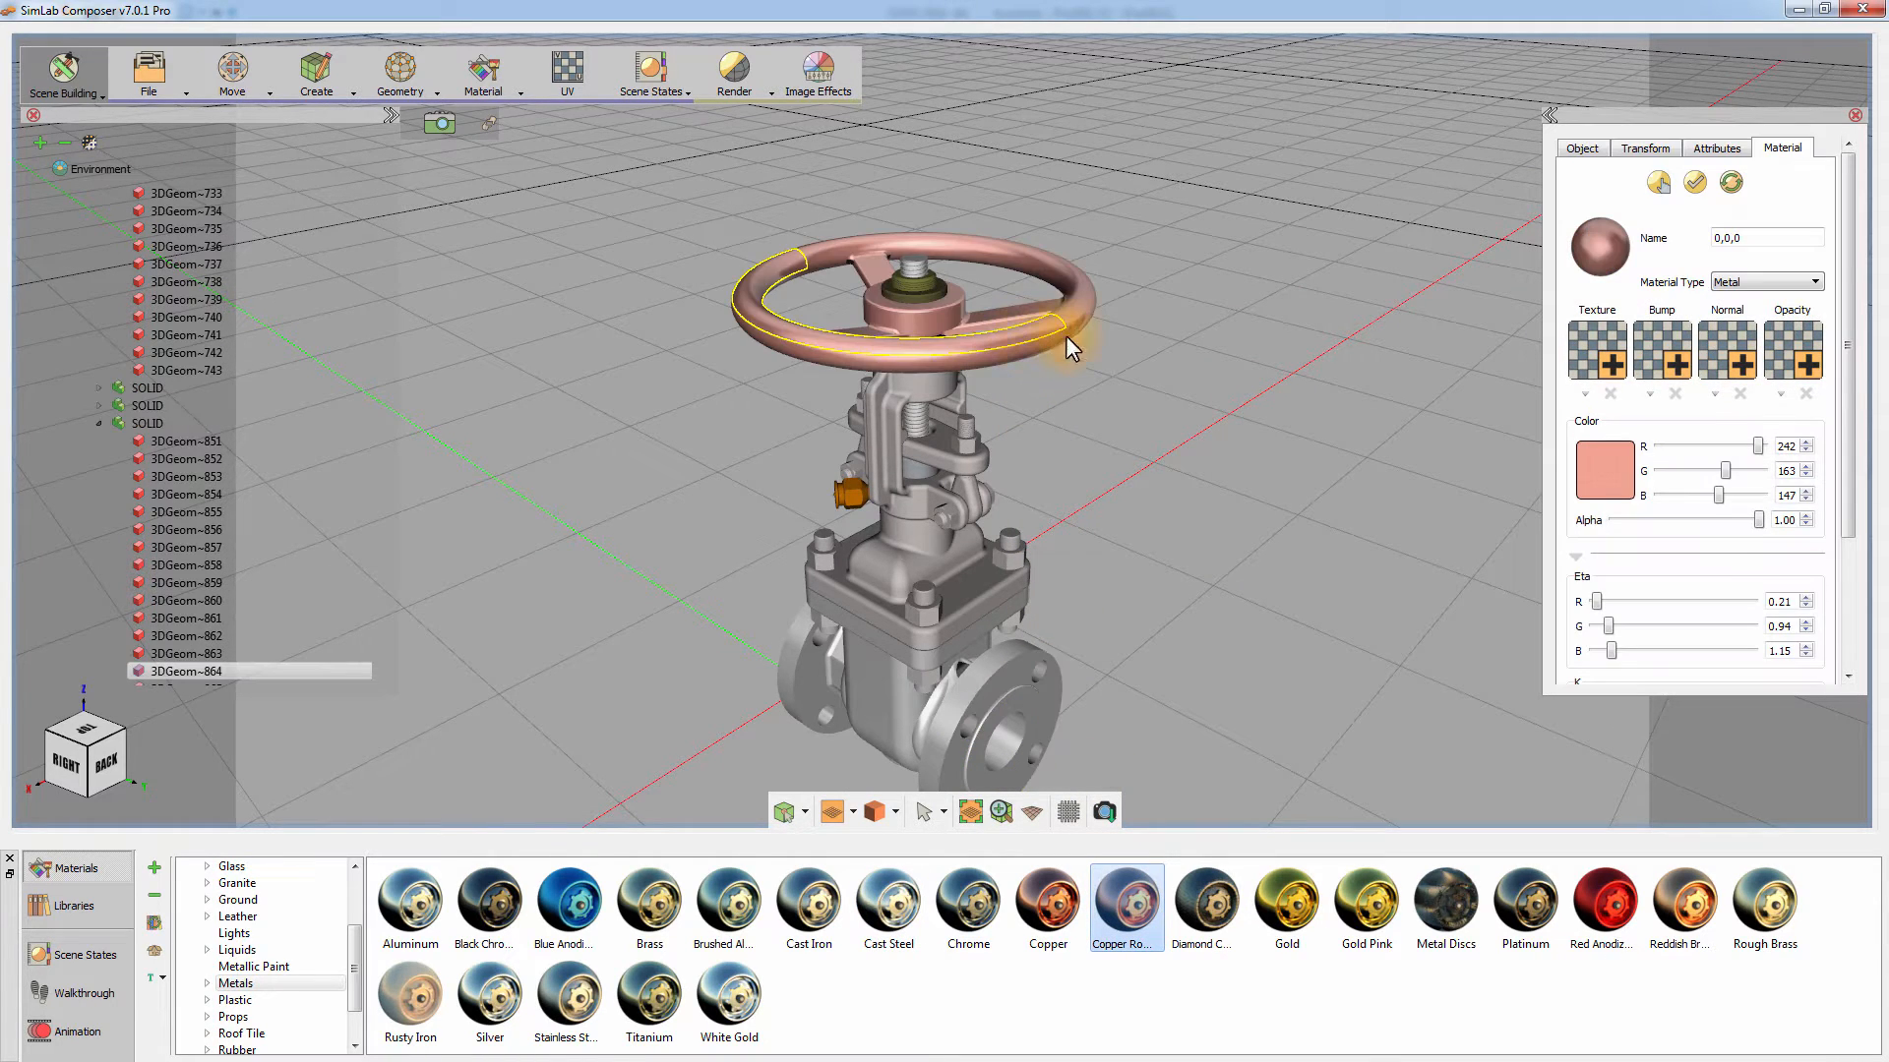
{"action": "mouse_move", "coordinate": [1083, 362]}
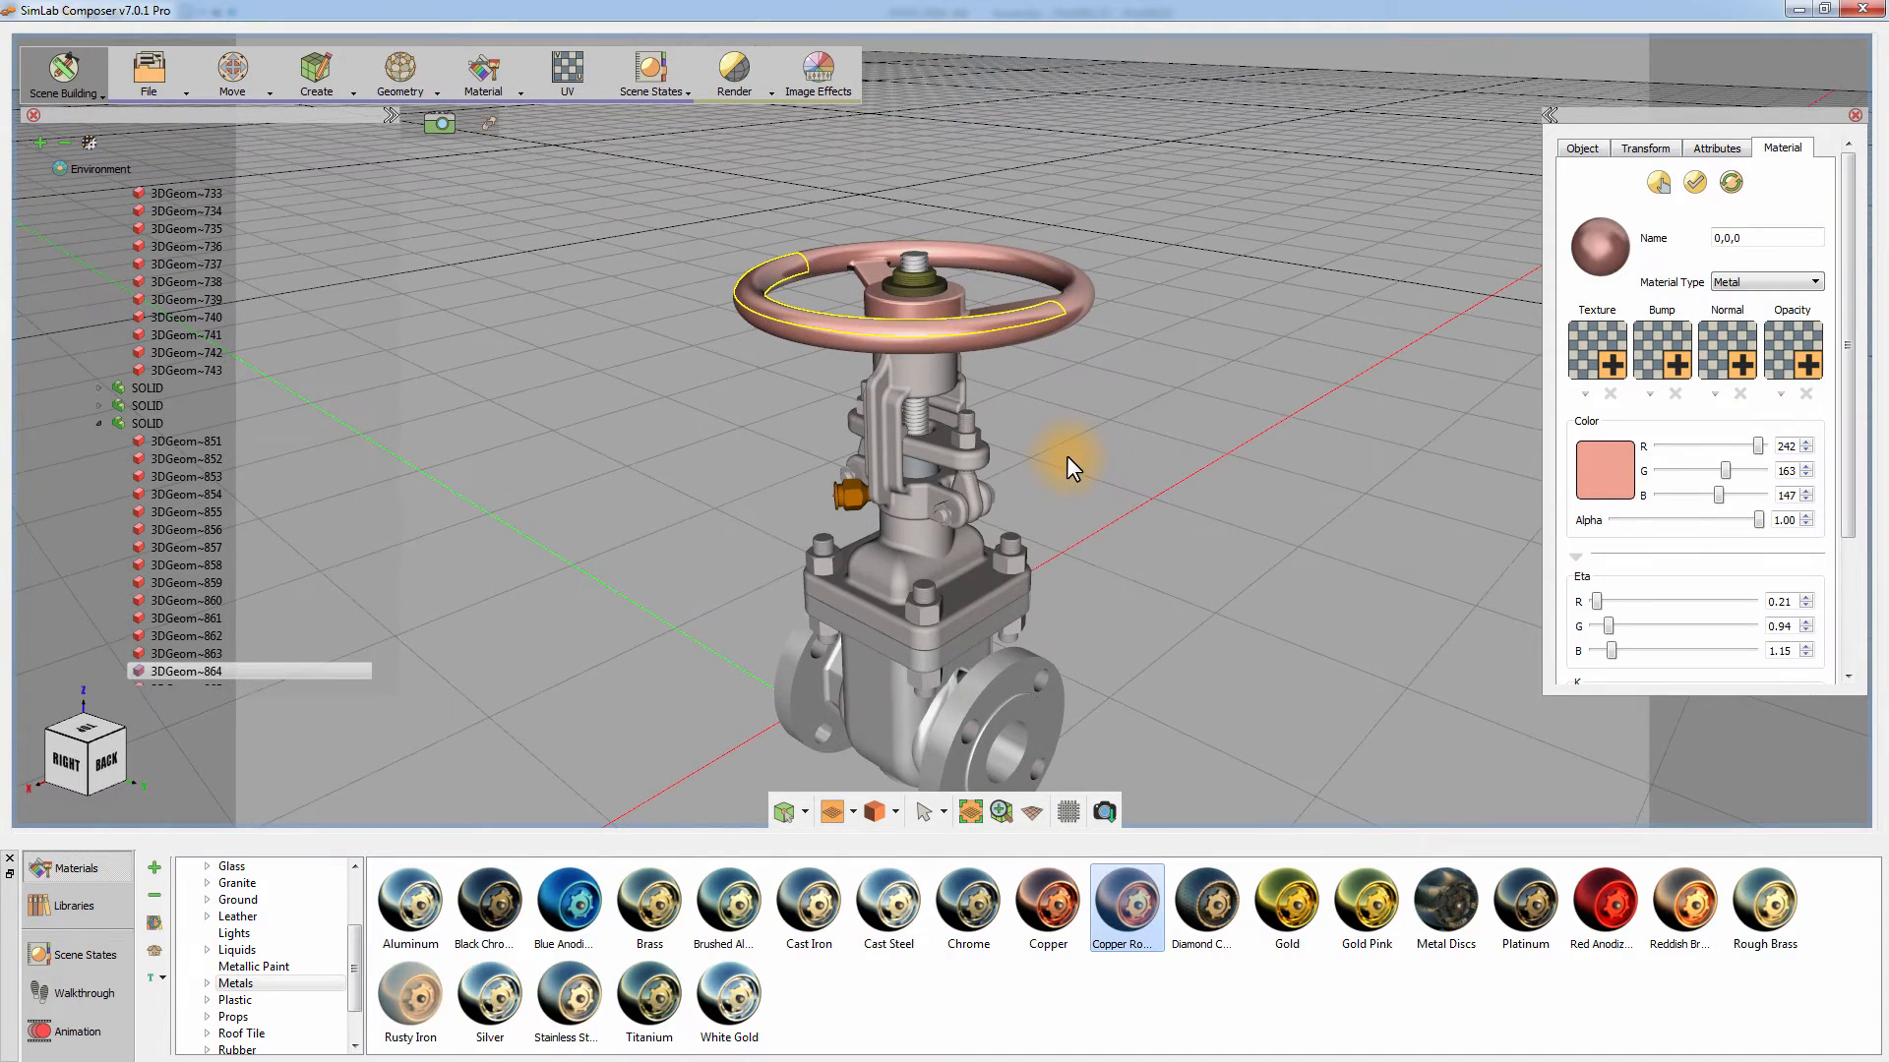
{"action": "mouse_move", "coordinate": [747, 132]}
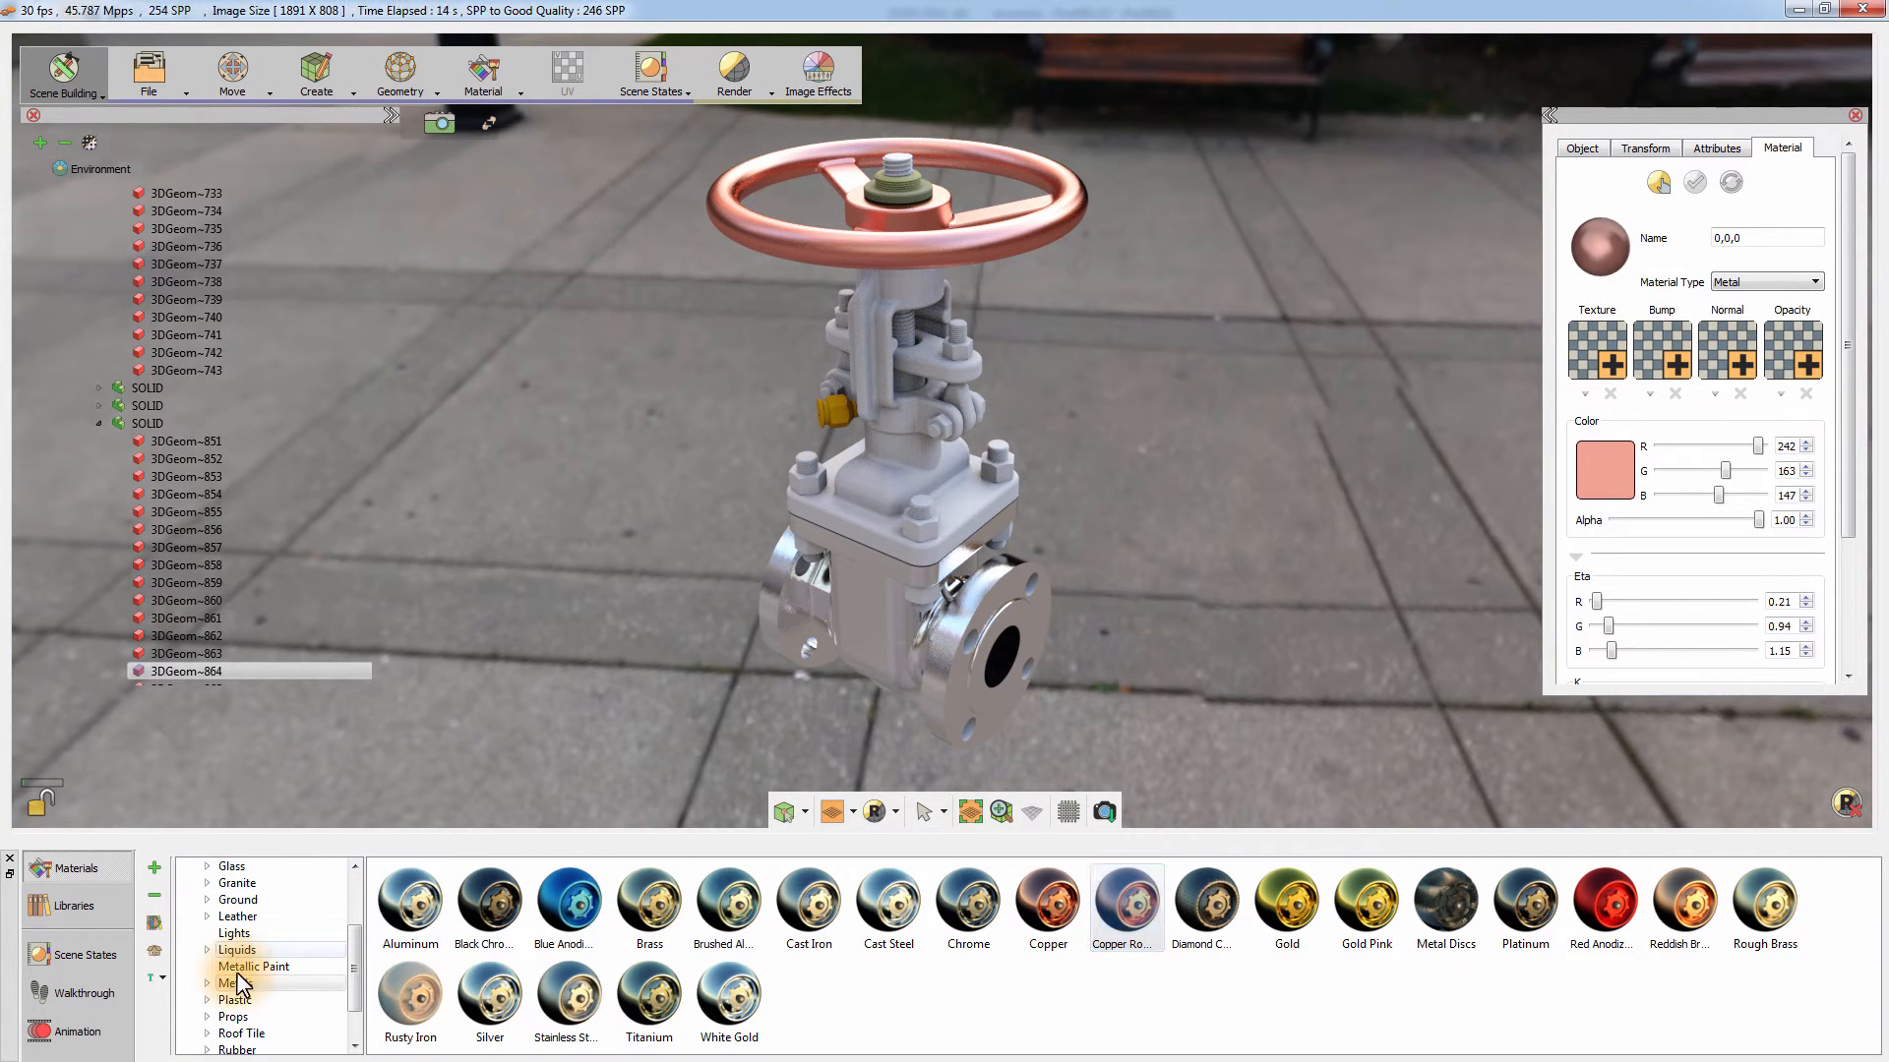
- From Metals > Industrial, apply the orange metal material to the small fitting
{"action": "left_click", "coordinate": [234, 983]}
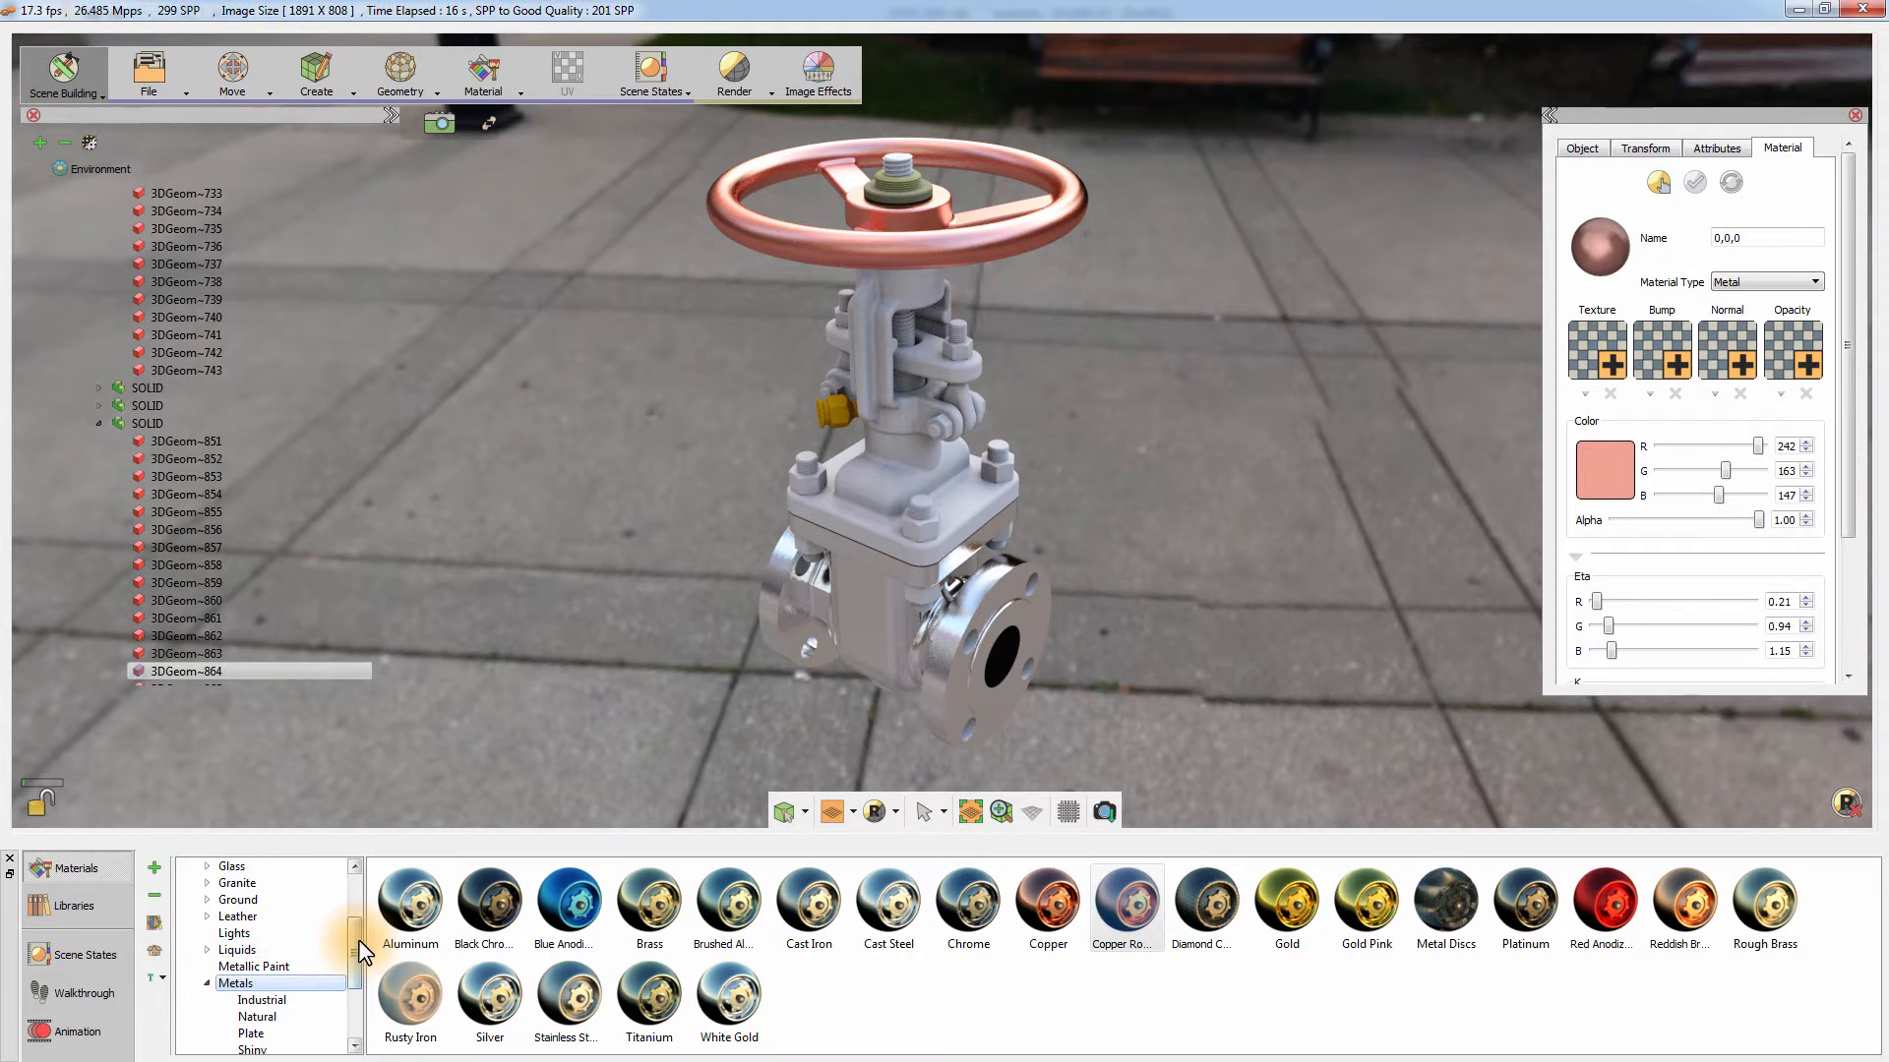
{"action": "left_click", "coordinate": [262, 950]}
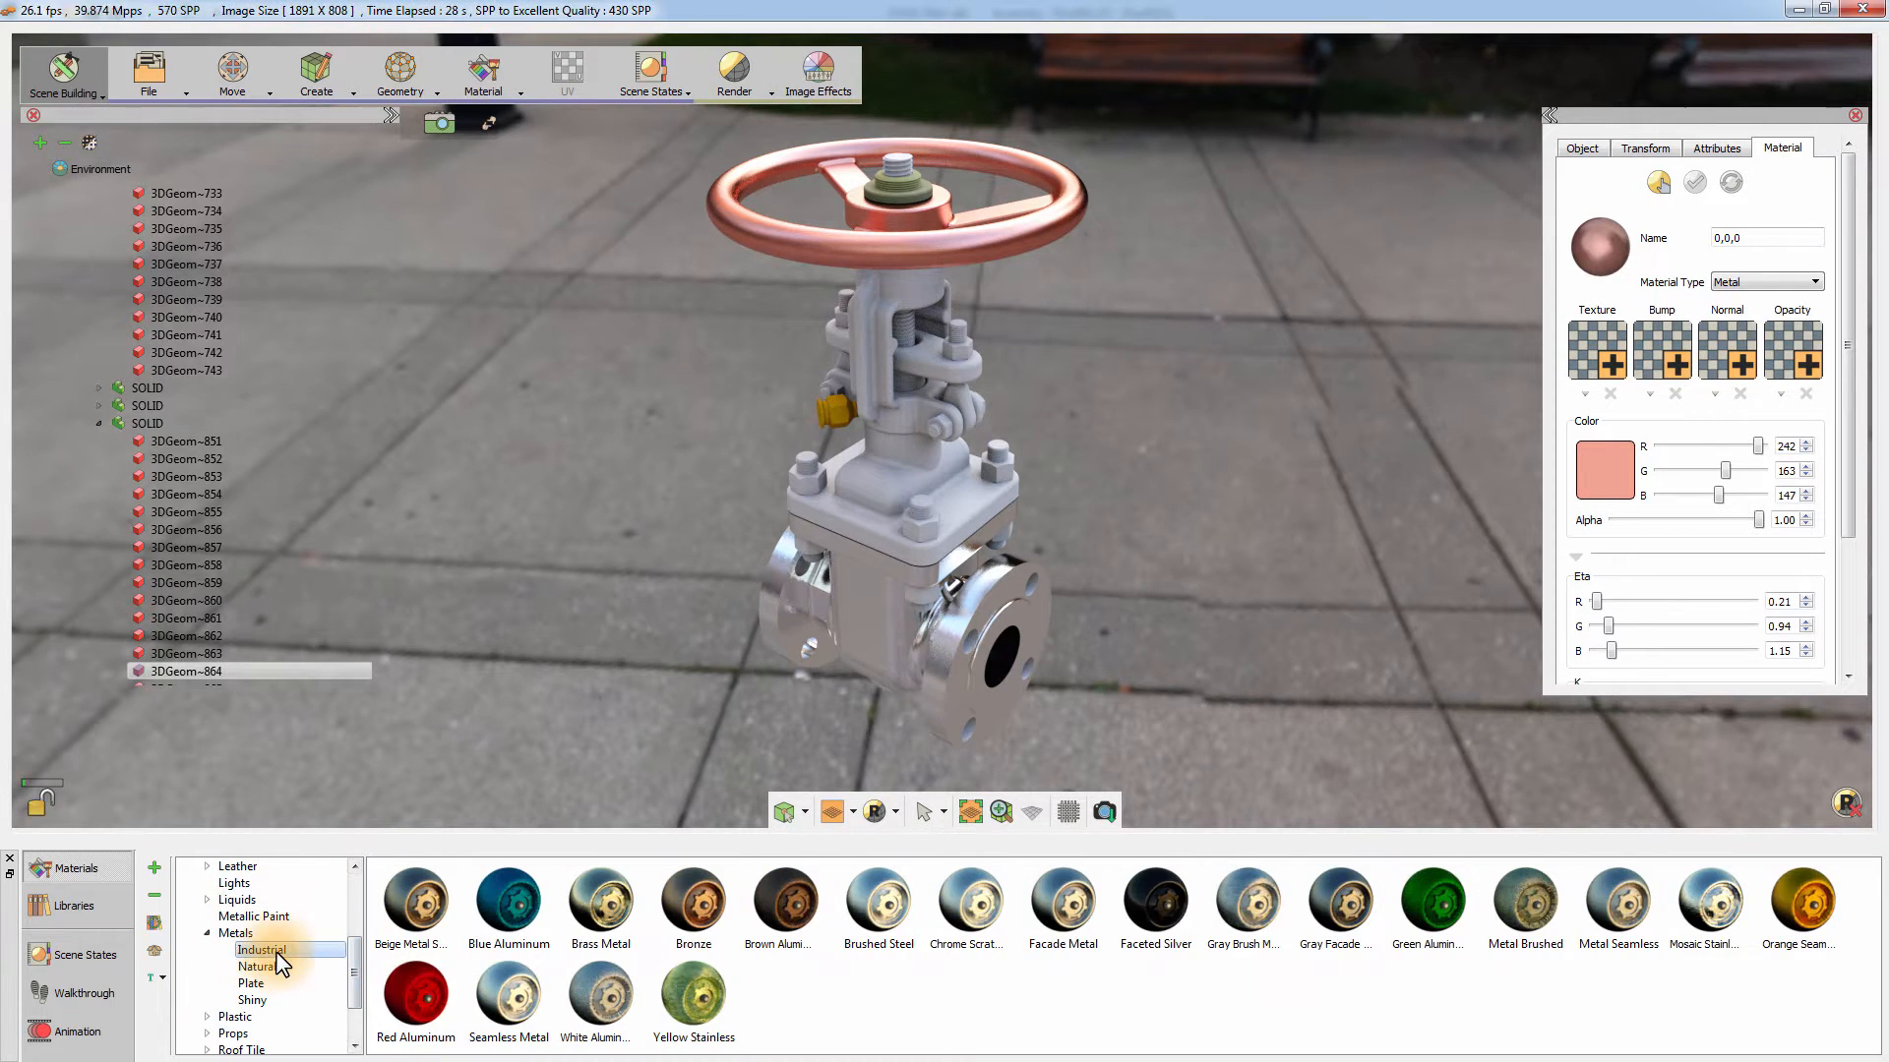
{"action": "left_click", "coordinate": [1247, 903]}
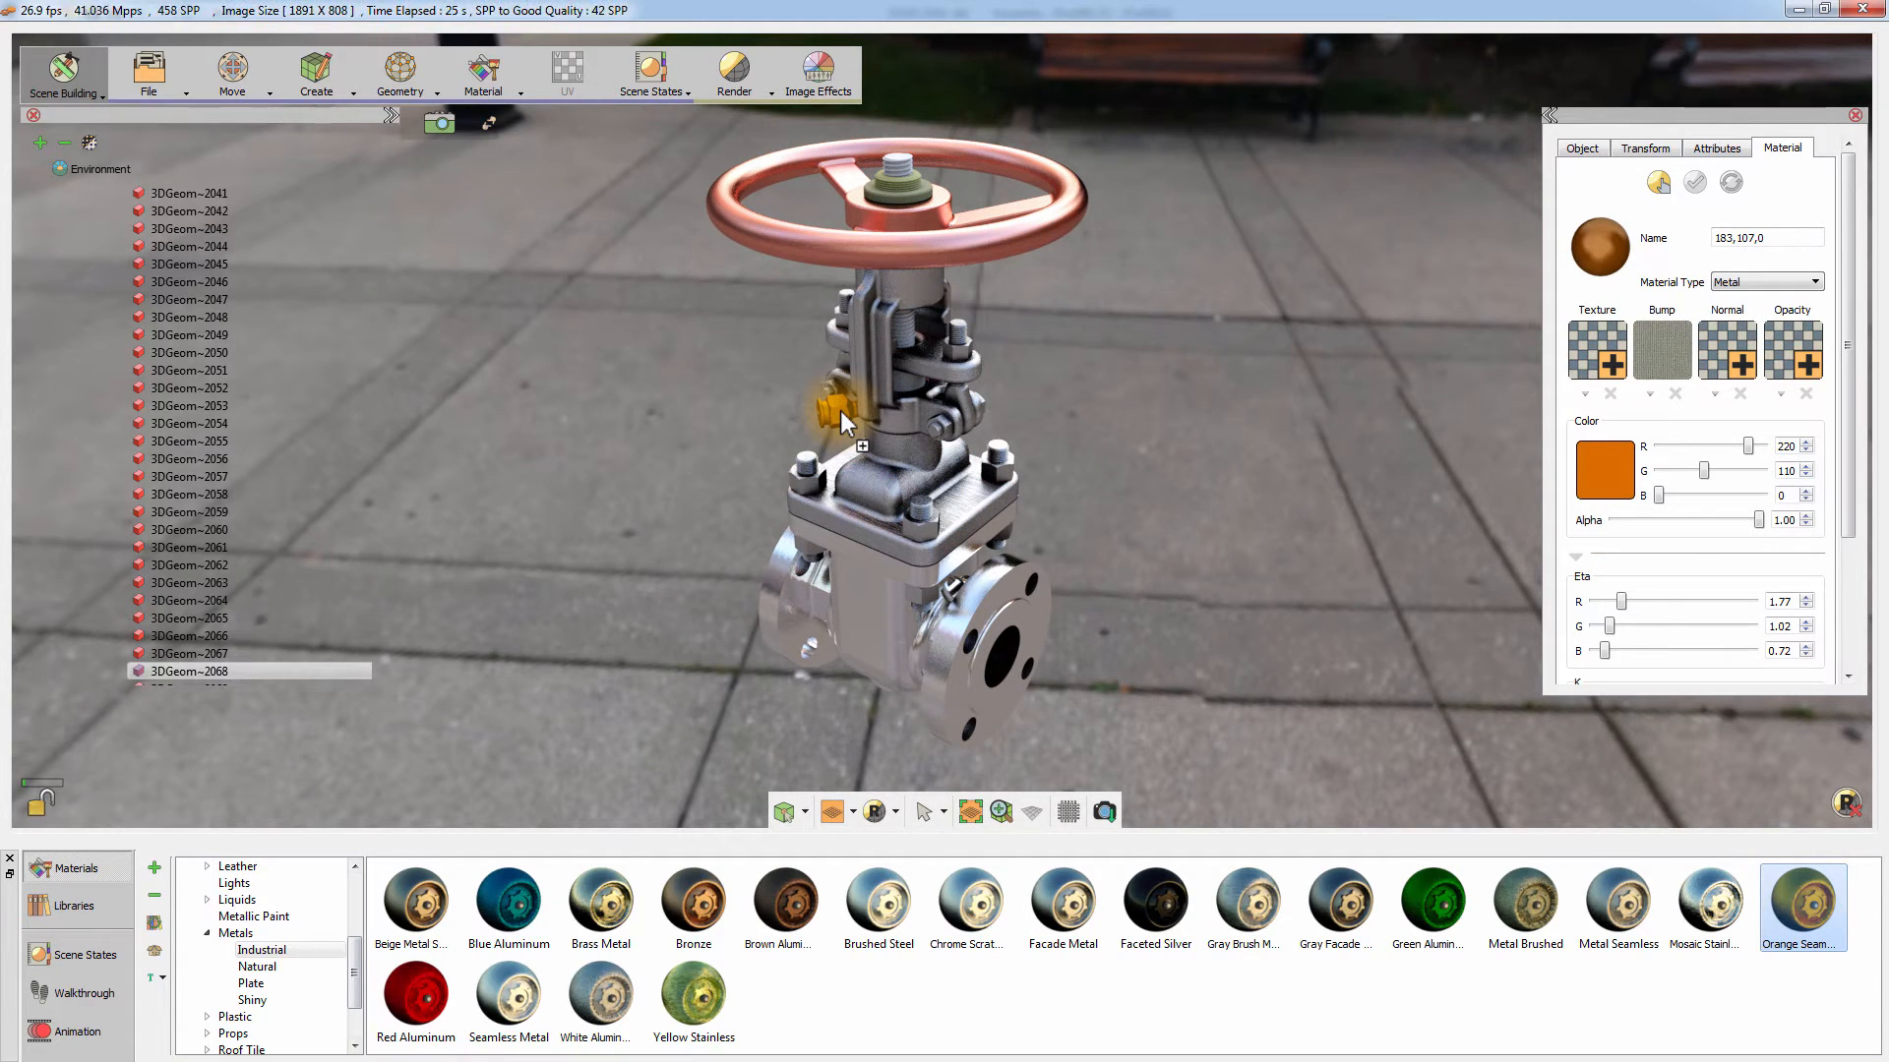
{"action": "left_click", "coordinate": [693, 905]}
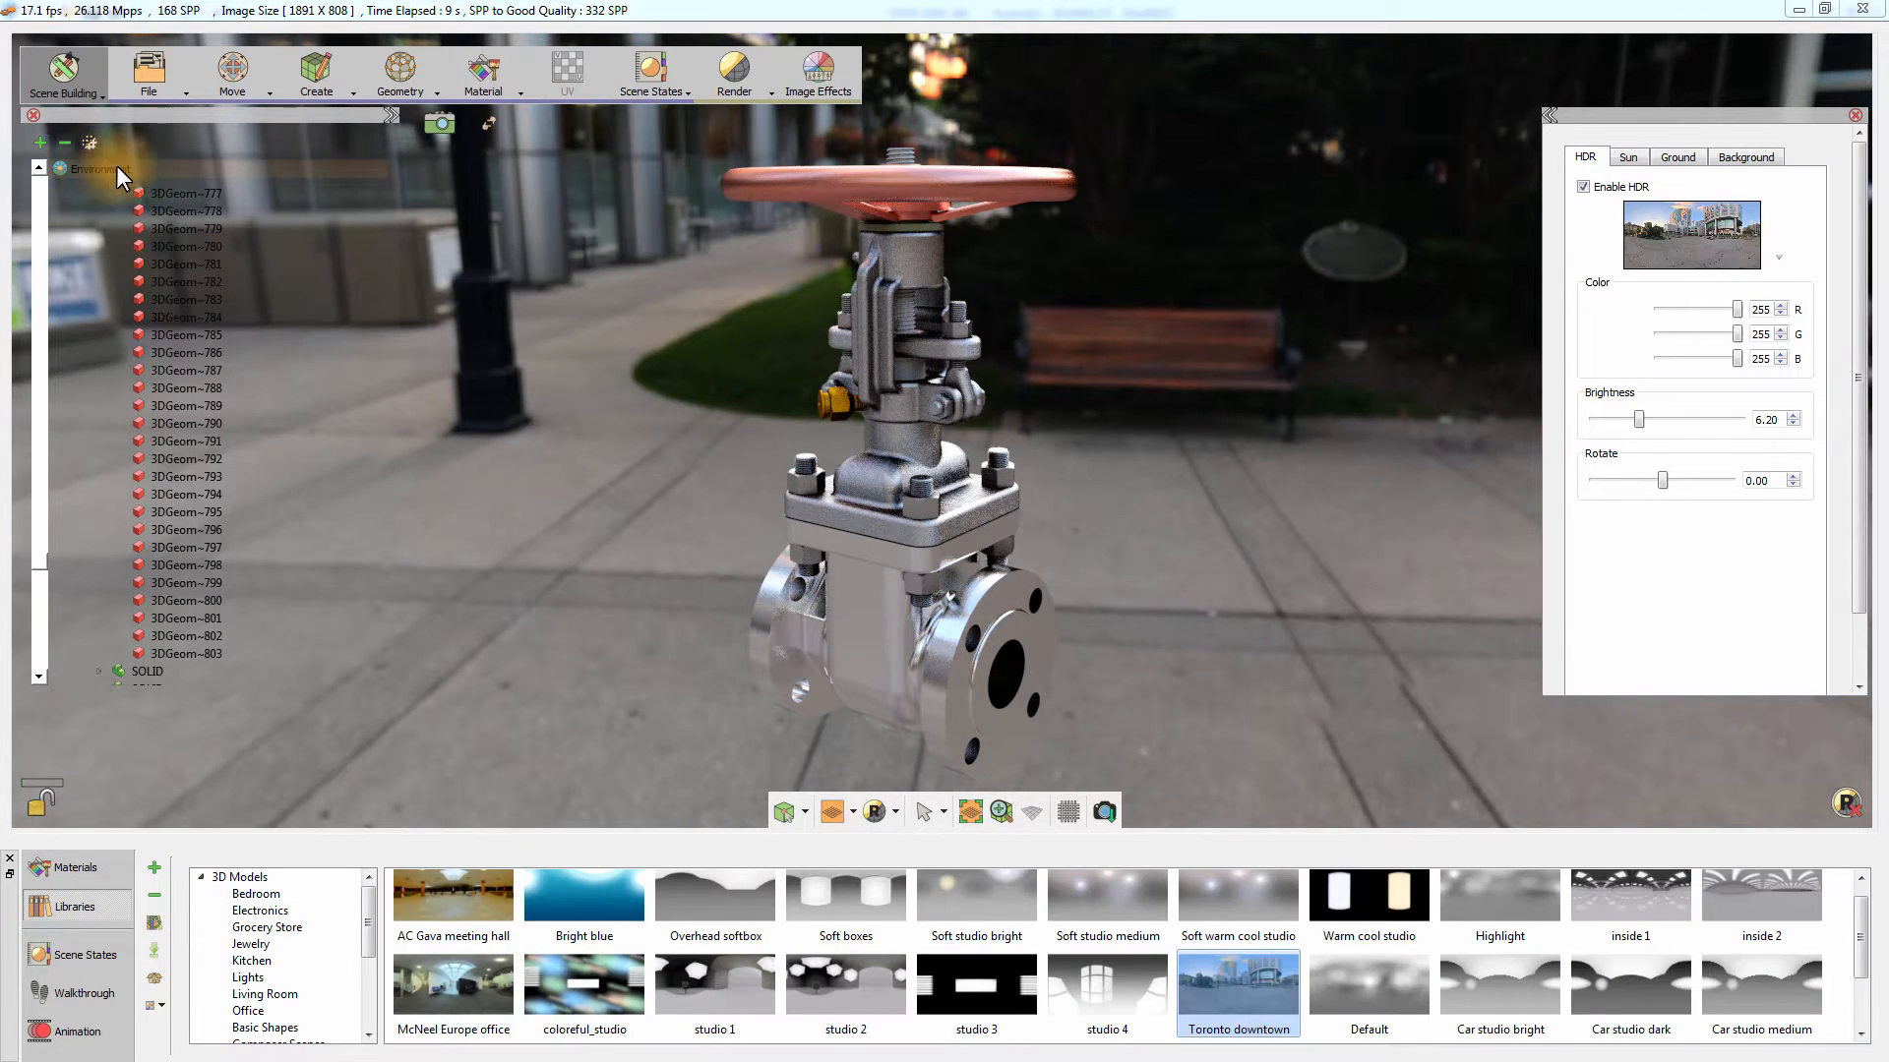
- Set the environment background source to Single Color and apply the chosen colour
{"action": "left_click", "coordinate": [1744, 158]}
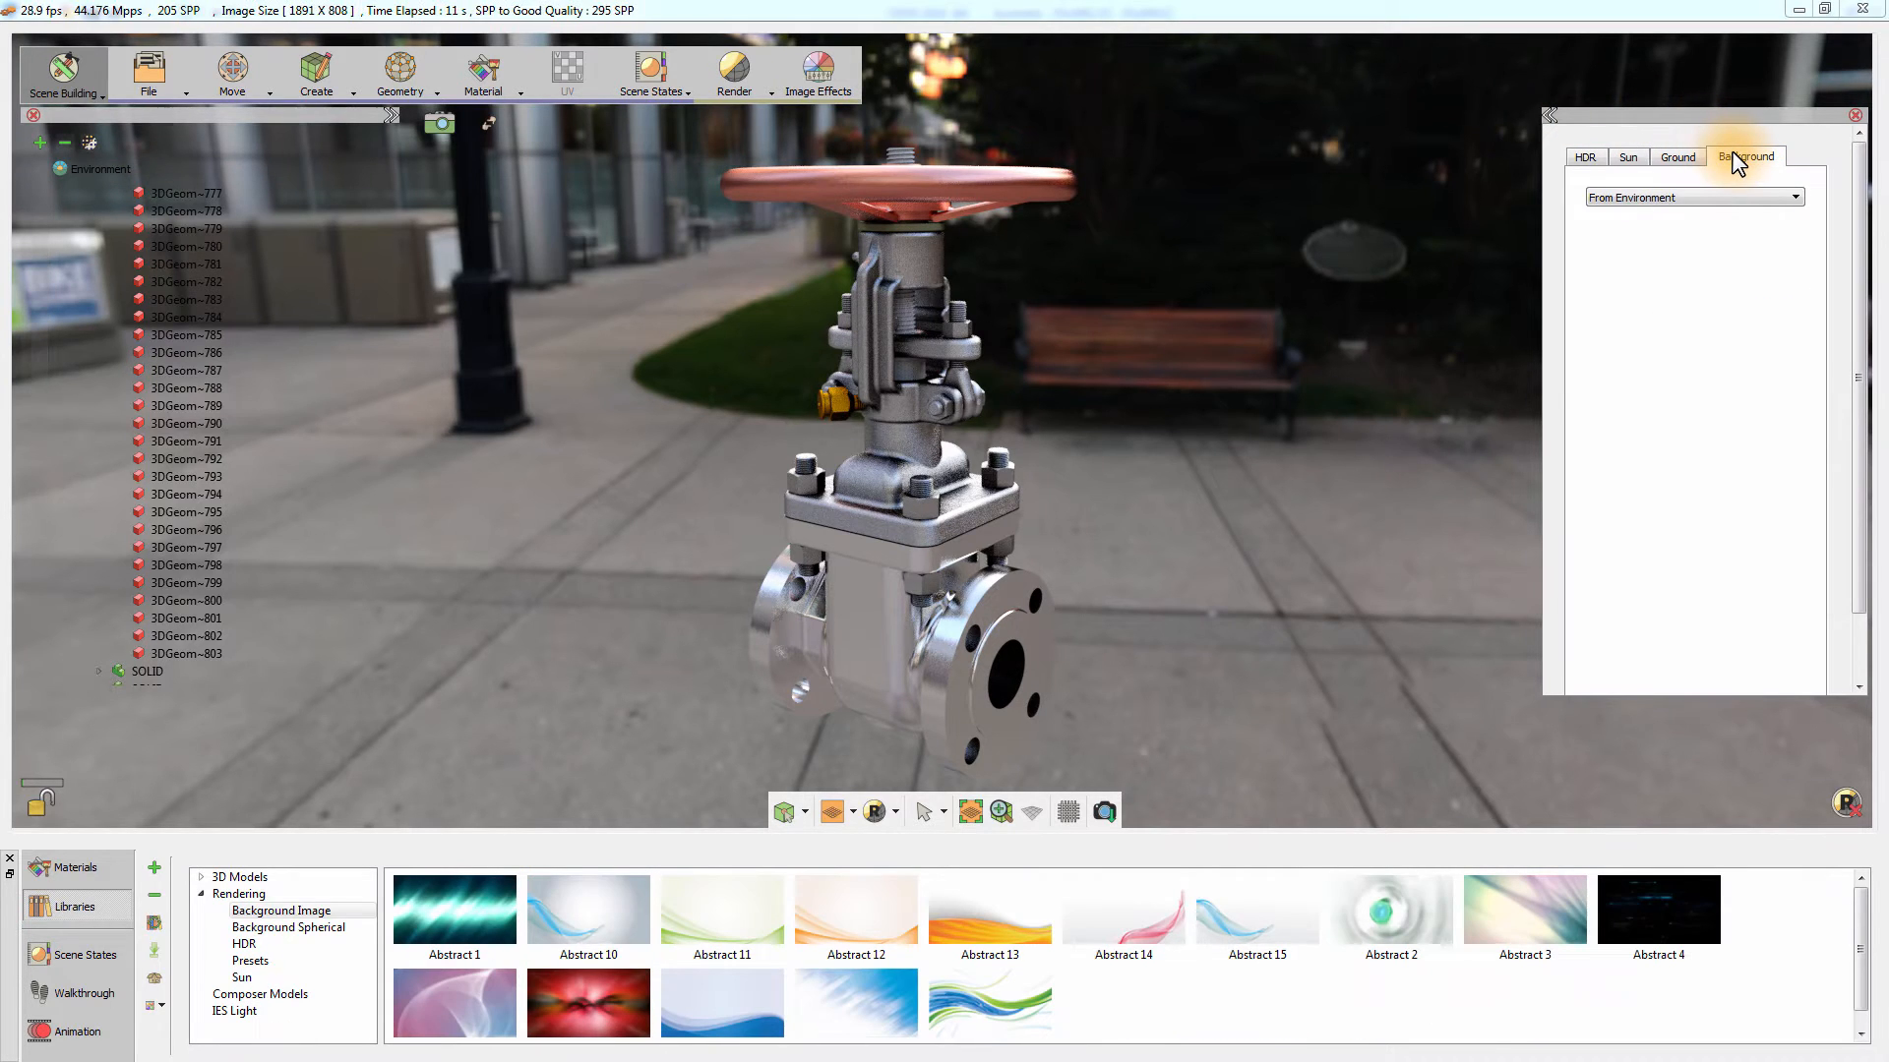
{"action": "left_click", "coordinate": [1692, 197]}
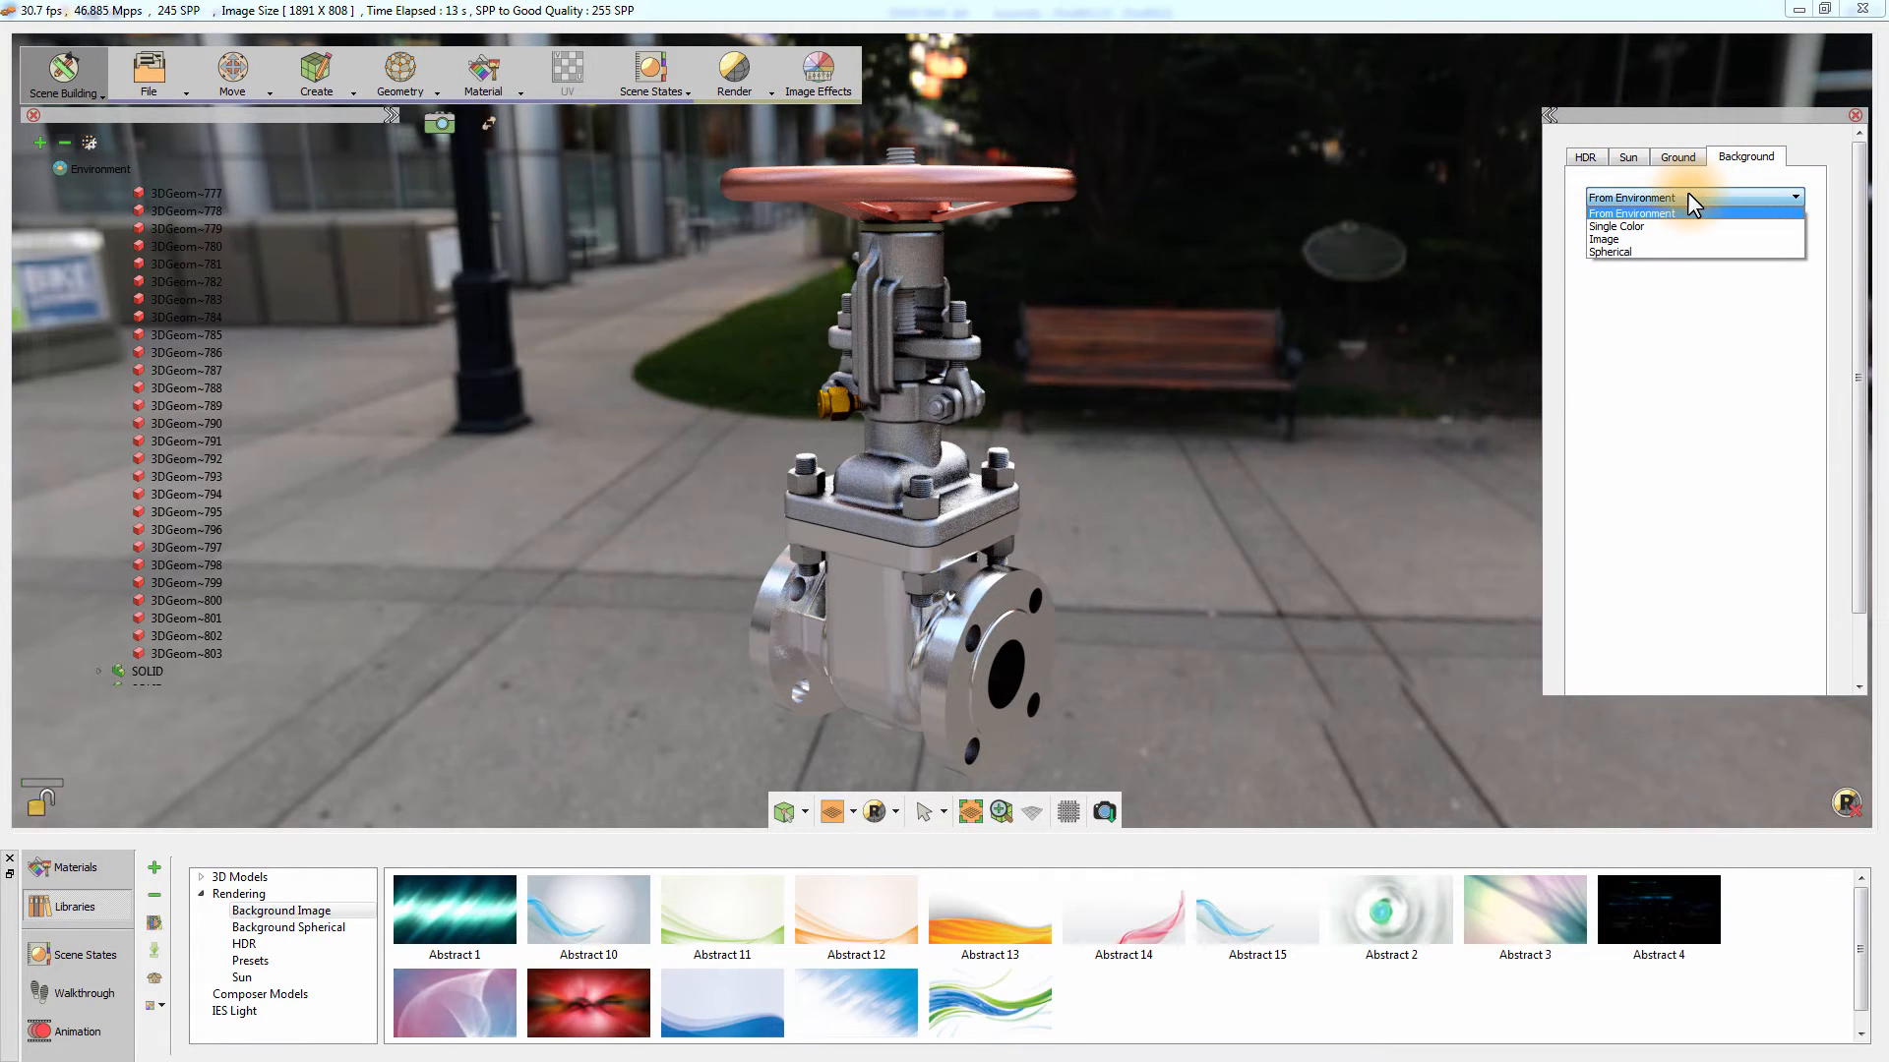
{"action": "mouse_move", "coordinate": [1684, 224]}
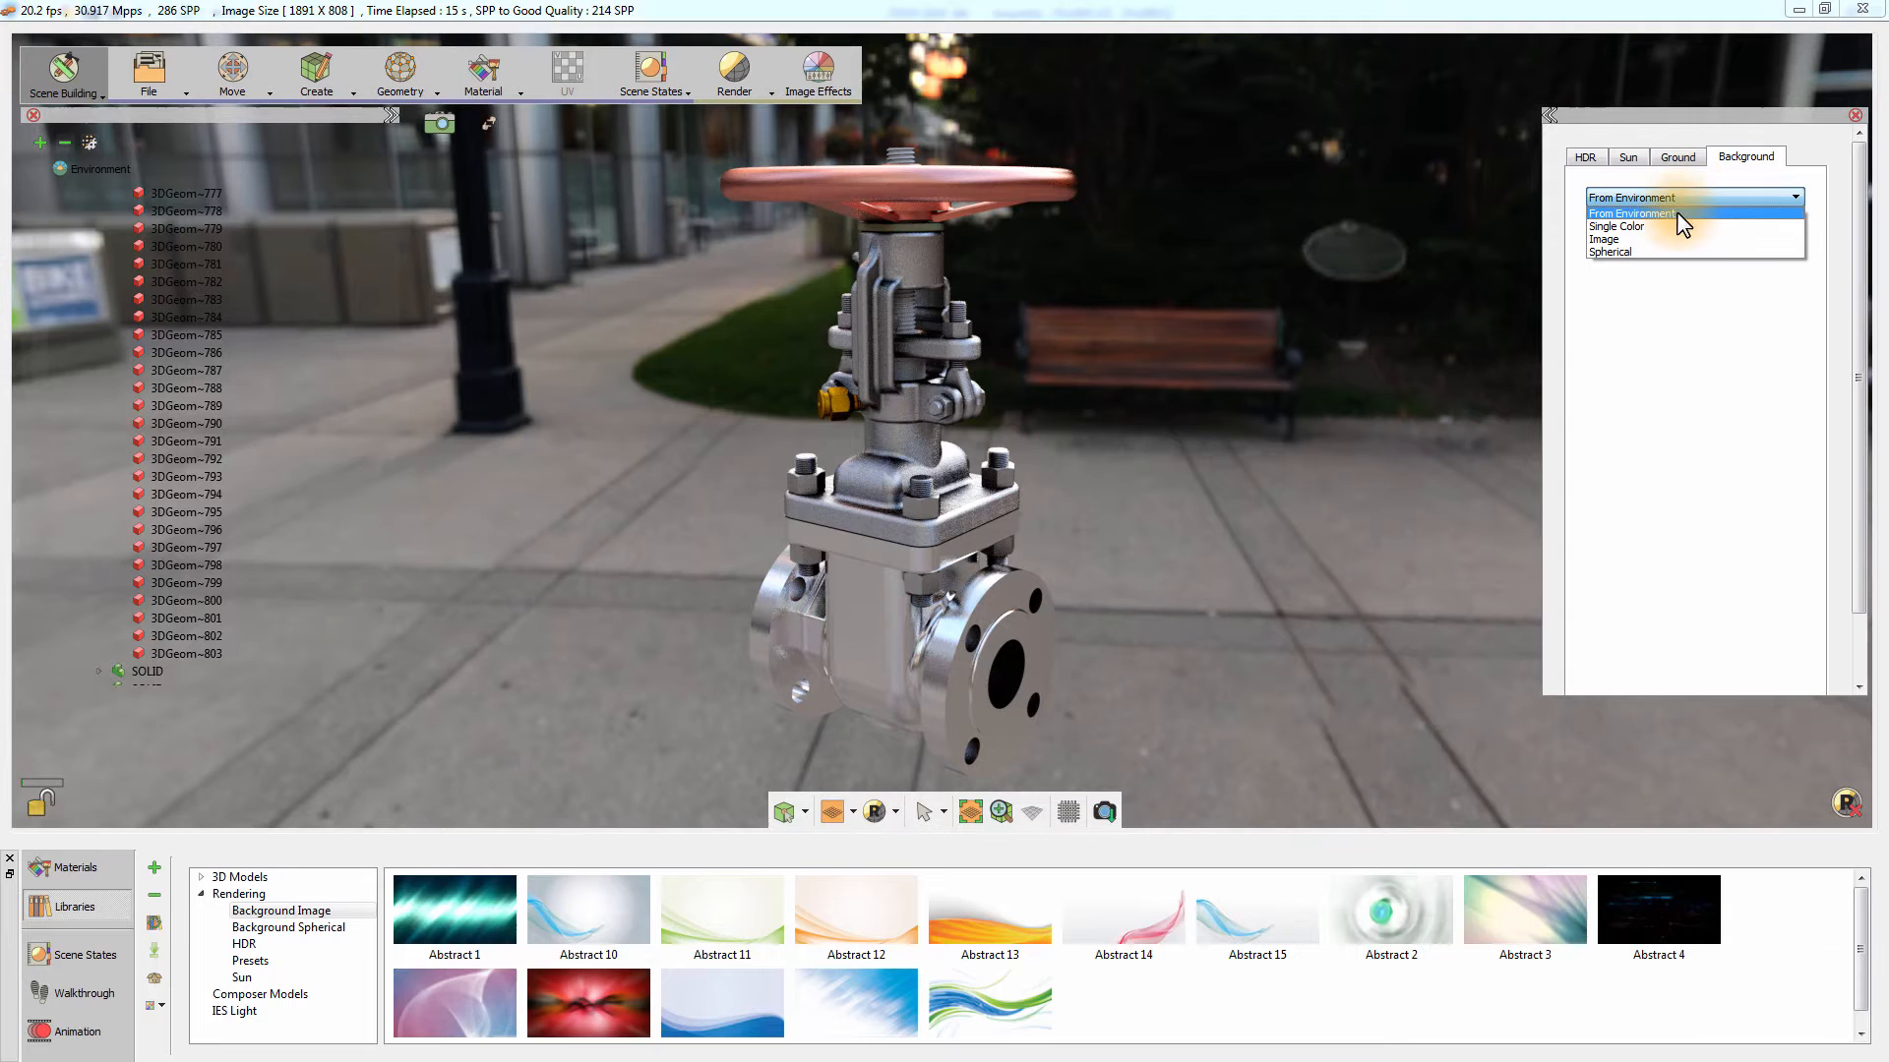
{"action": "left_click", "coordinate": [1617, 227]}
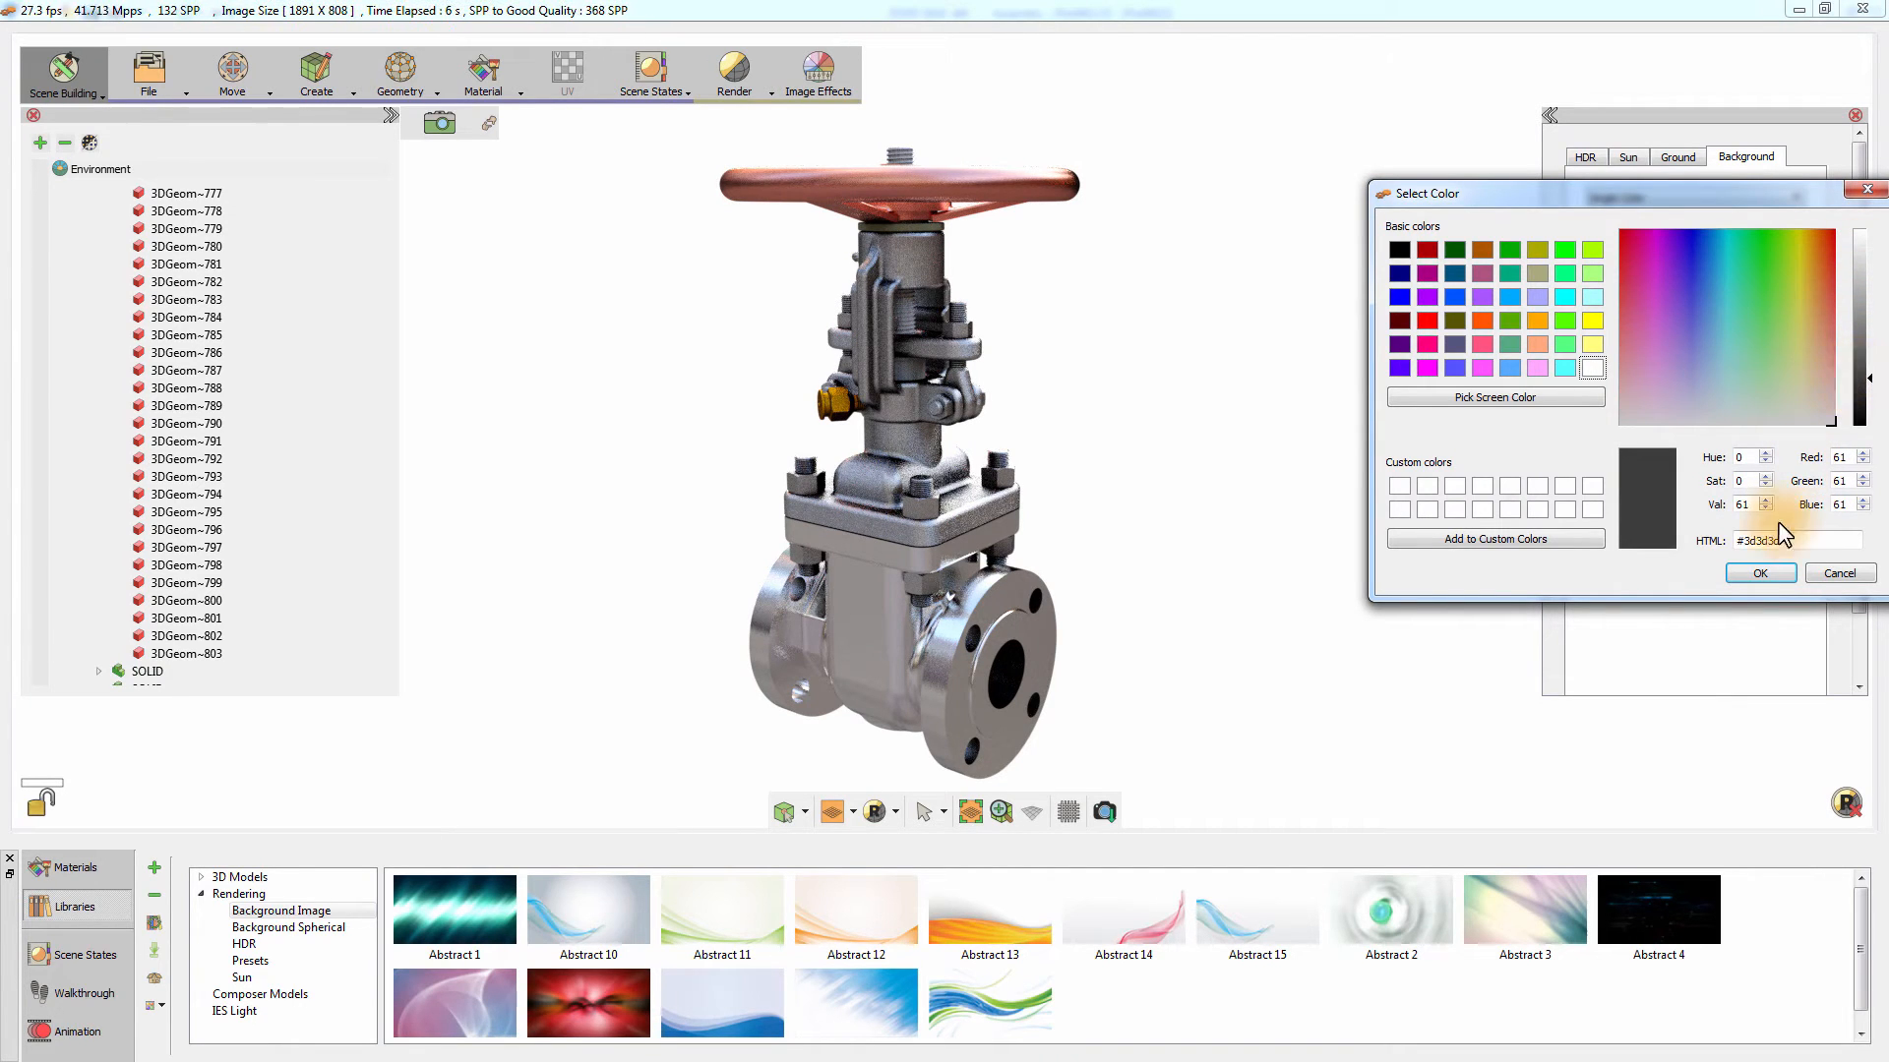
{"action": "left_click", "coordinate": [1759, 572]}
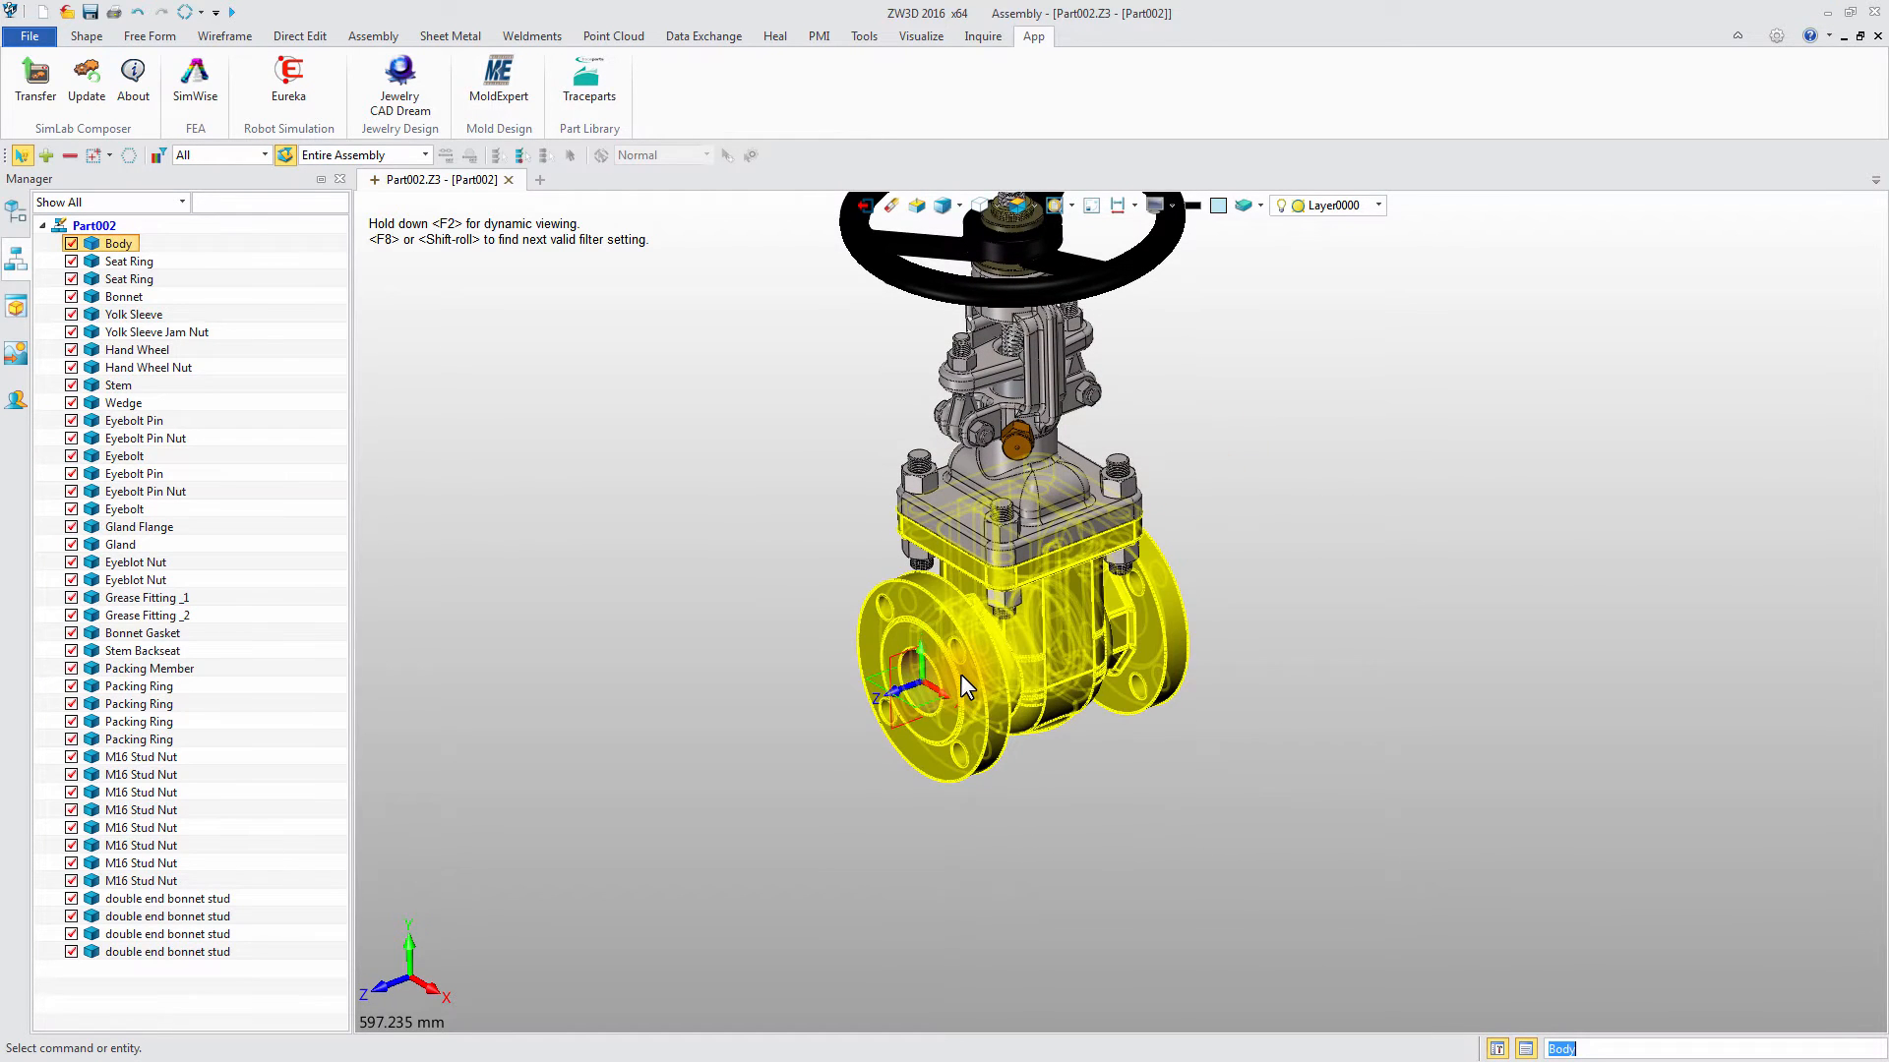
- Enter part editing of the Body component from the assembly tree
{"action": "double_click", "coordinate": [118, 242]}
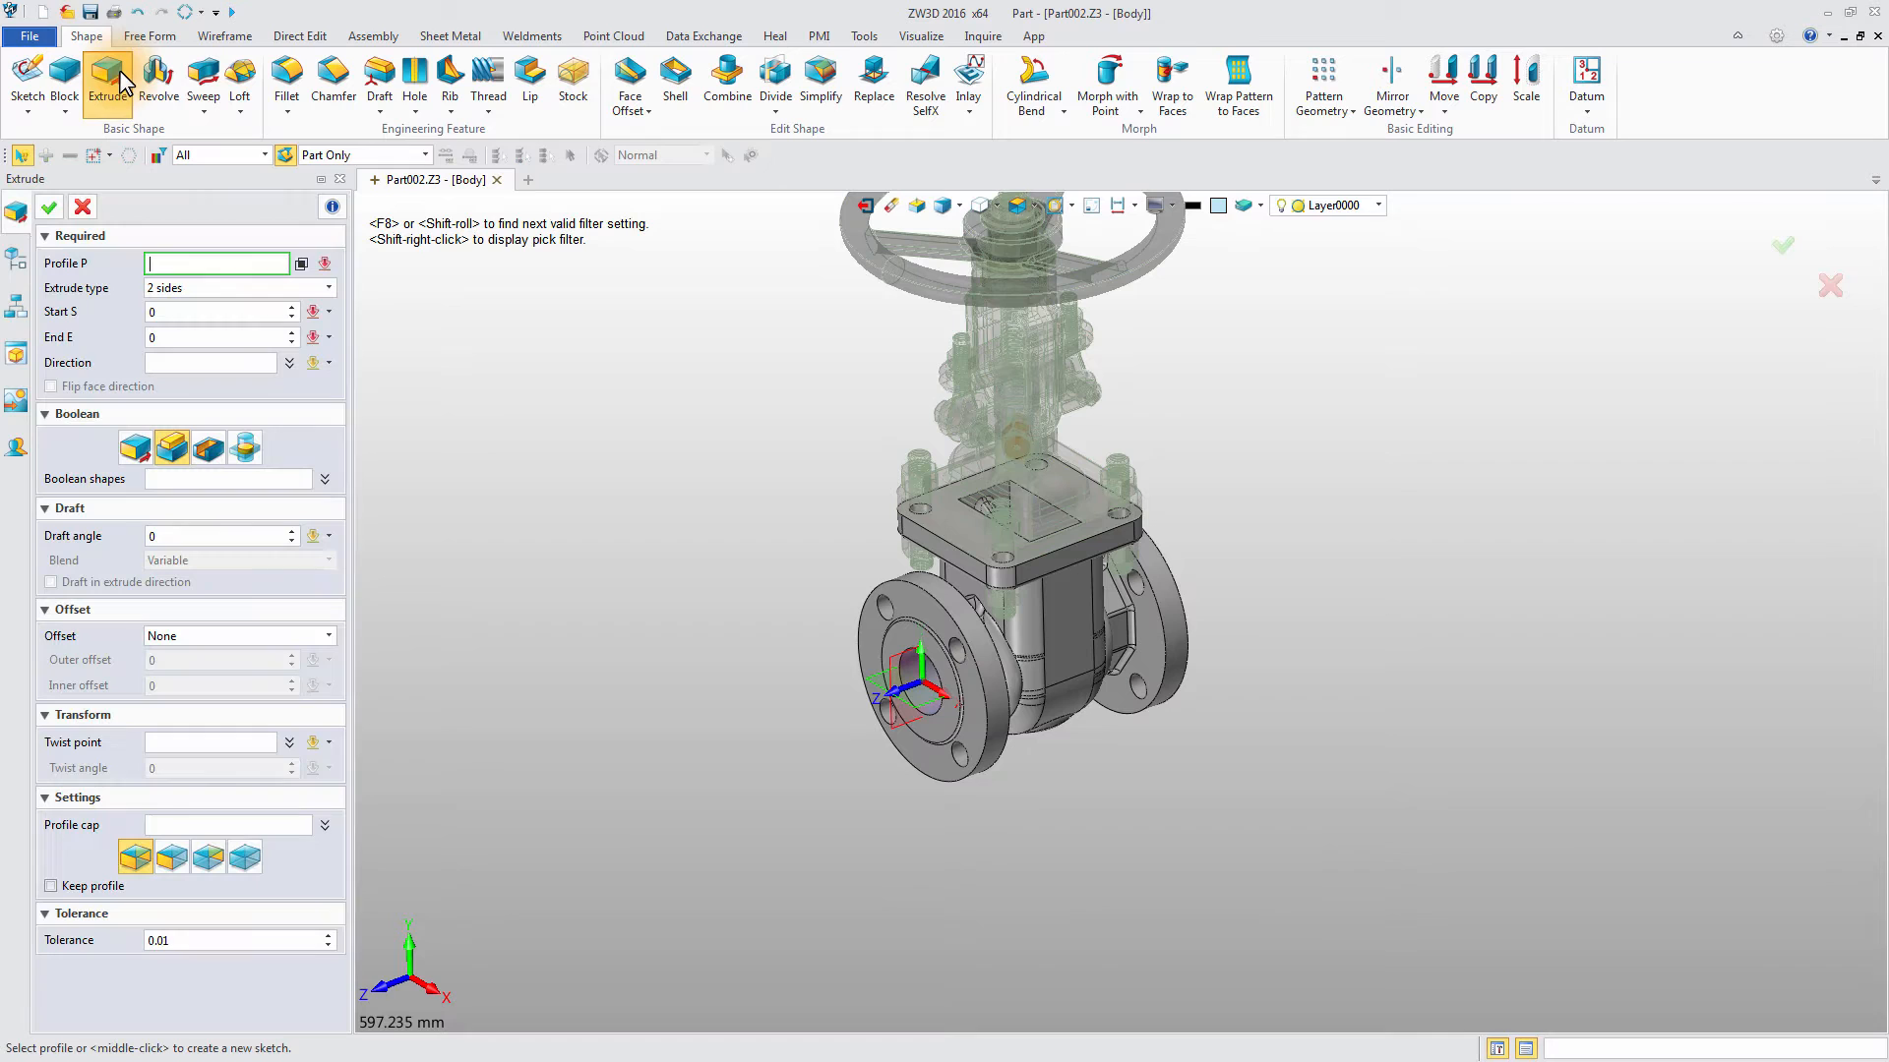
- Extrude the front flange face with a start value of -110
{"action": "left_click", "coordinate": [981, 716]}
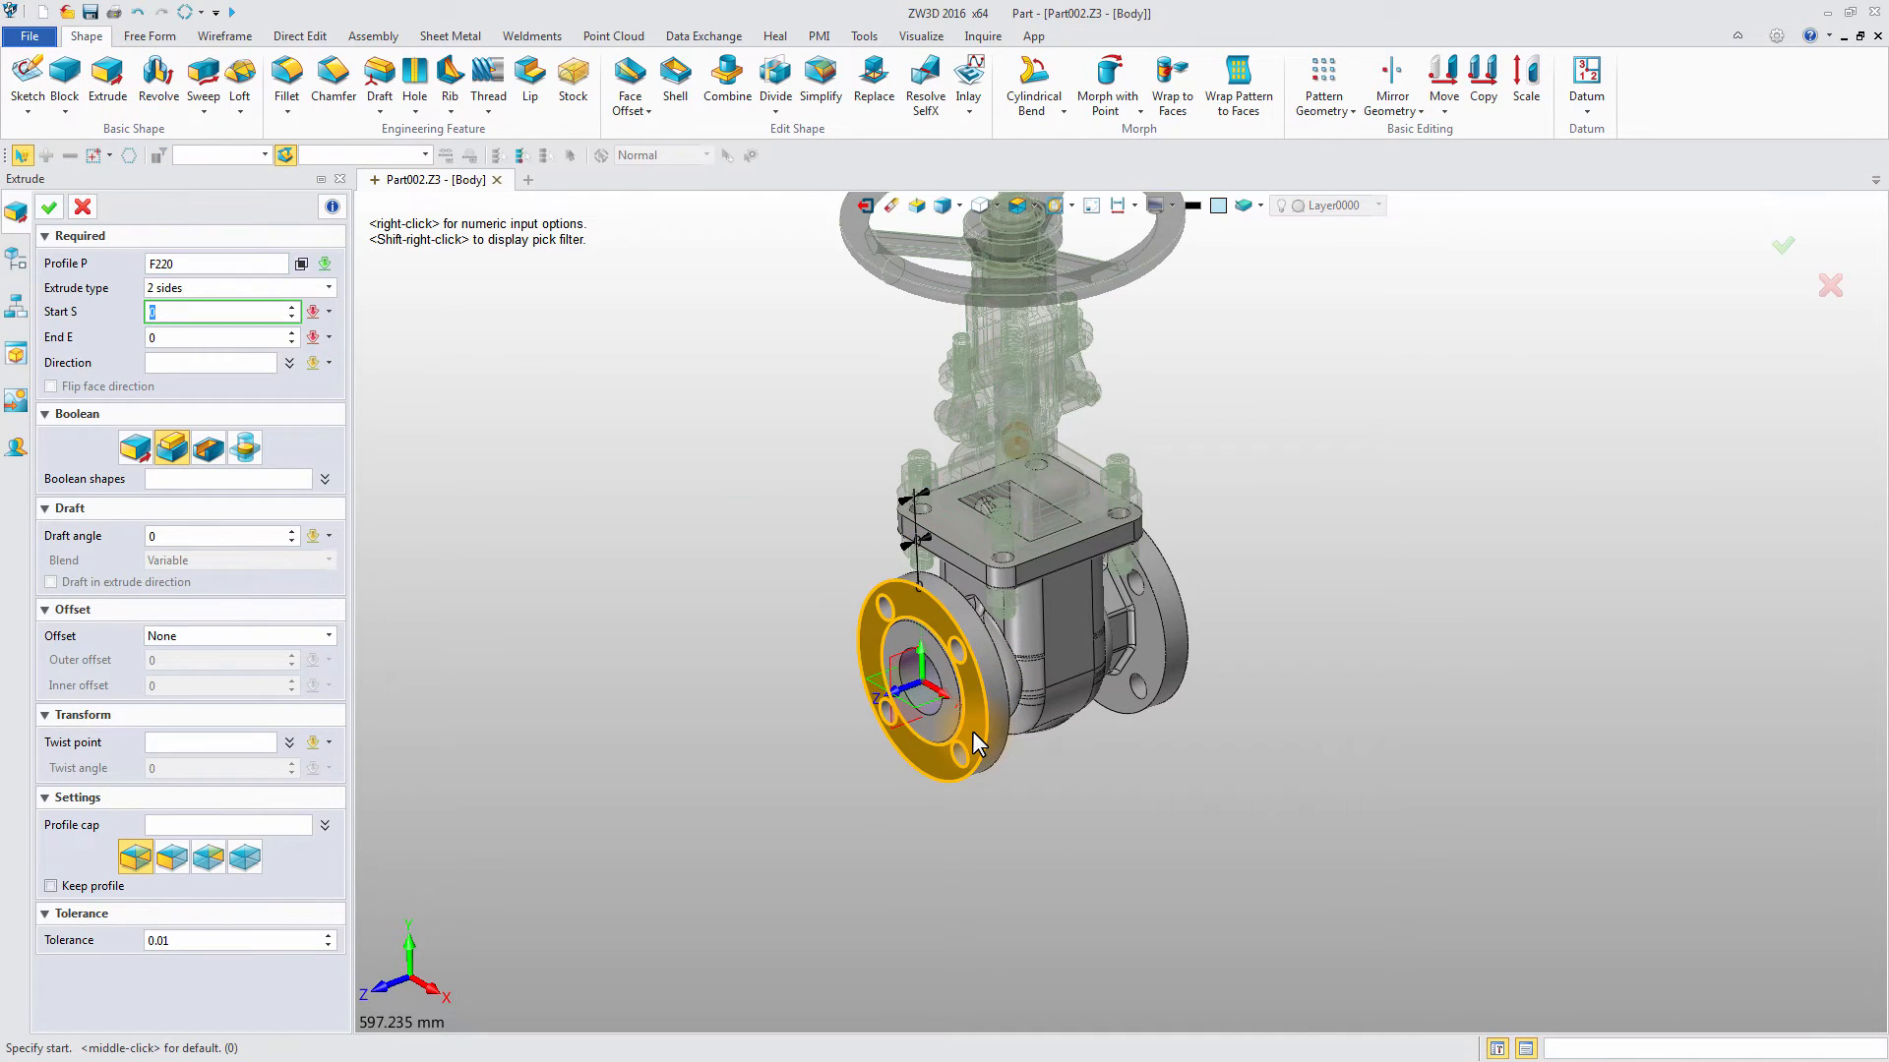
{"action": "type", "text": "-110"}
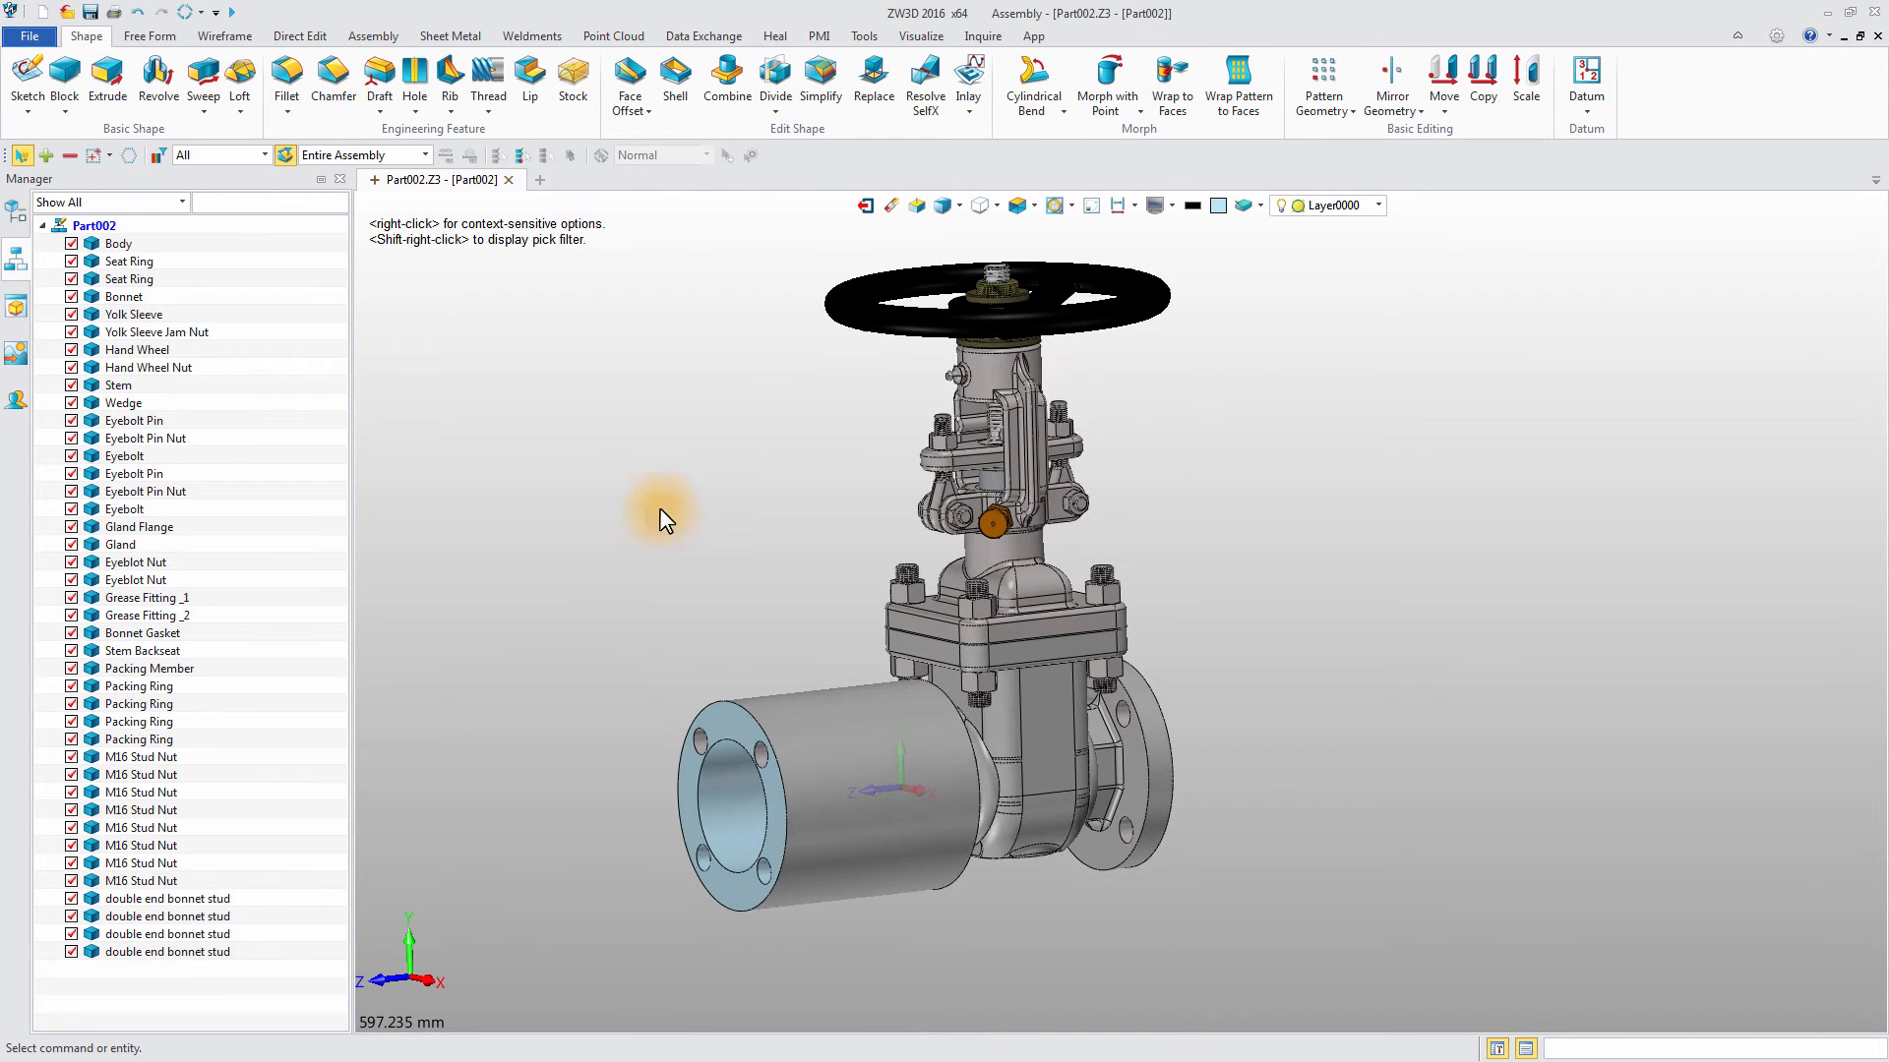
- Update the SimLab Composer link, retaining materials based on object names, and reload the geometry
{"action": "left_click", "coordinate": [1033, 36]}
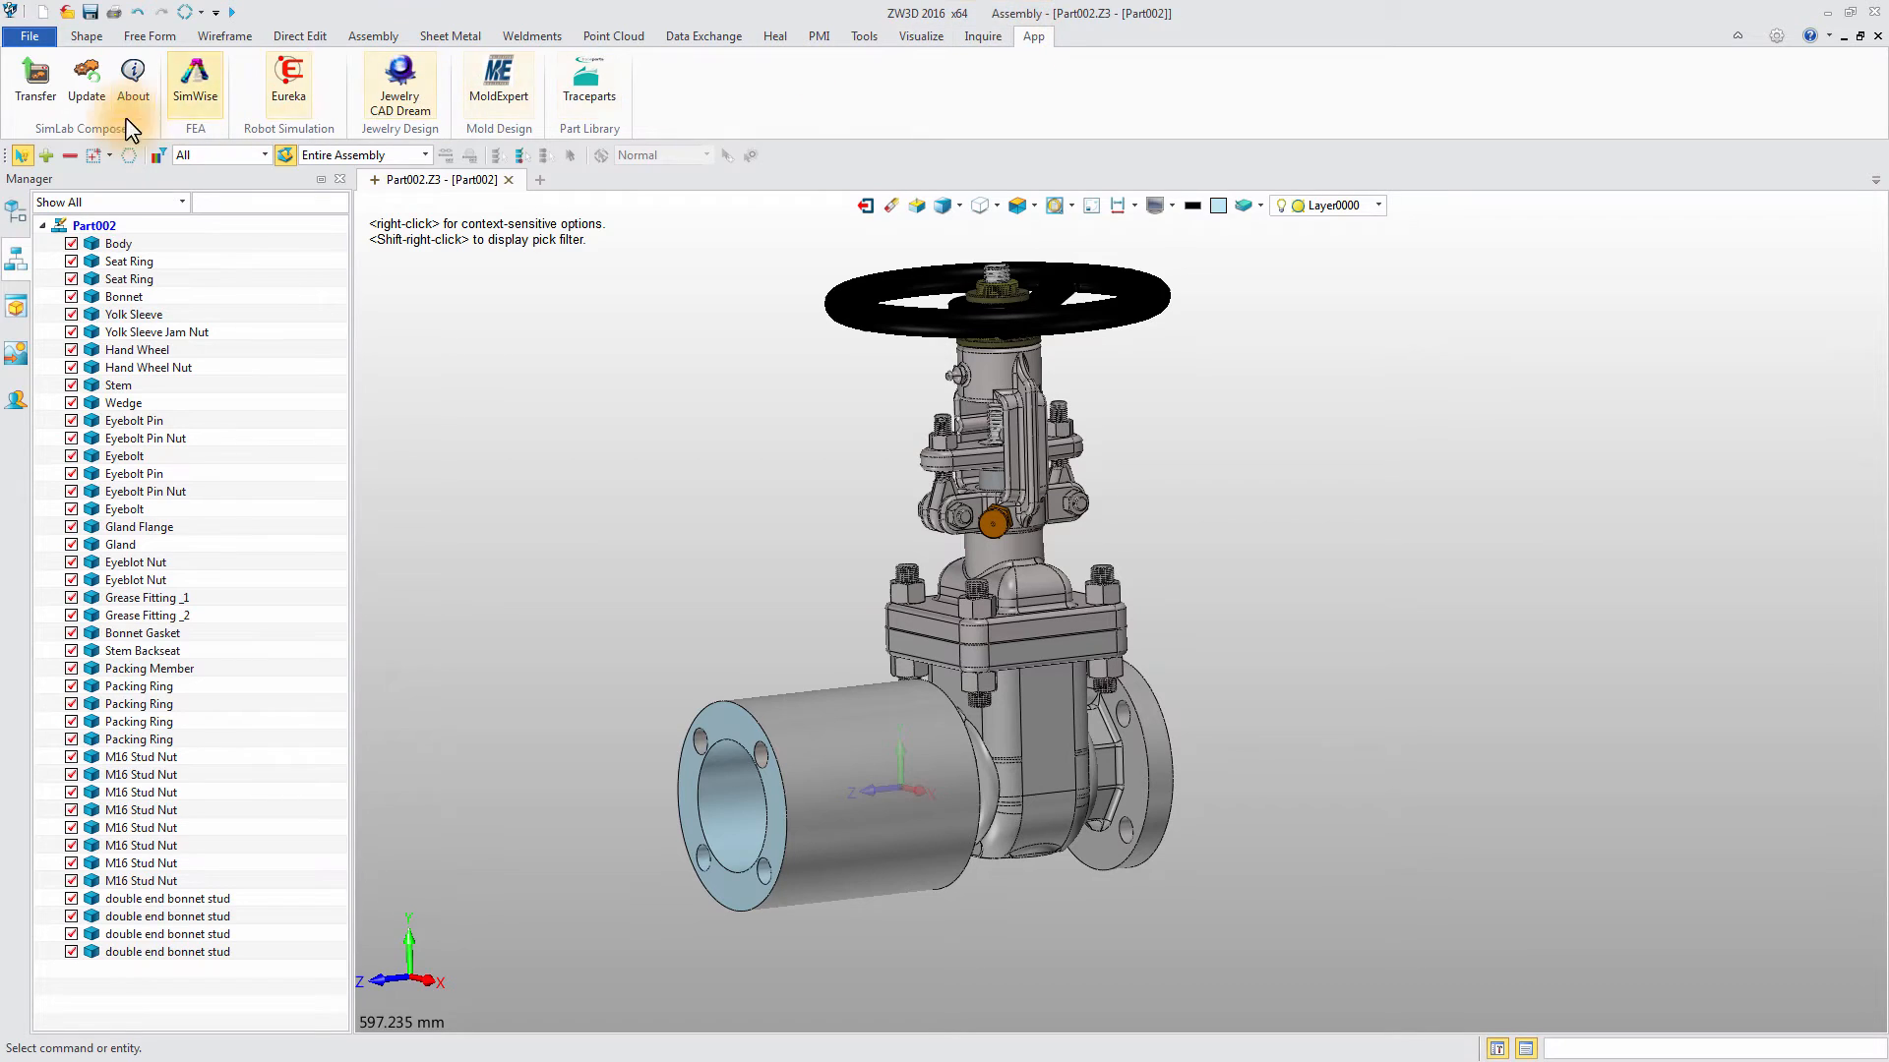
{"action": "mouse_move", "coordinate": [85, 80]}
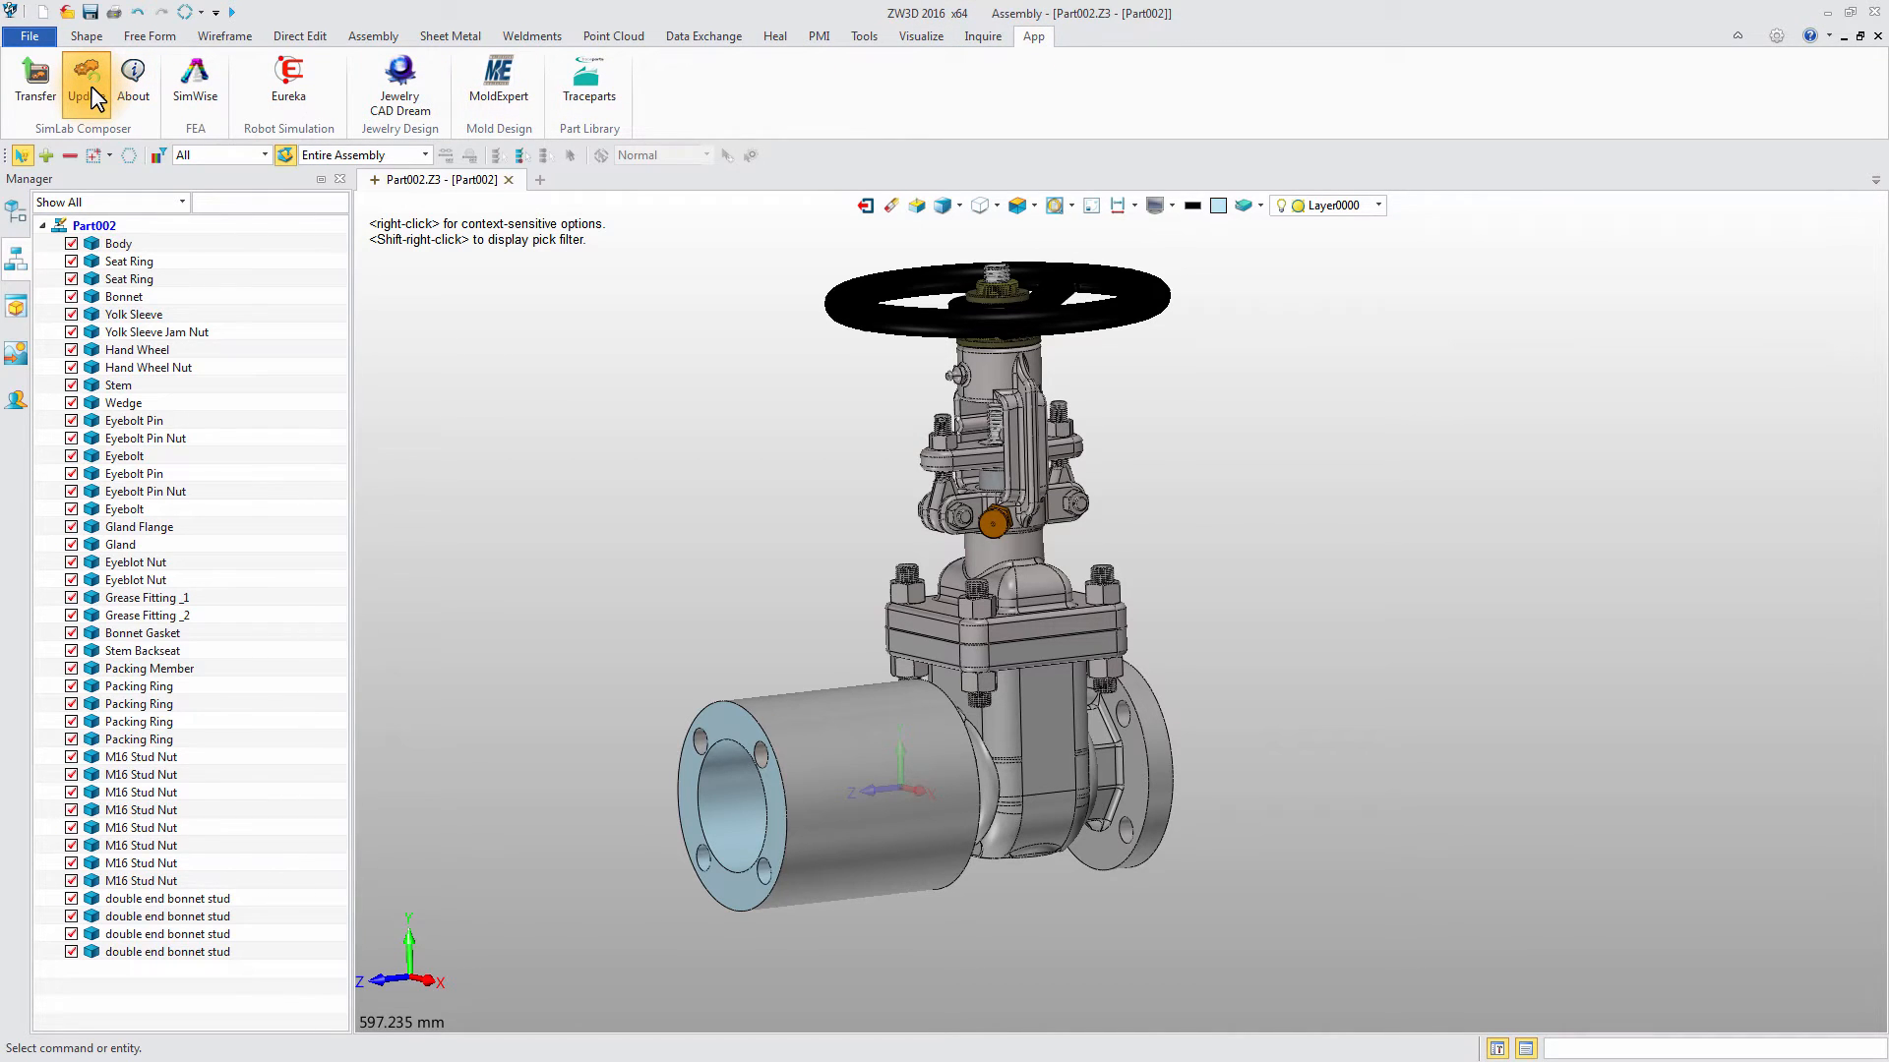
{"action": "left_click", "coordinate": [85, 88]}
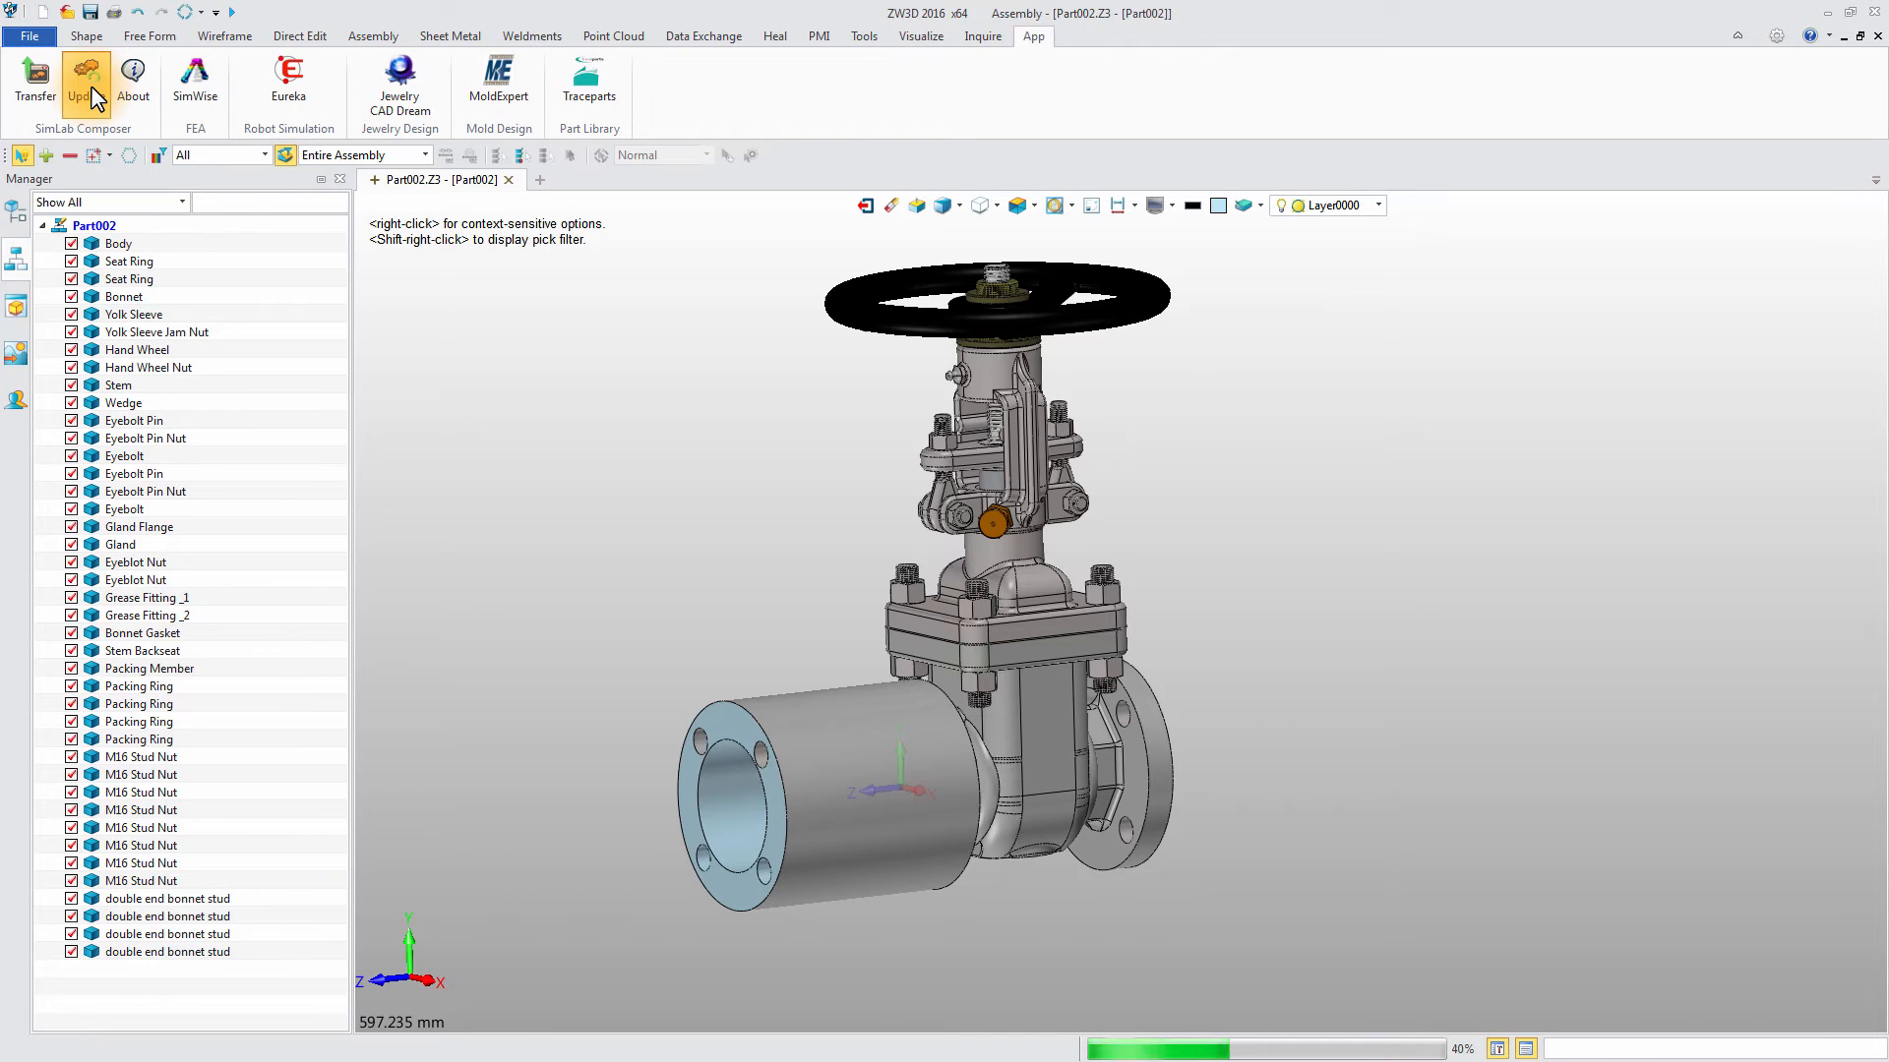
{"action": "left_click", "coordinate": [86, 90]}
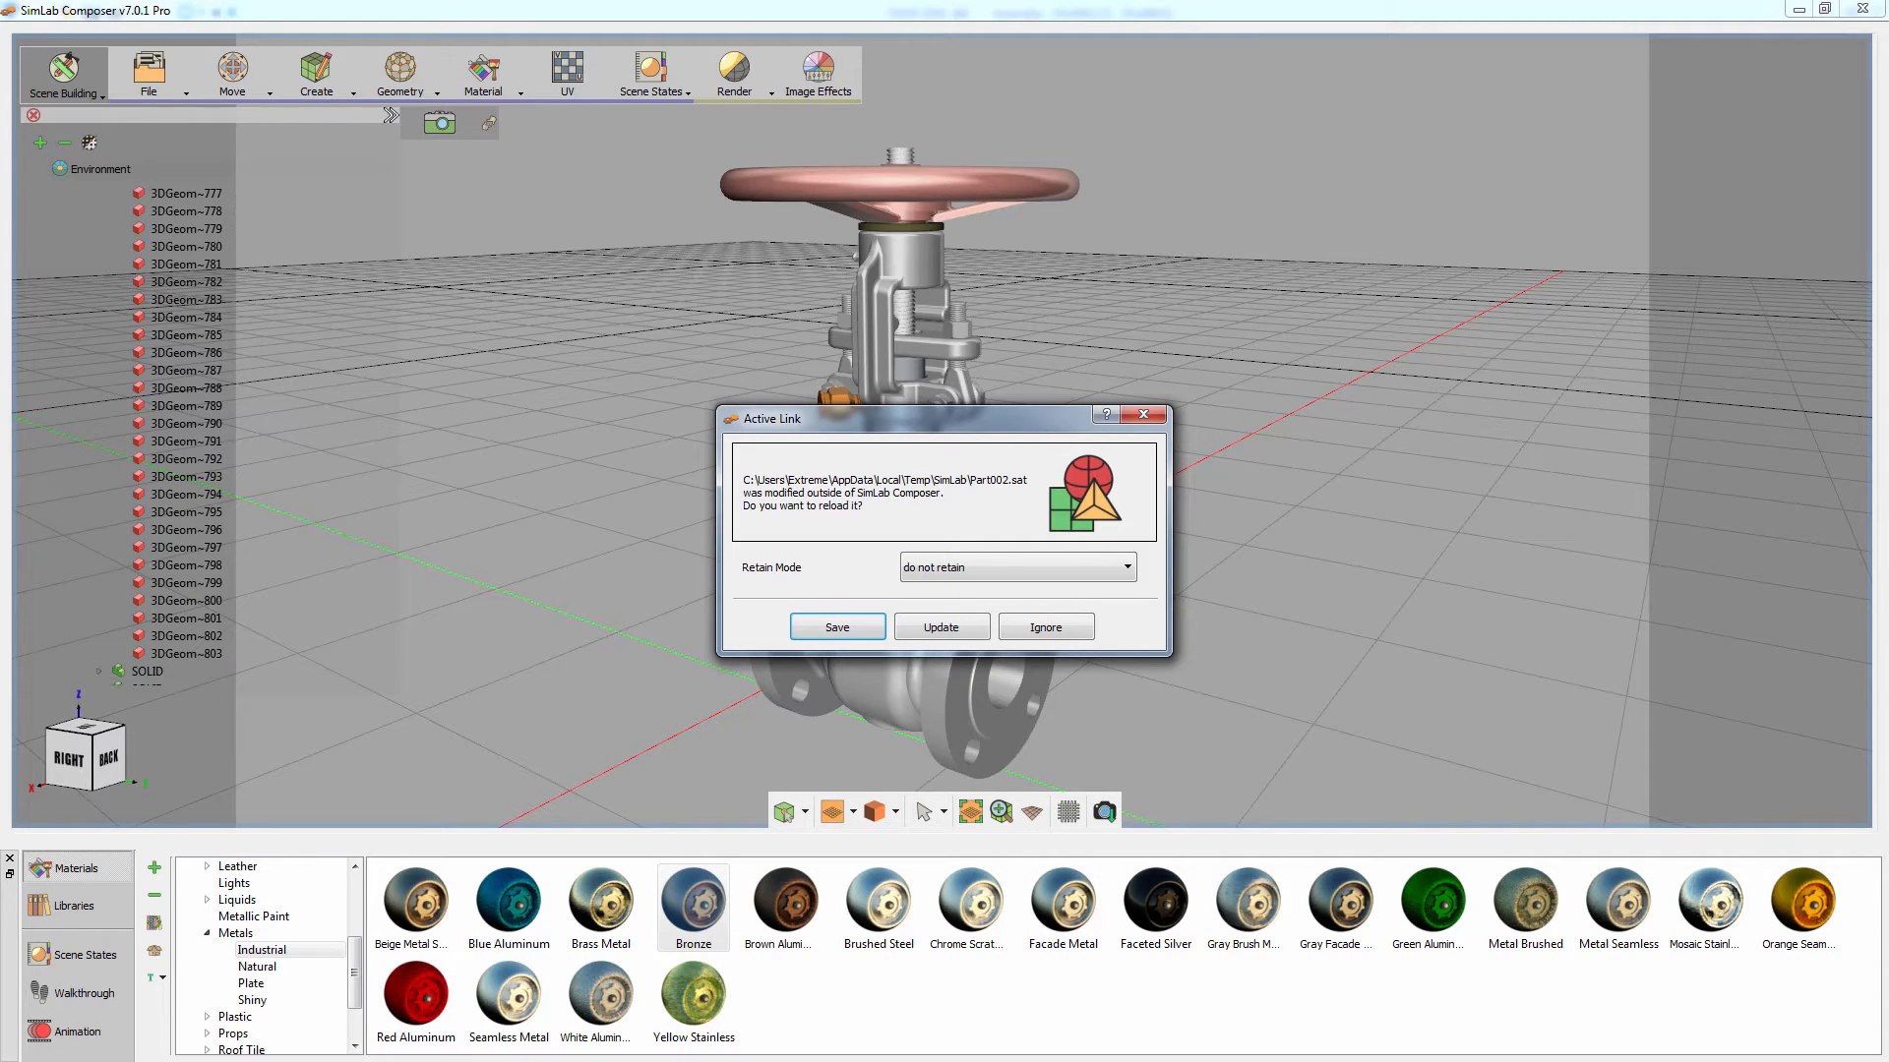
{"action": "mouse_move", "coordinate": [897, 502]}
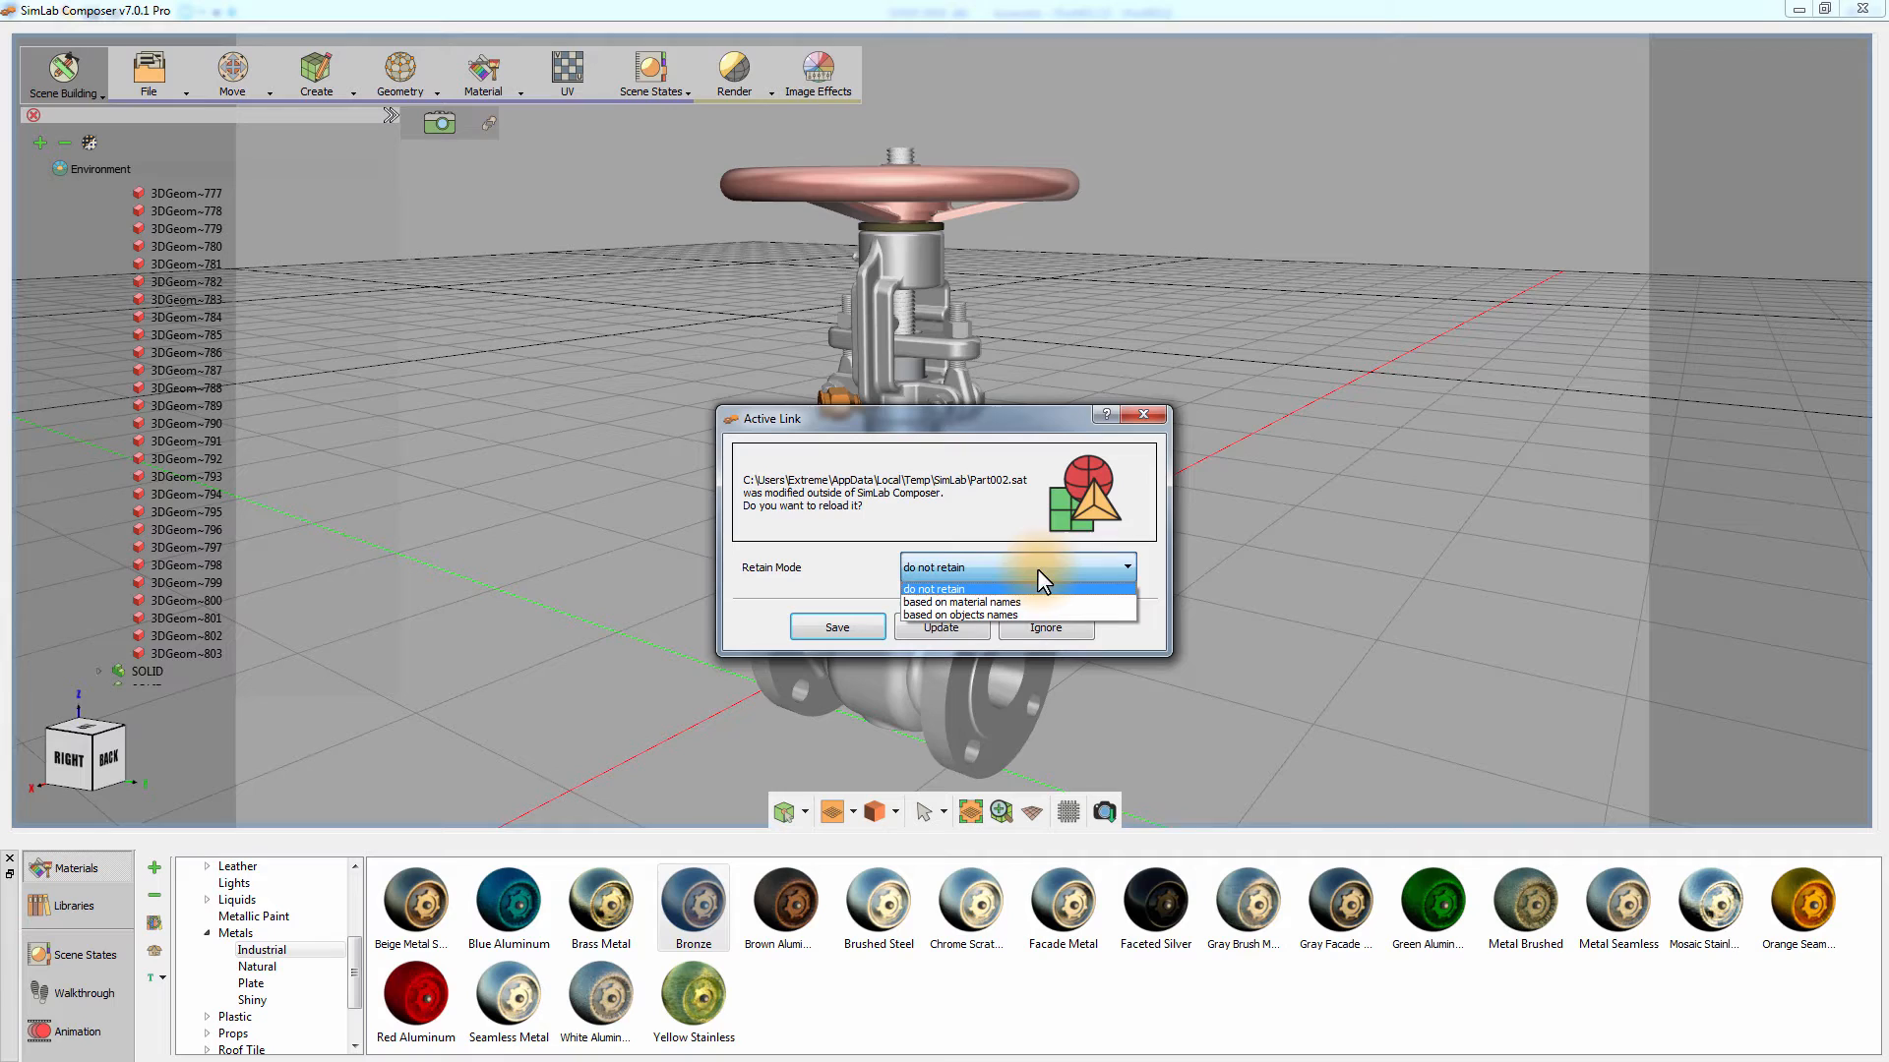
{"action": "mouse_move", "coordinate": [1023, 616]}
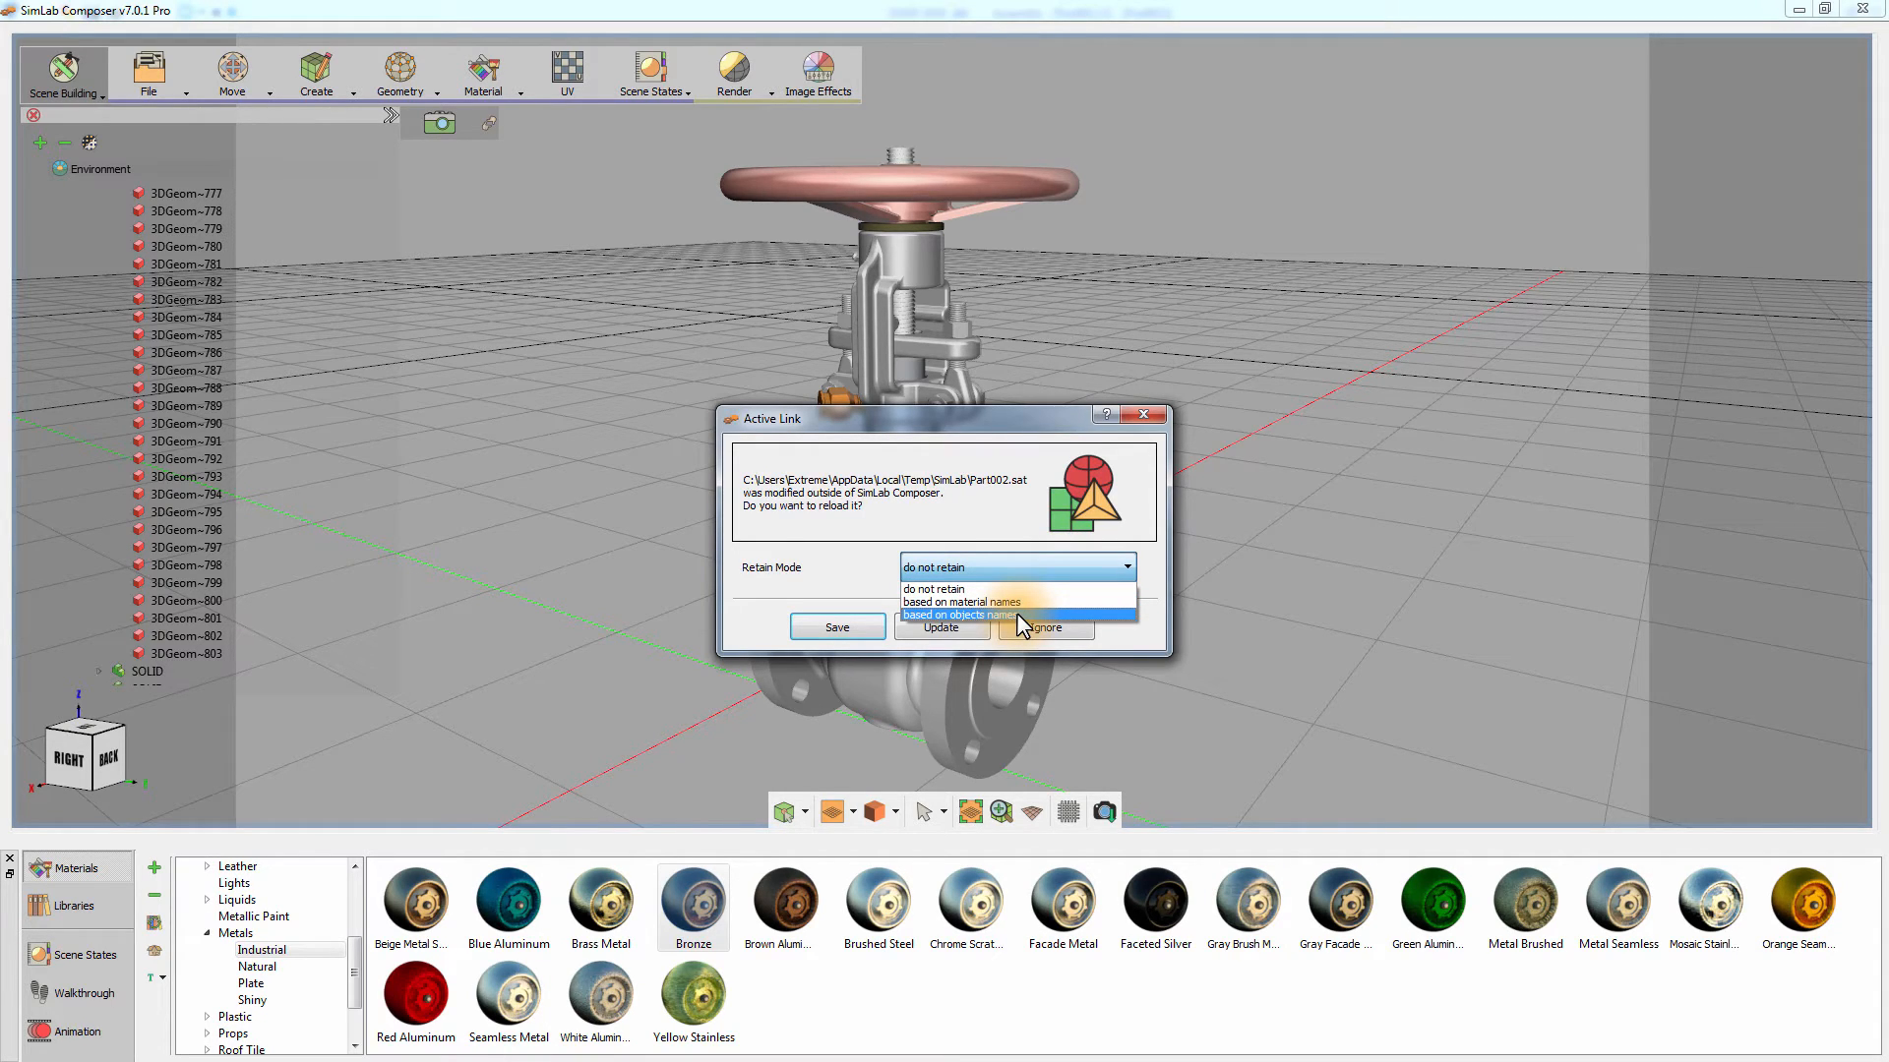
{"action": "left_click", "coordinate": [960, 615]}
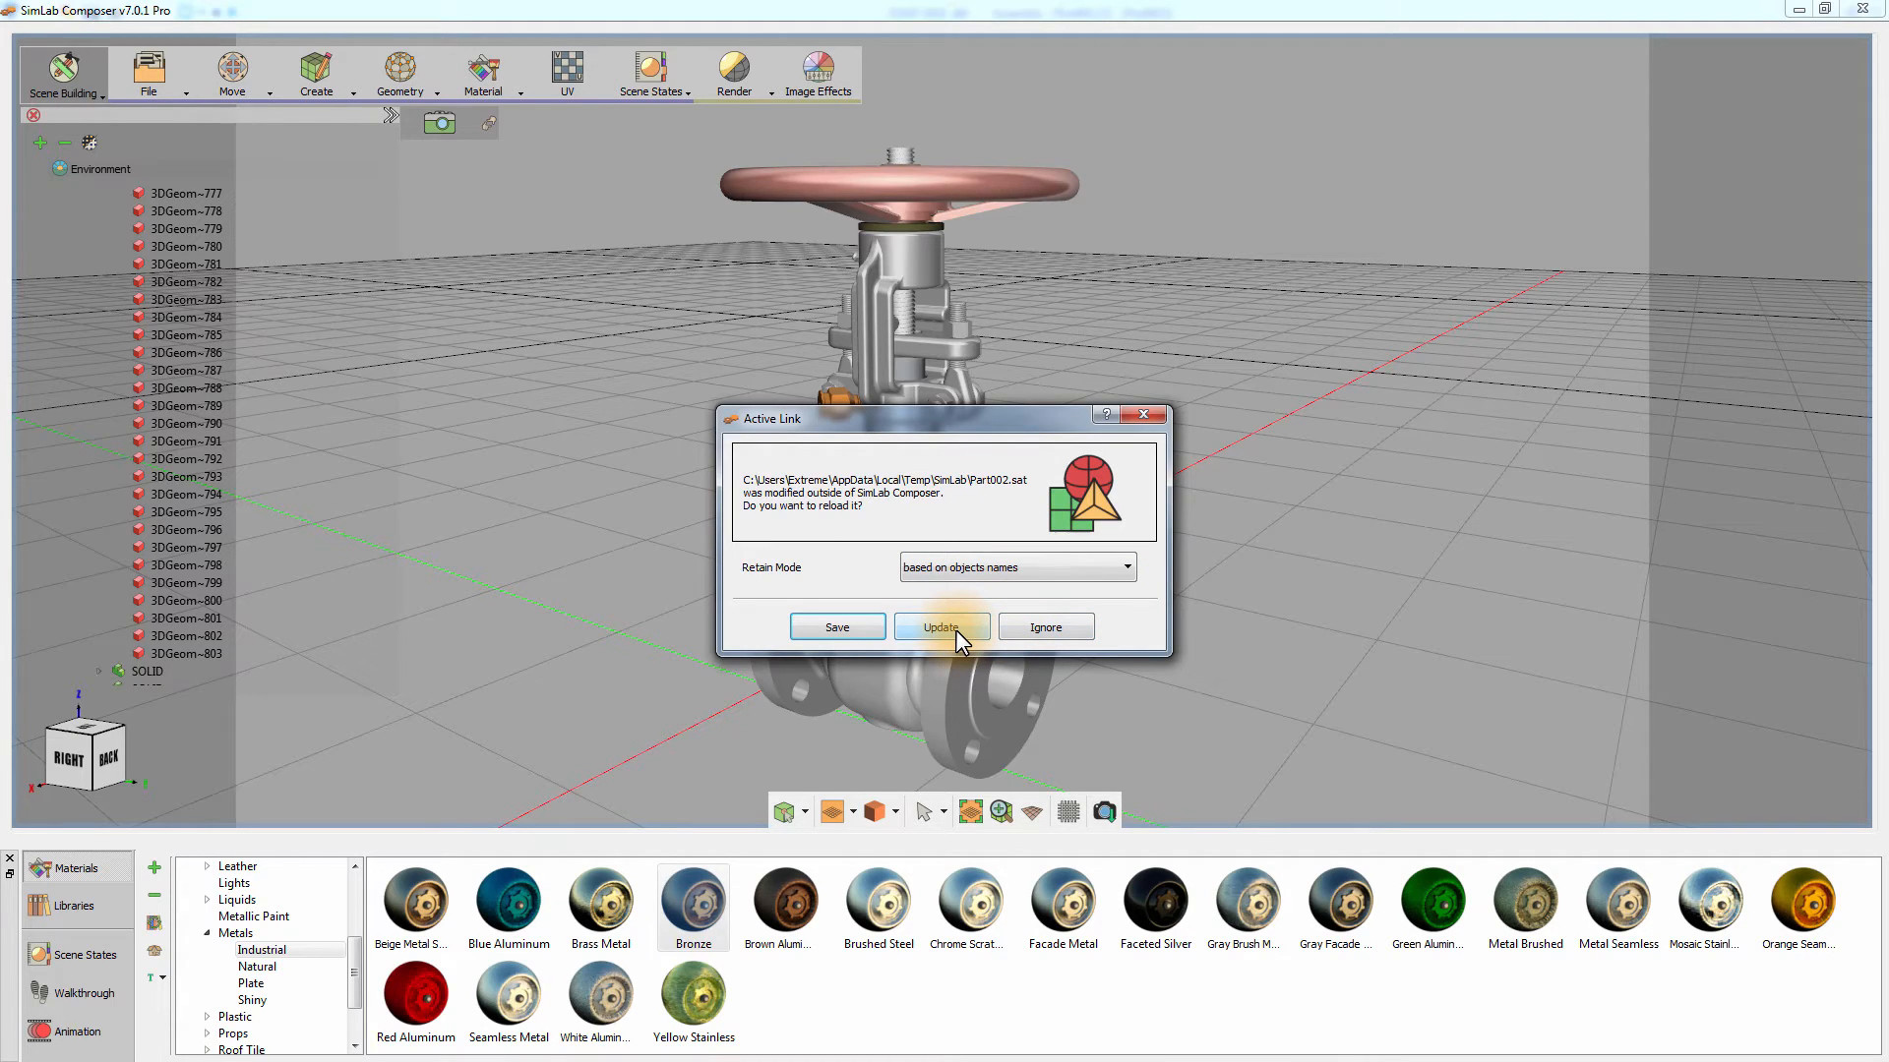
{"action": "left_click", "coordinate": [942, 626]}
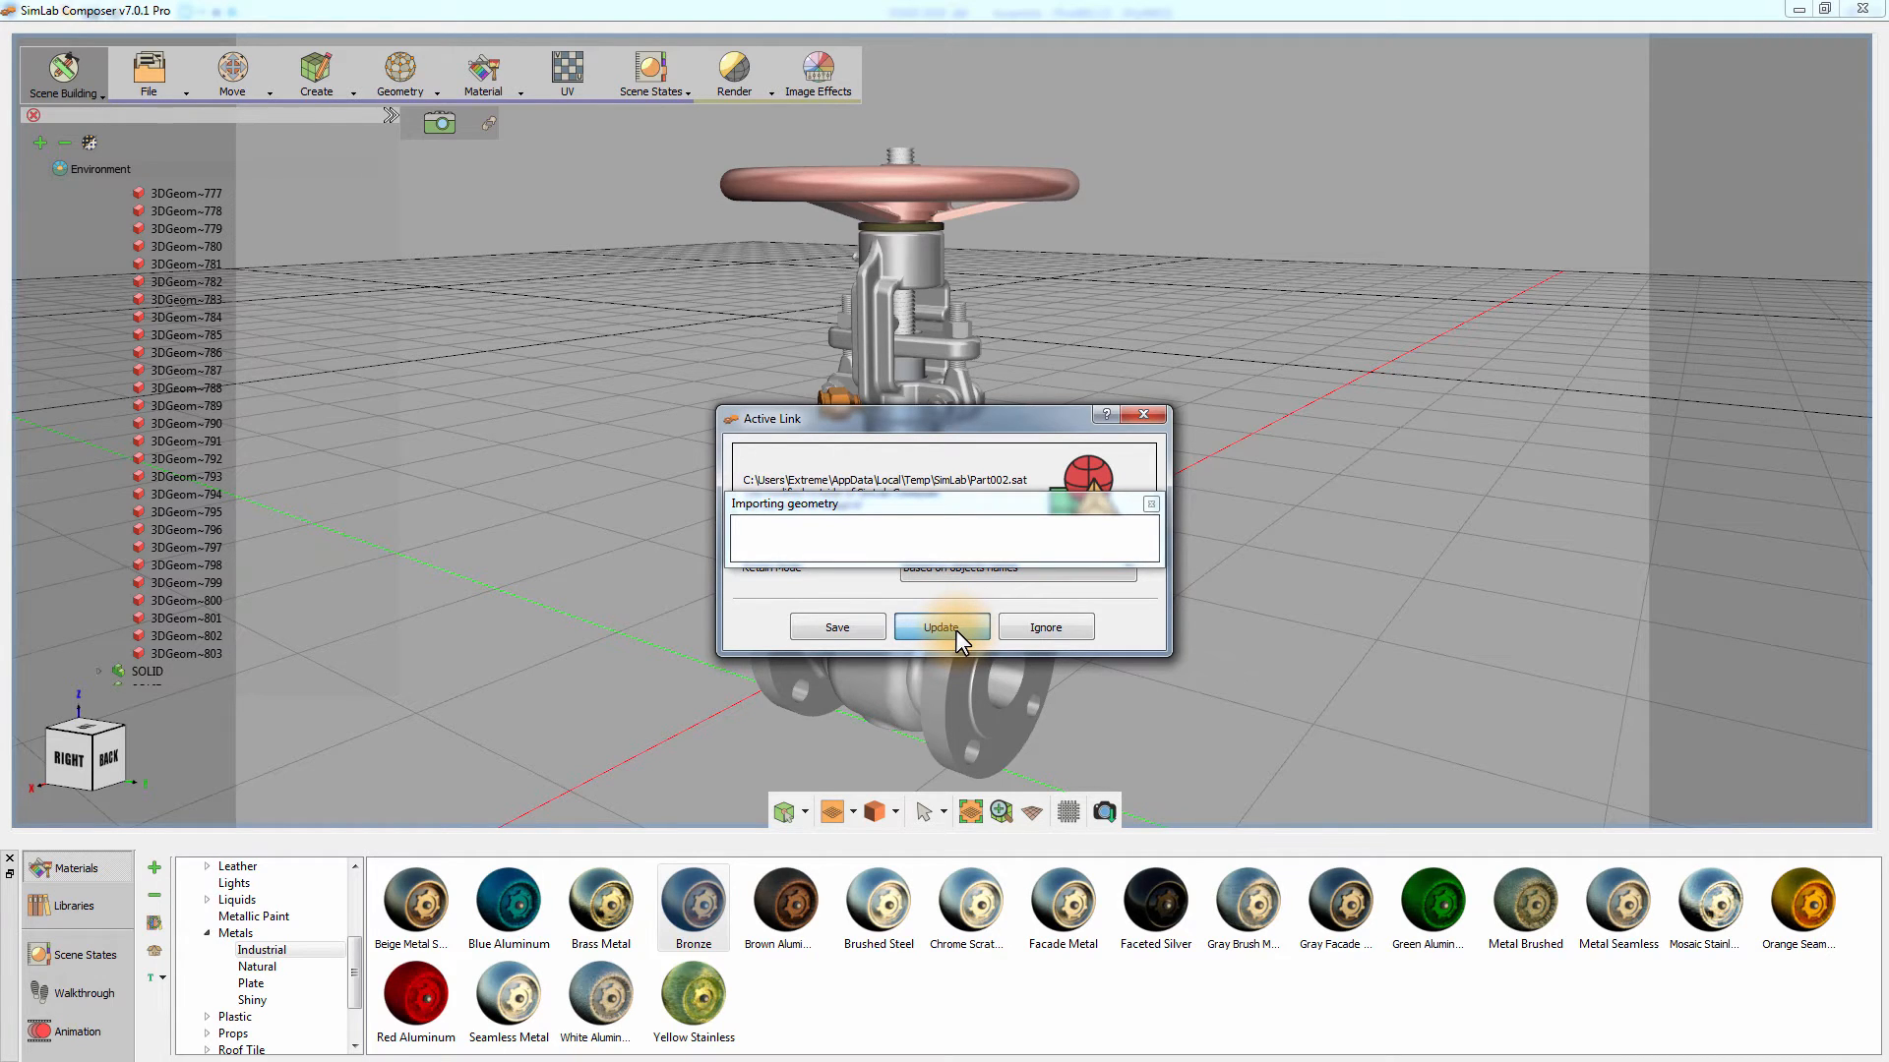
- Finish importing the updated valve geometry, inspect it in the viewport, and bring up the Material menu
{"action": "left_click", "coordinate": [943, 625]}
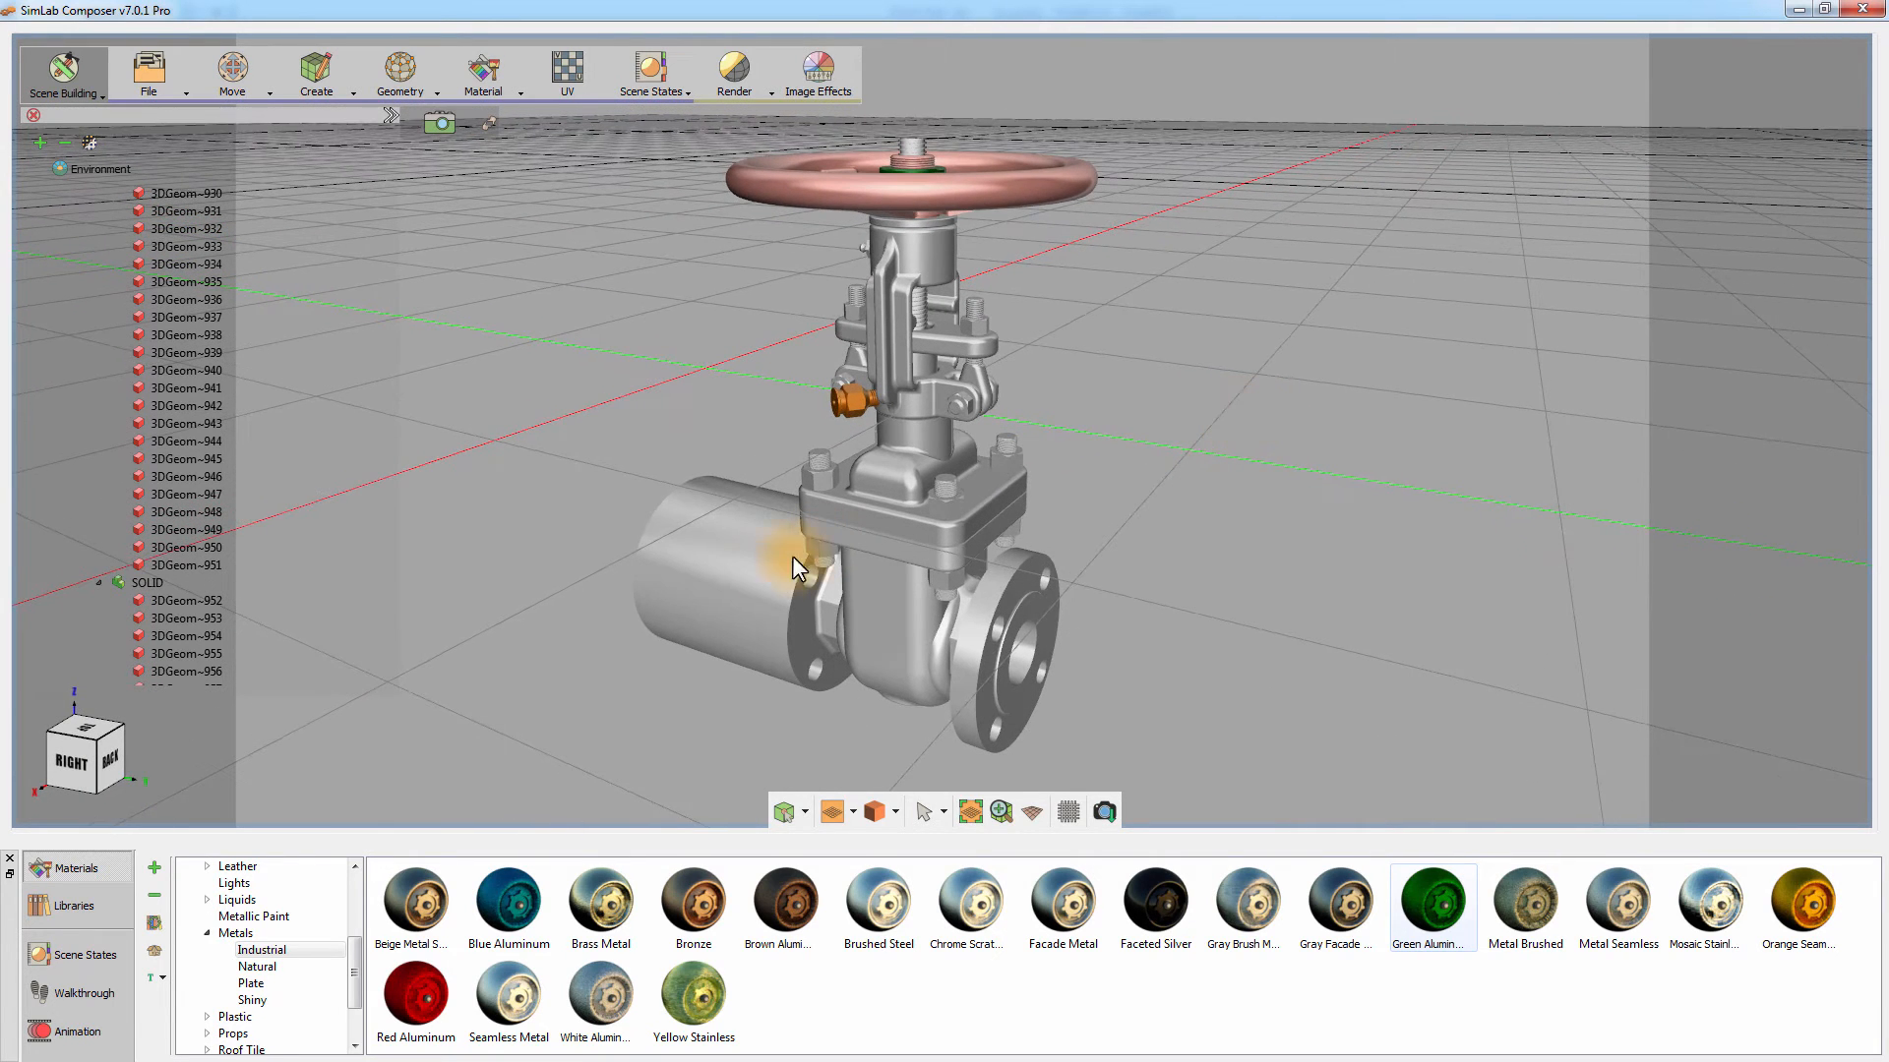
{"action": "mouse_move", "coordinate": [1374, 610]}
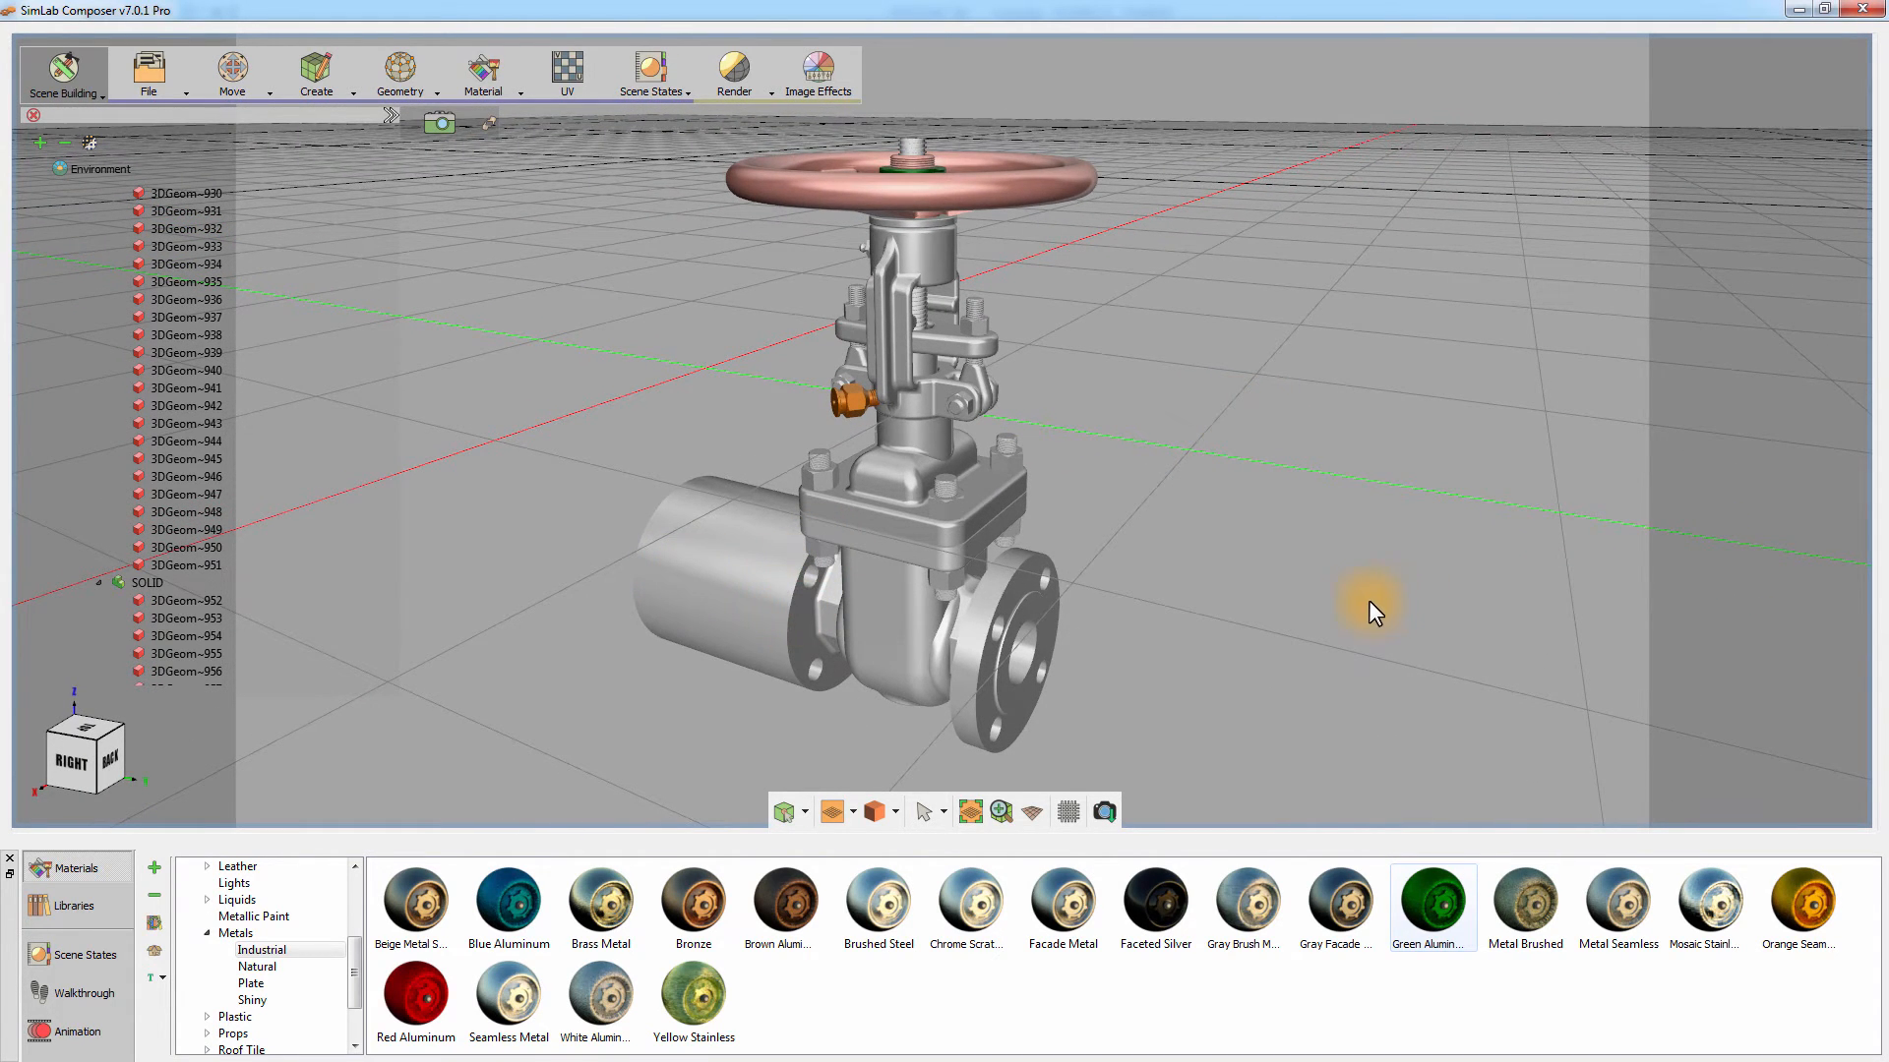
{"action": "left_click", "coordinate": [732, 73]}
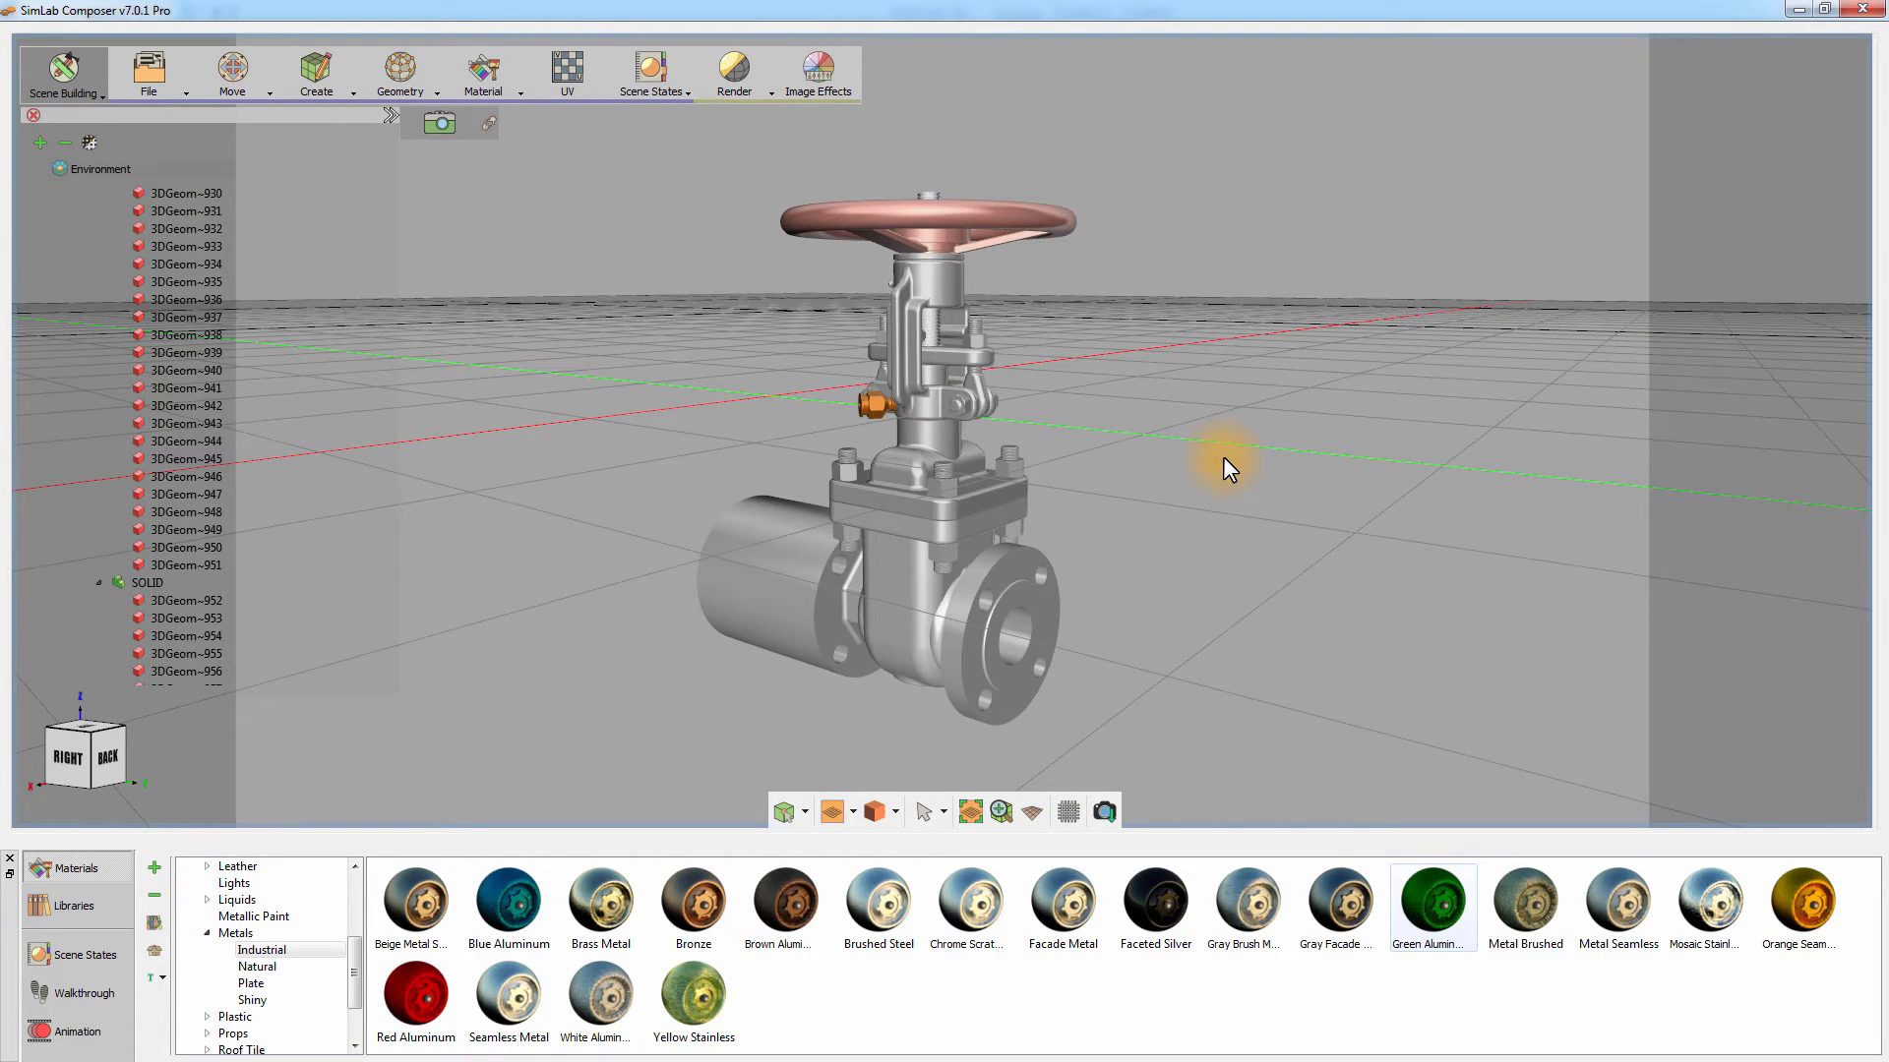
{"action": "mouse_move", "coordinate": [1151, 425]}
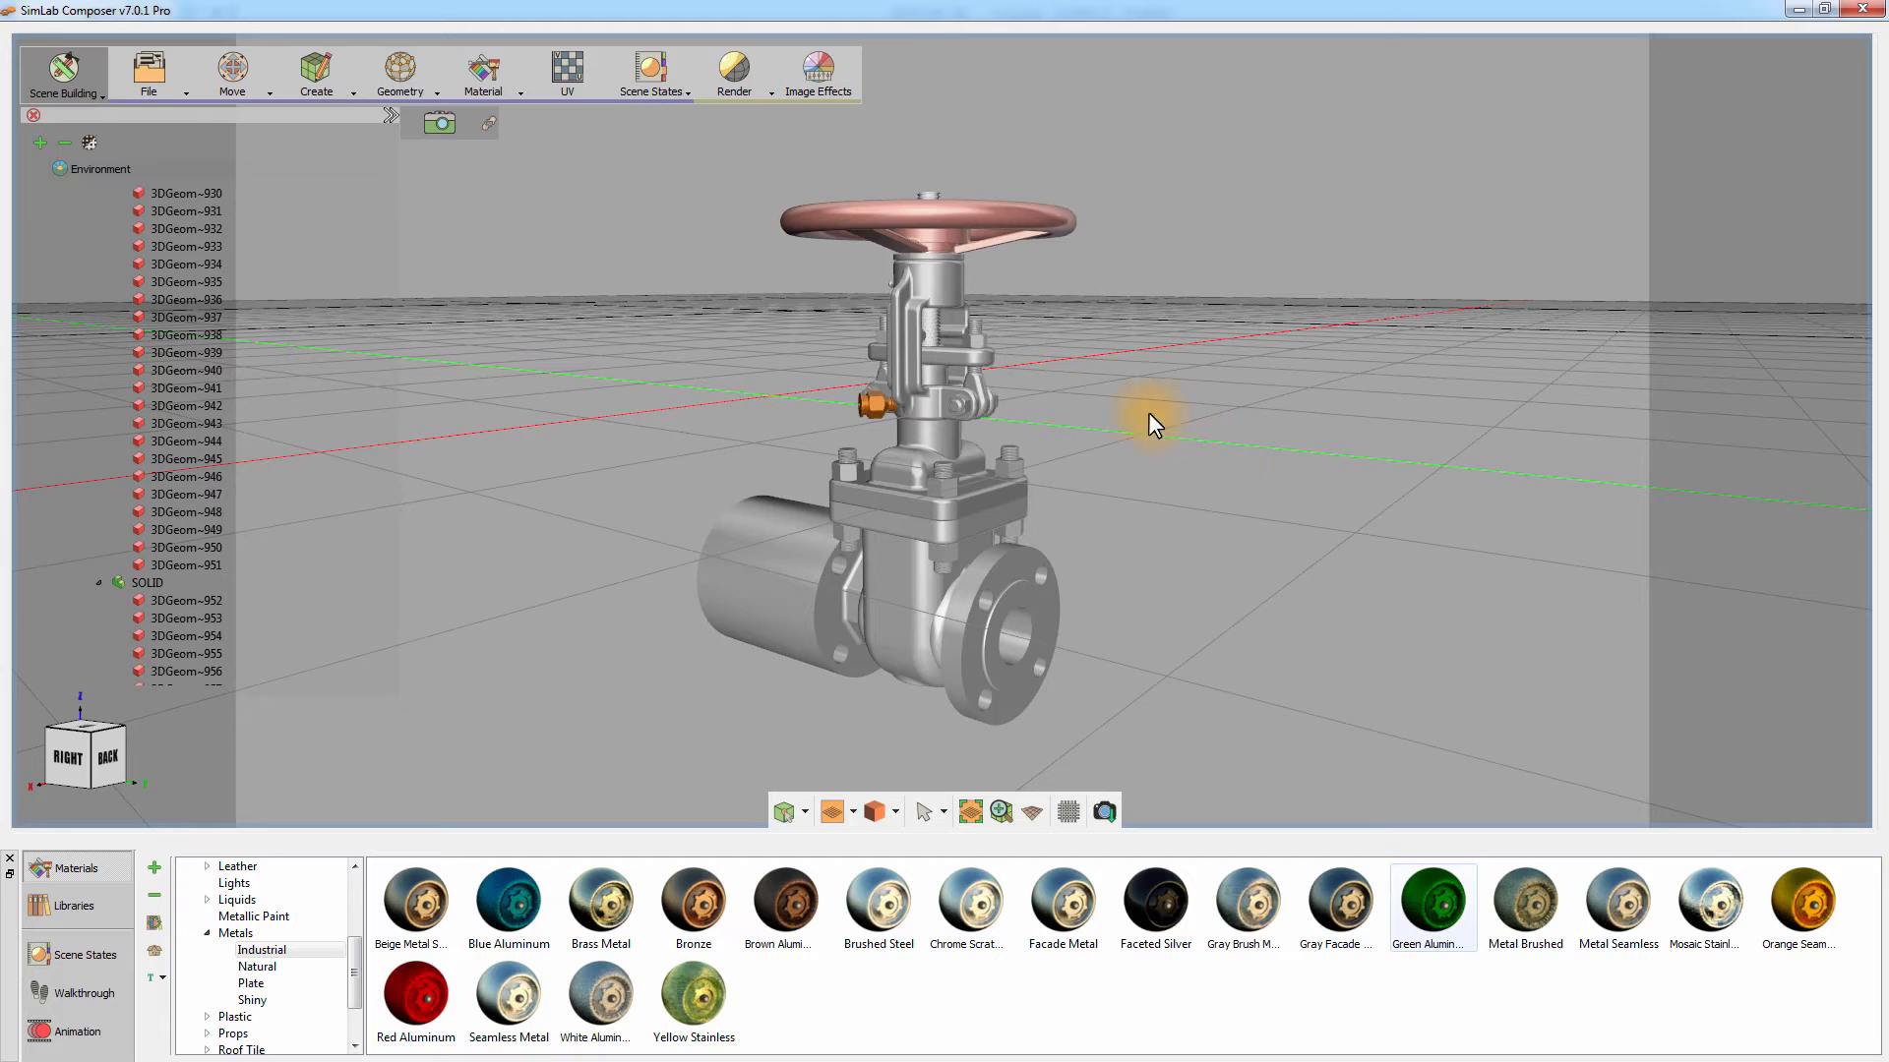
{"action": "left_click", "coordinate": [482, 73]}
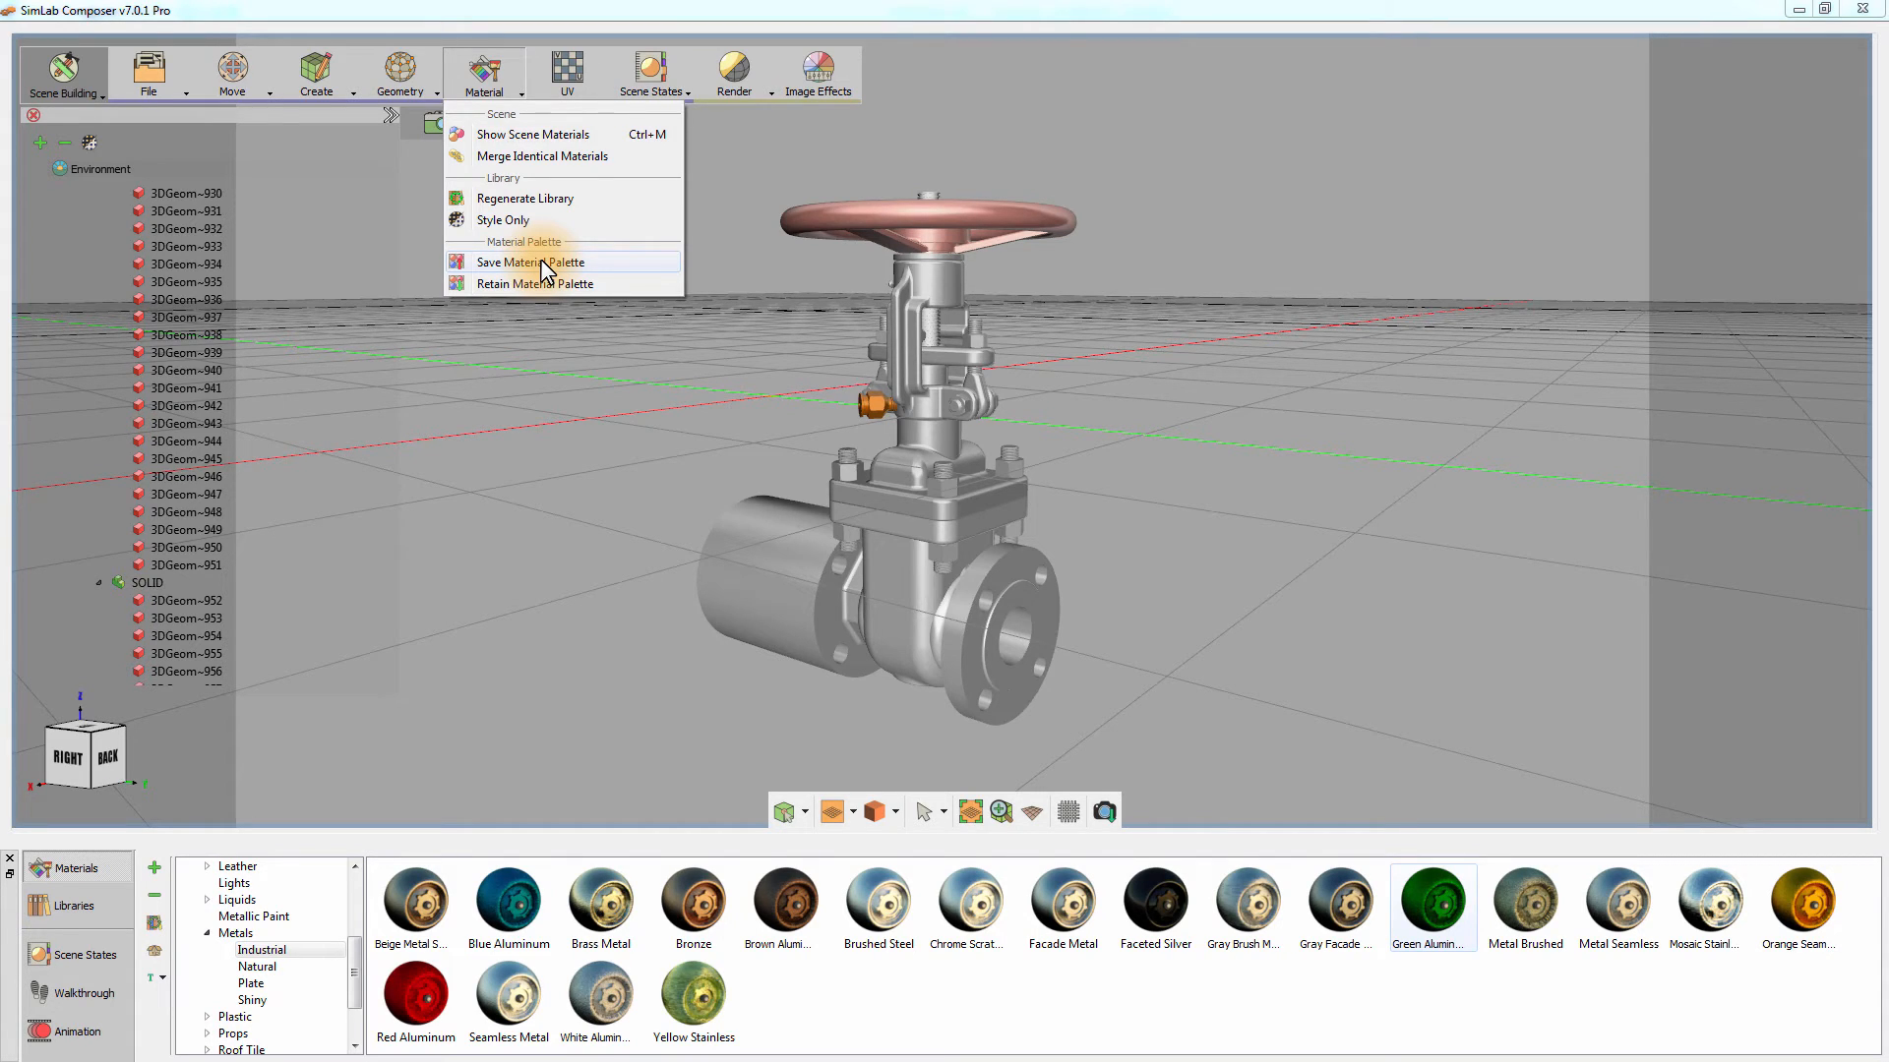
- Save the scene's material palette as Valve.smp in the Valve_model folder
{"action": "left_click", "coordinate": [528, 262]}
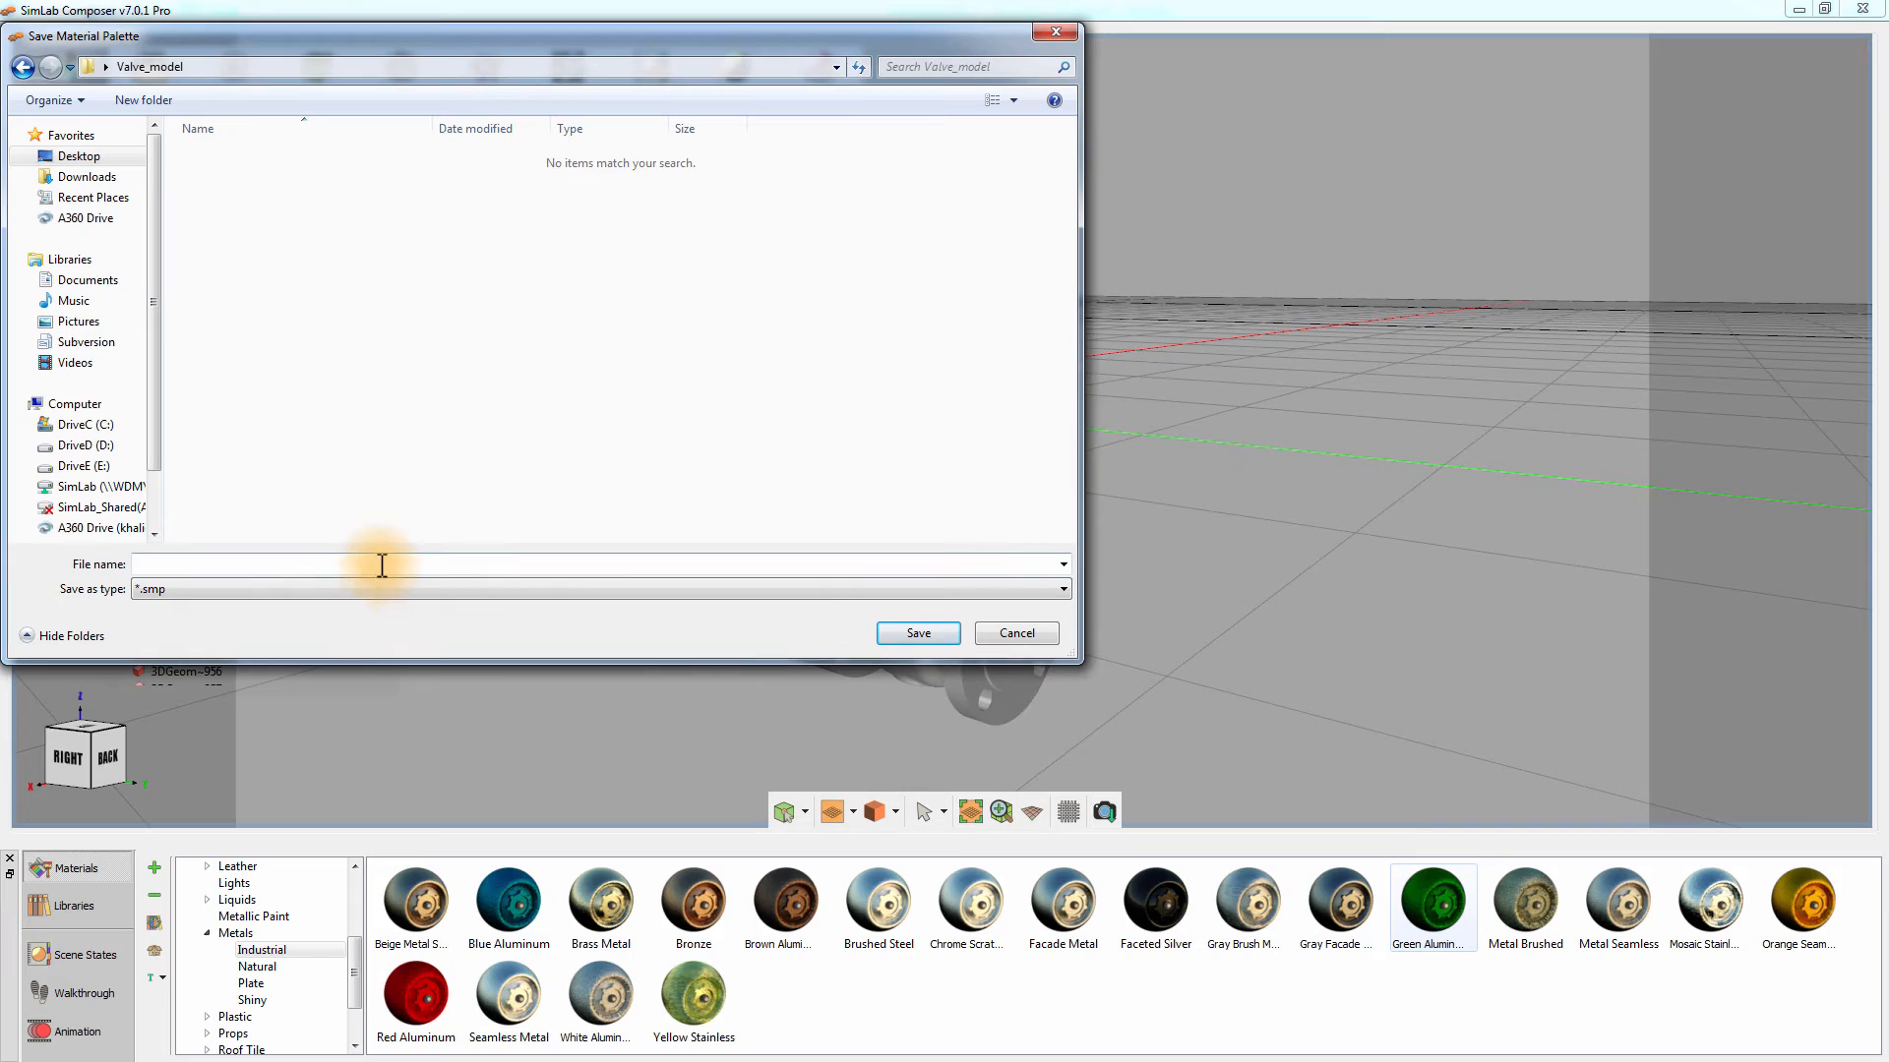
{"action": "type", "text": "Valve"}
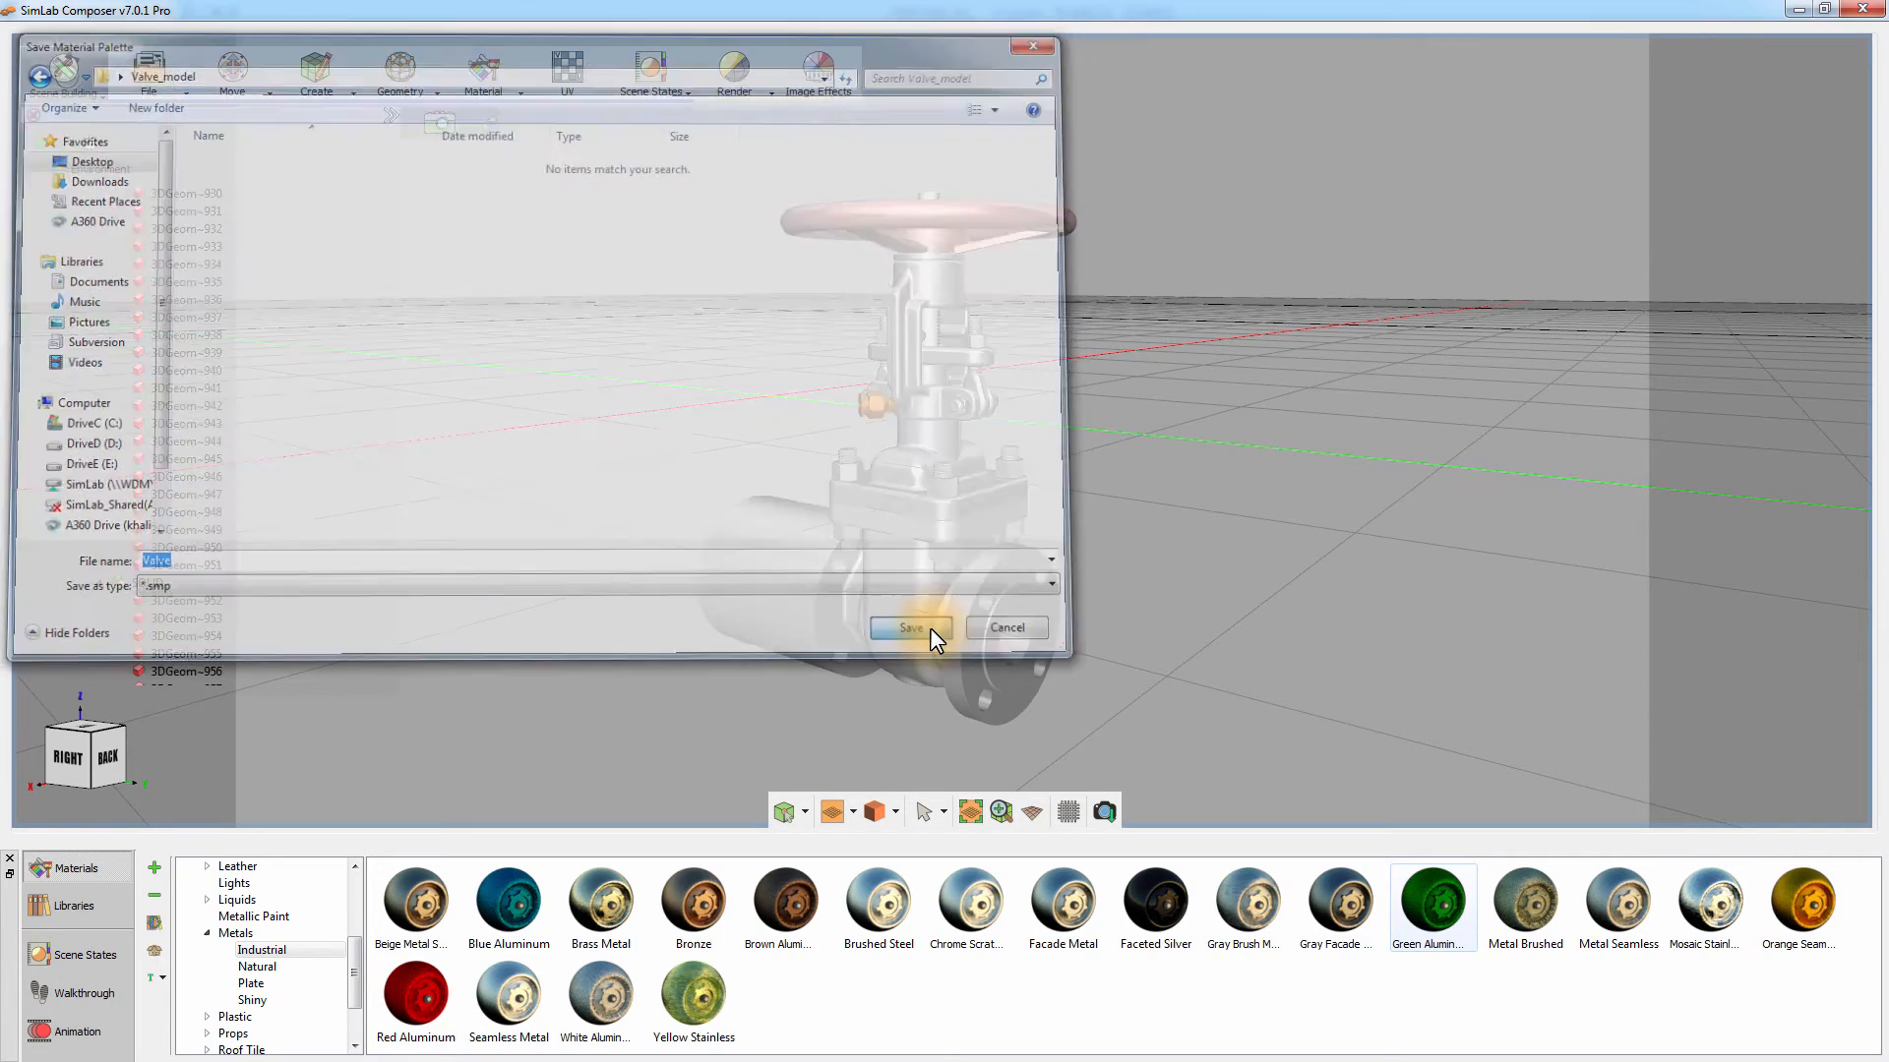
{"action": "left_click", "coordinate": [909, 627]}
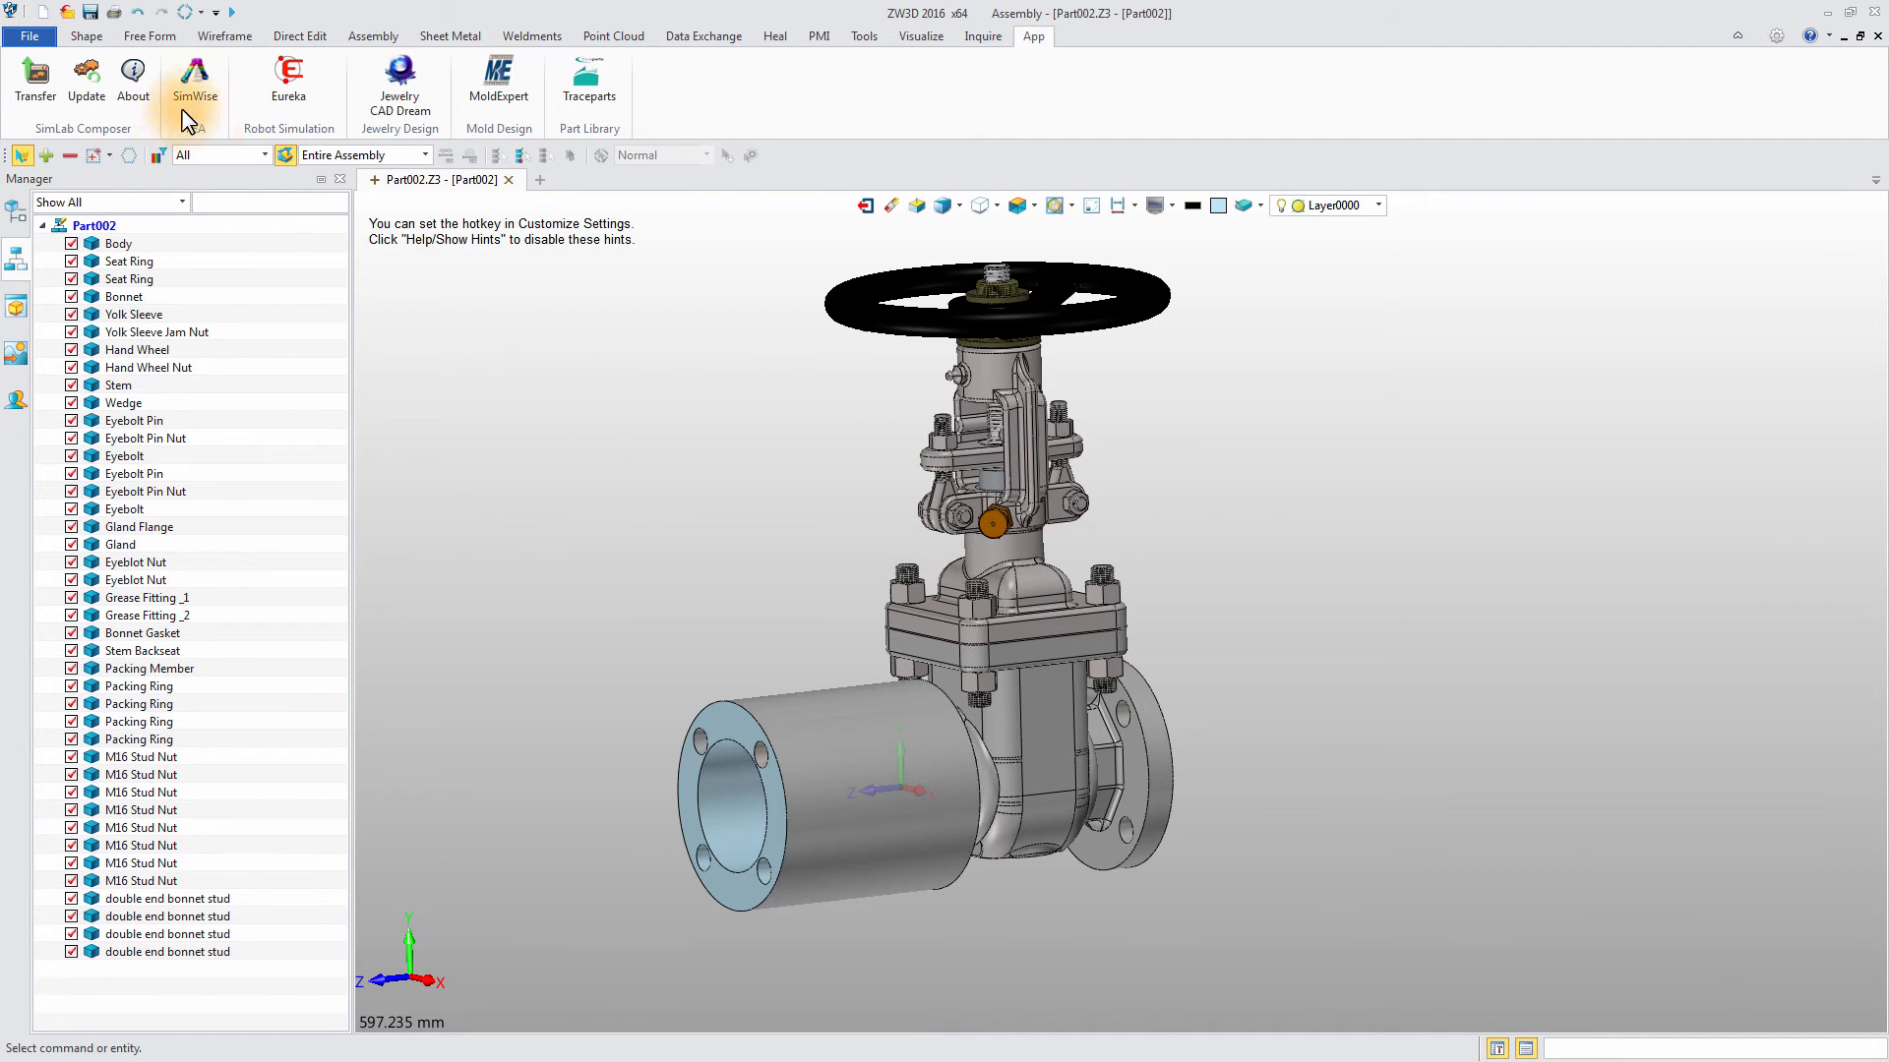
- Save the modified gate valve assembly as Valve.Z3 via Save As
{"action": "left_click", "coordinate": [30, 35]}
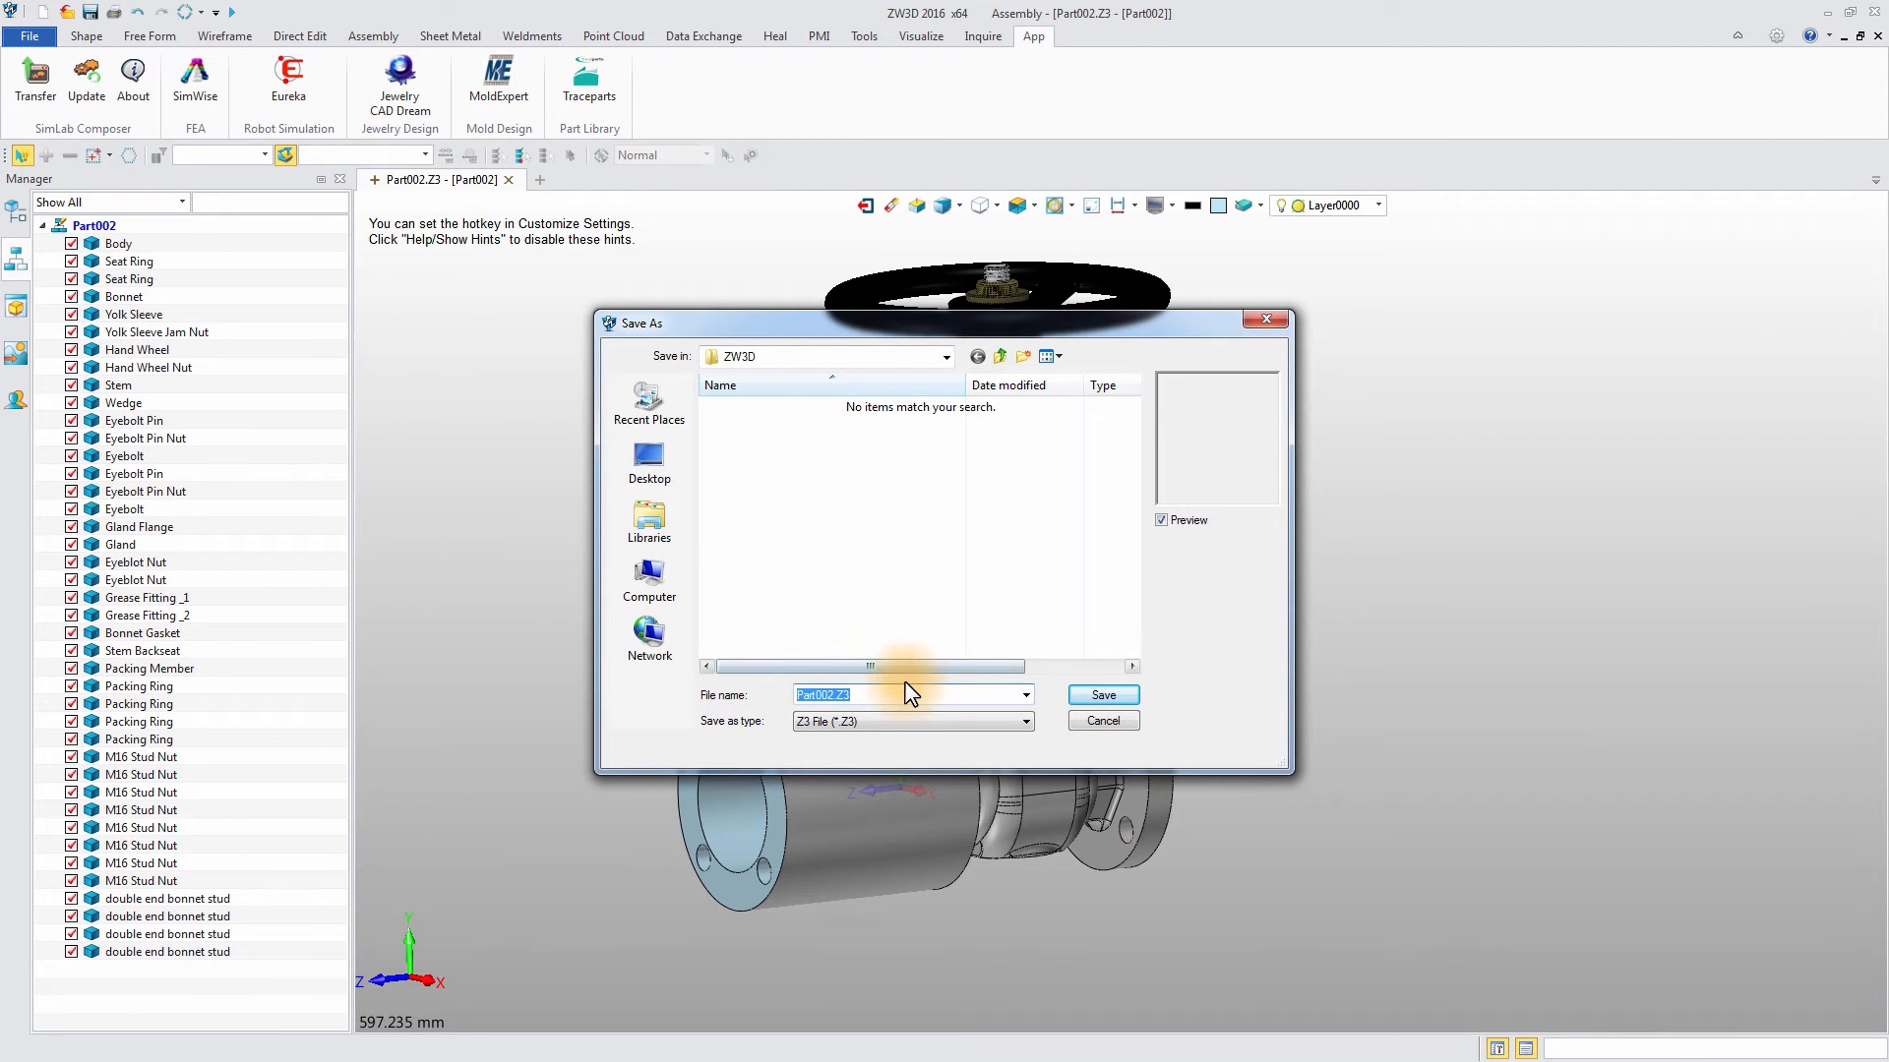
{"action": "type", "text": "Valve"}
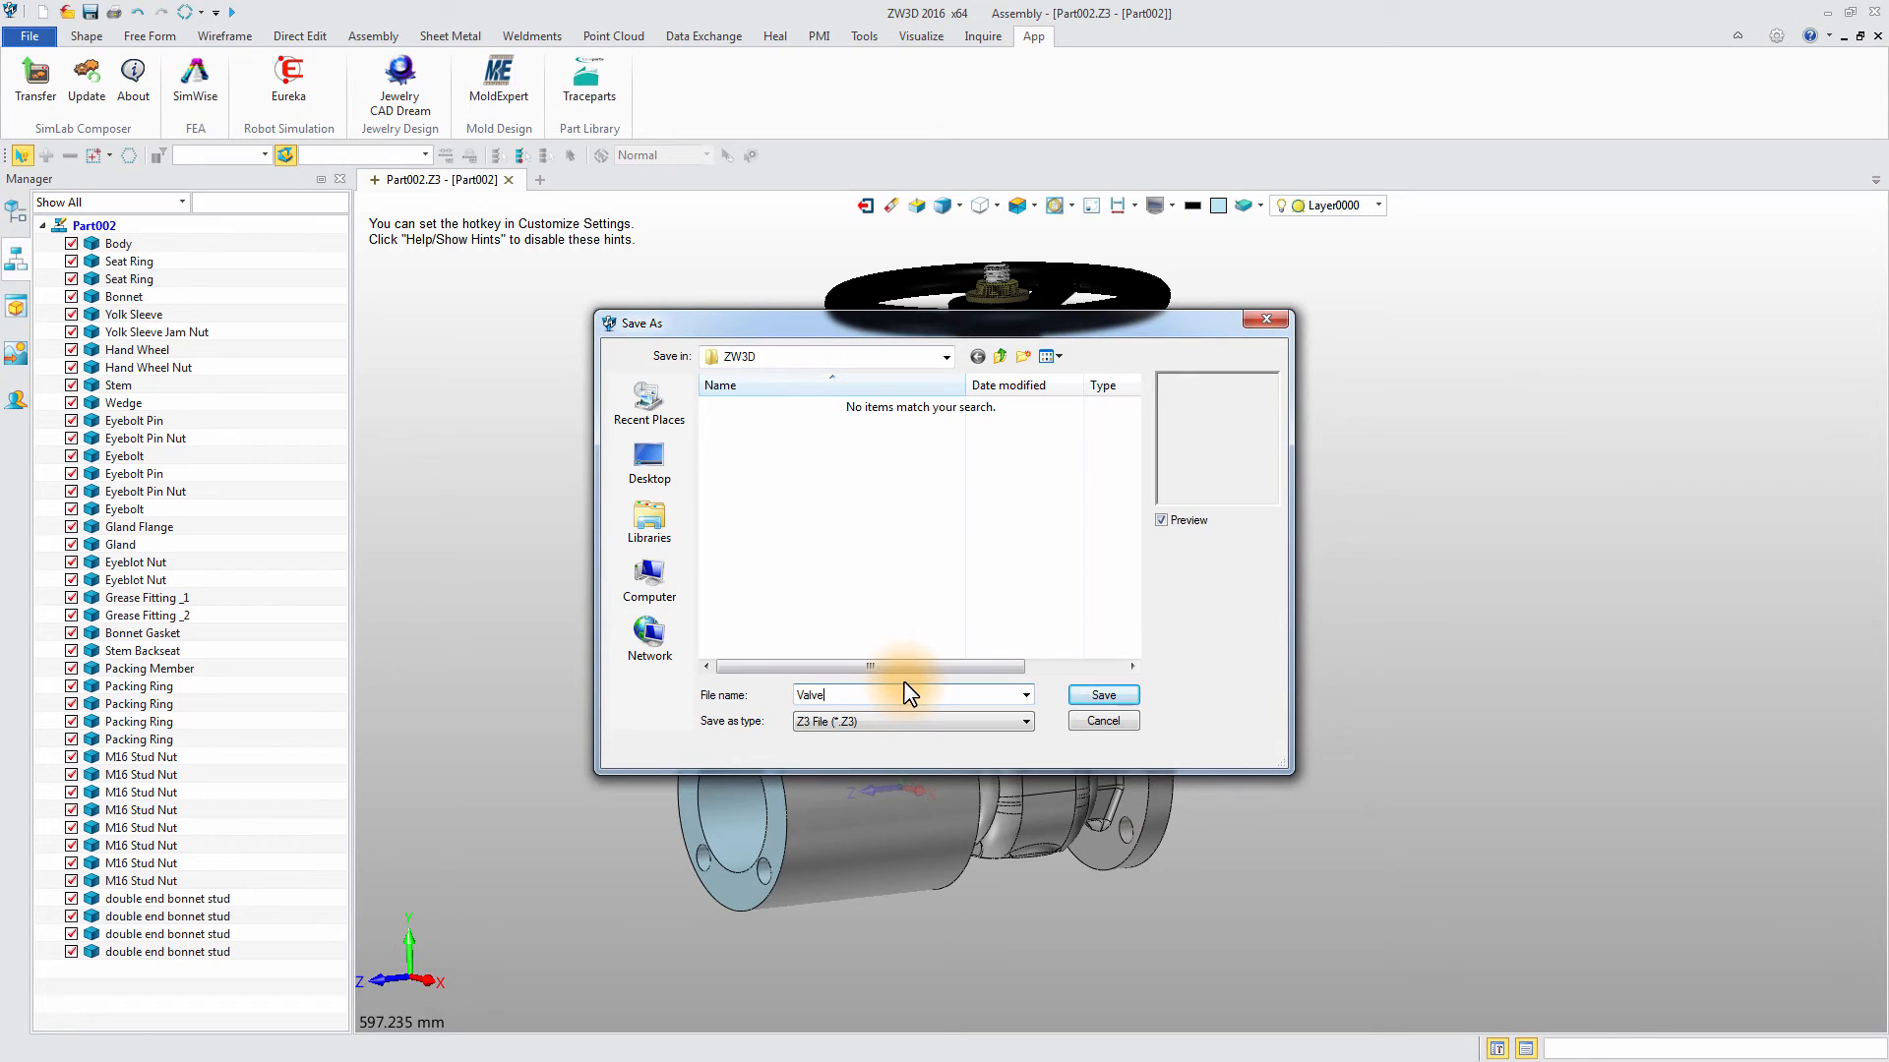
{"action": "left_click", "coordinate": [1099, 695]}
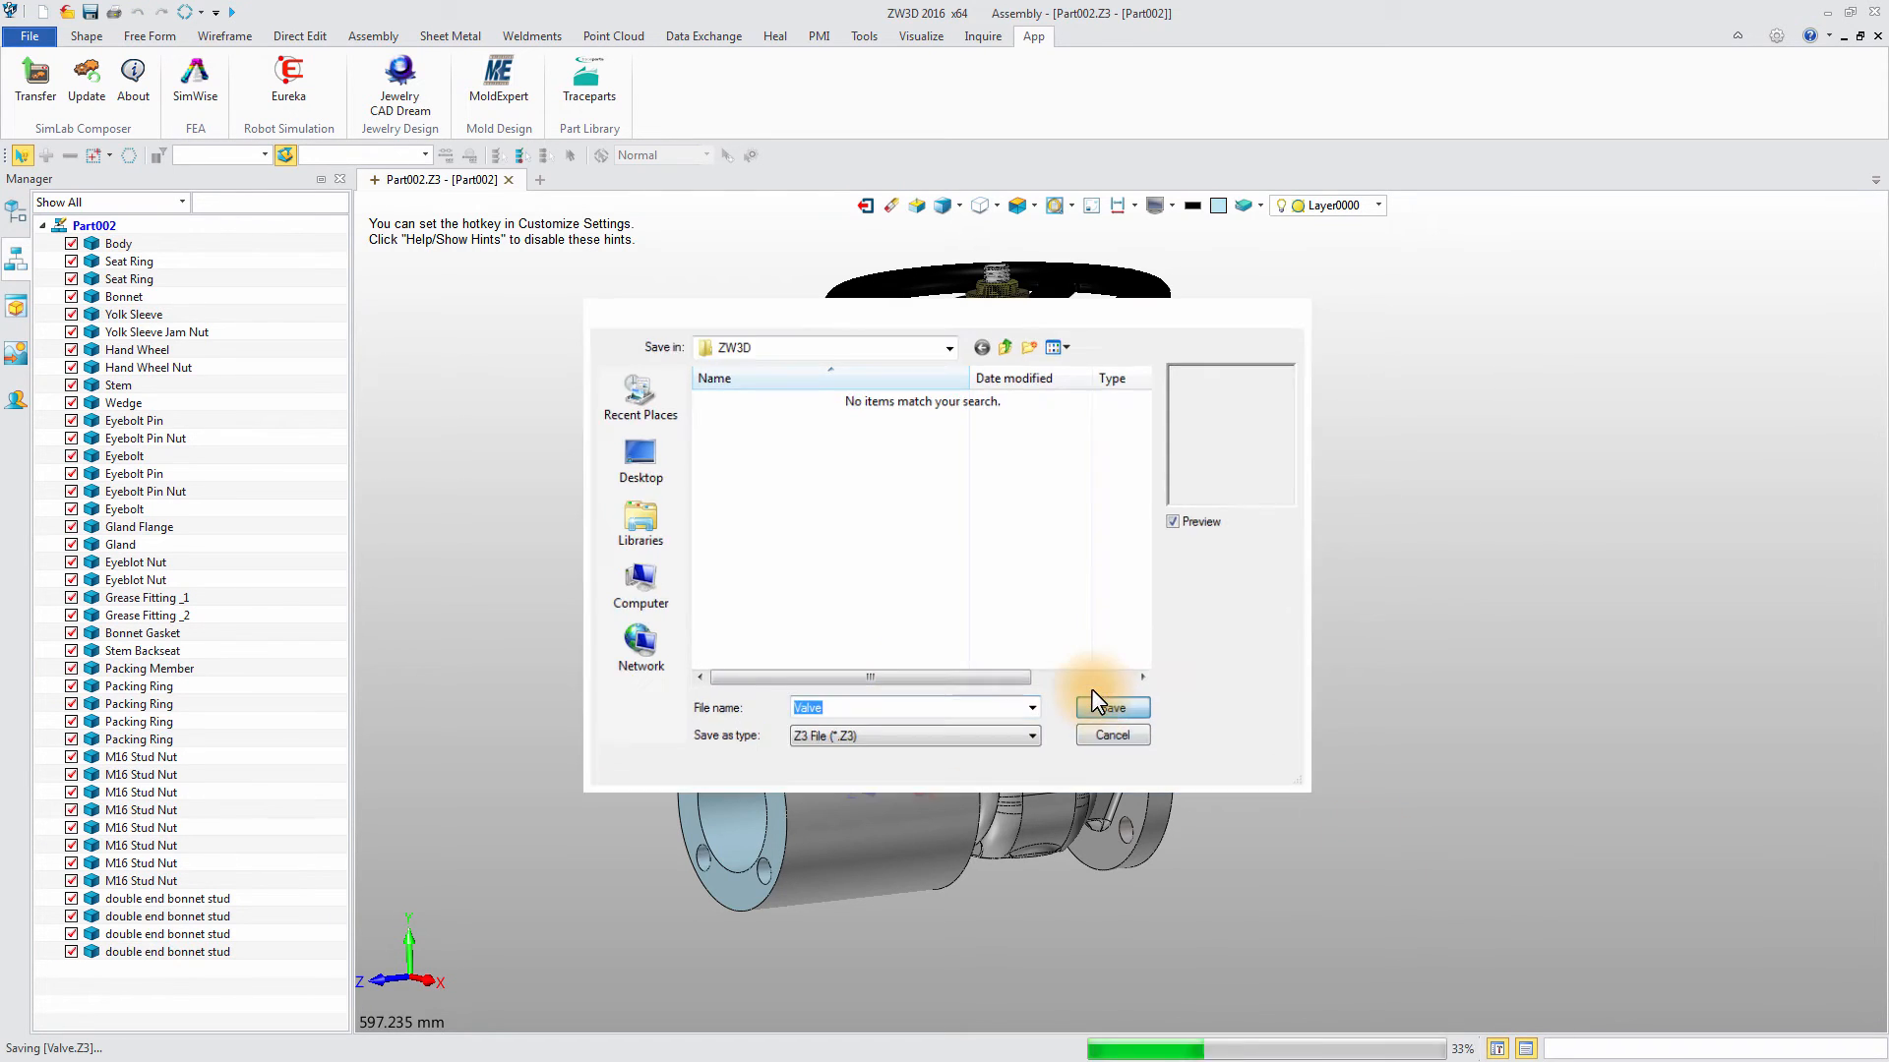
{"action": "left_click", "coordinate": [1109, 706]}
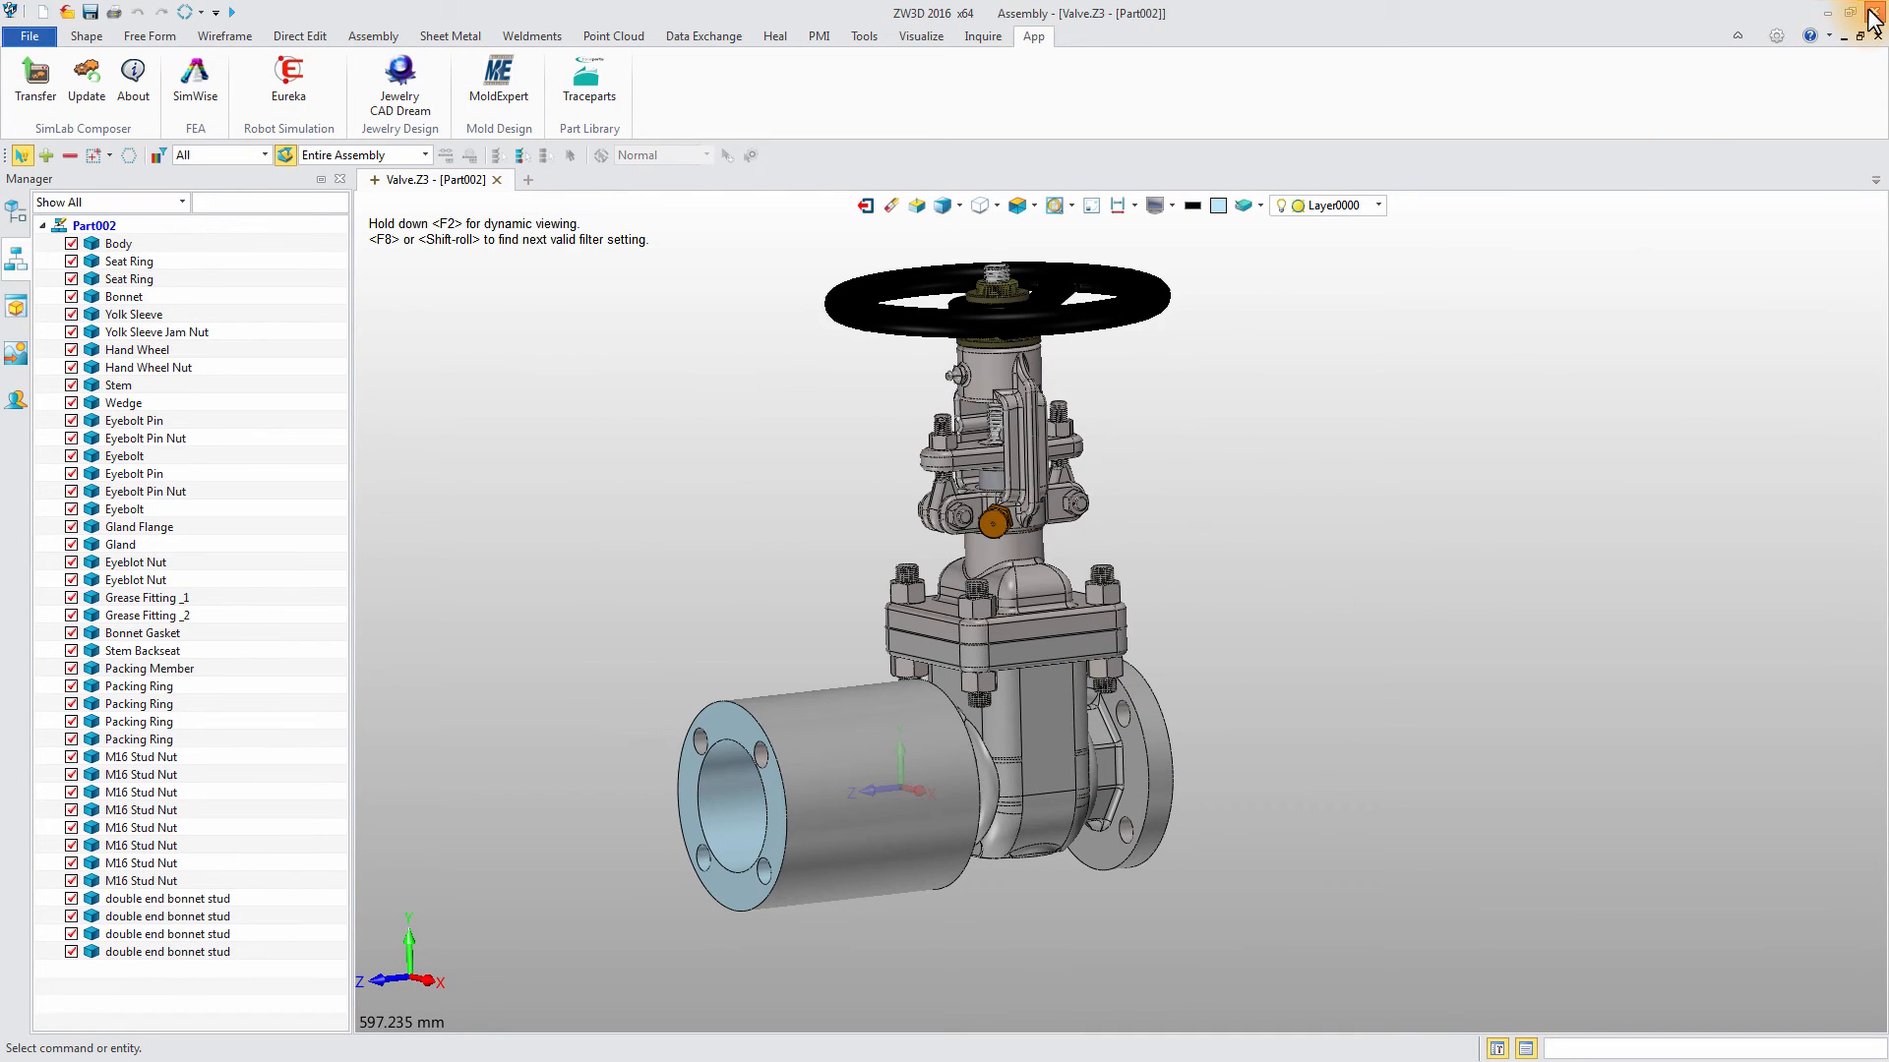
- Close the assembly window while declining to exit ZW3D entirely
{"action": "left_click", "coordinate": [1875, 12]}
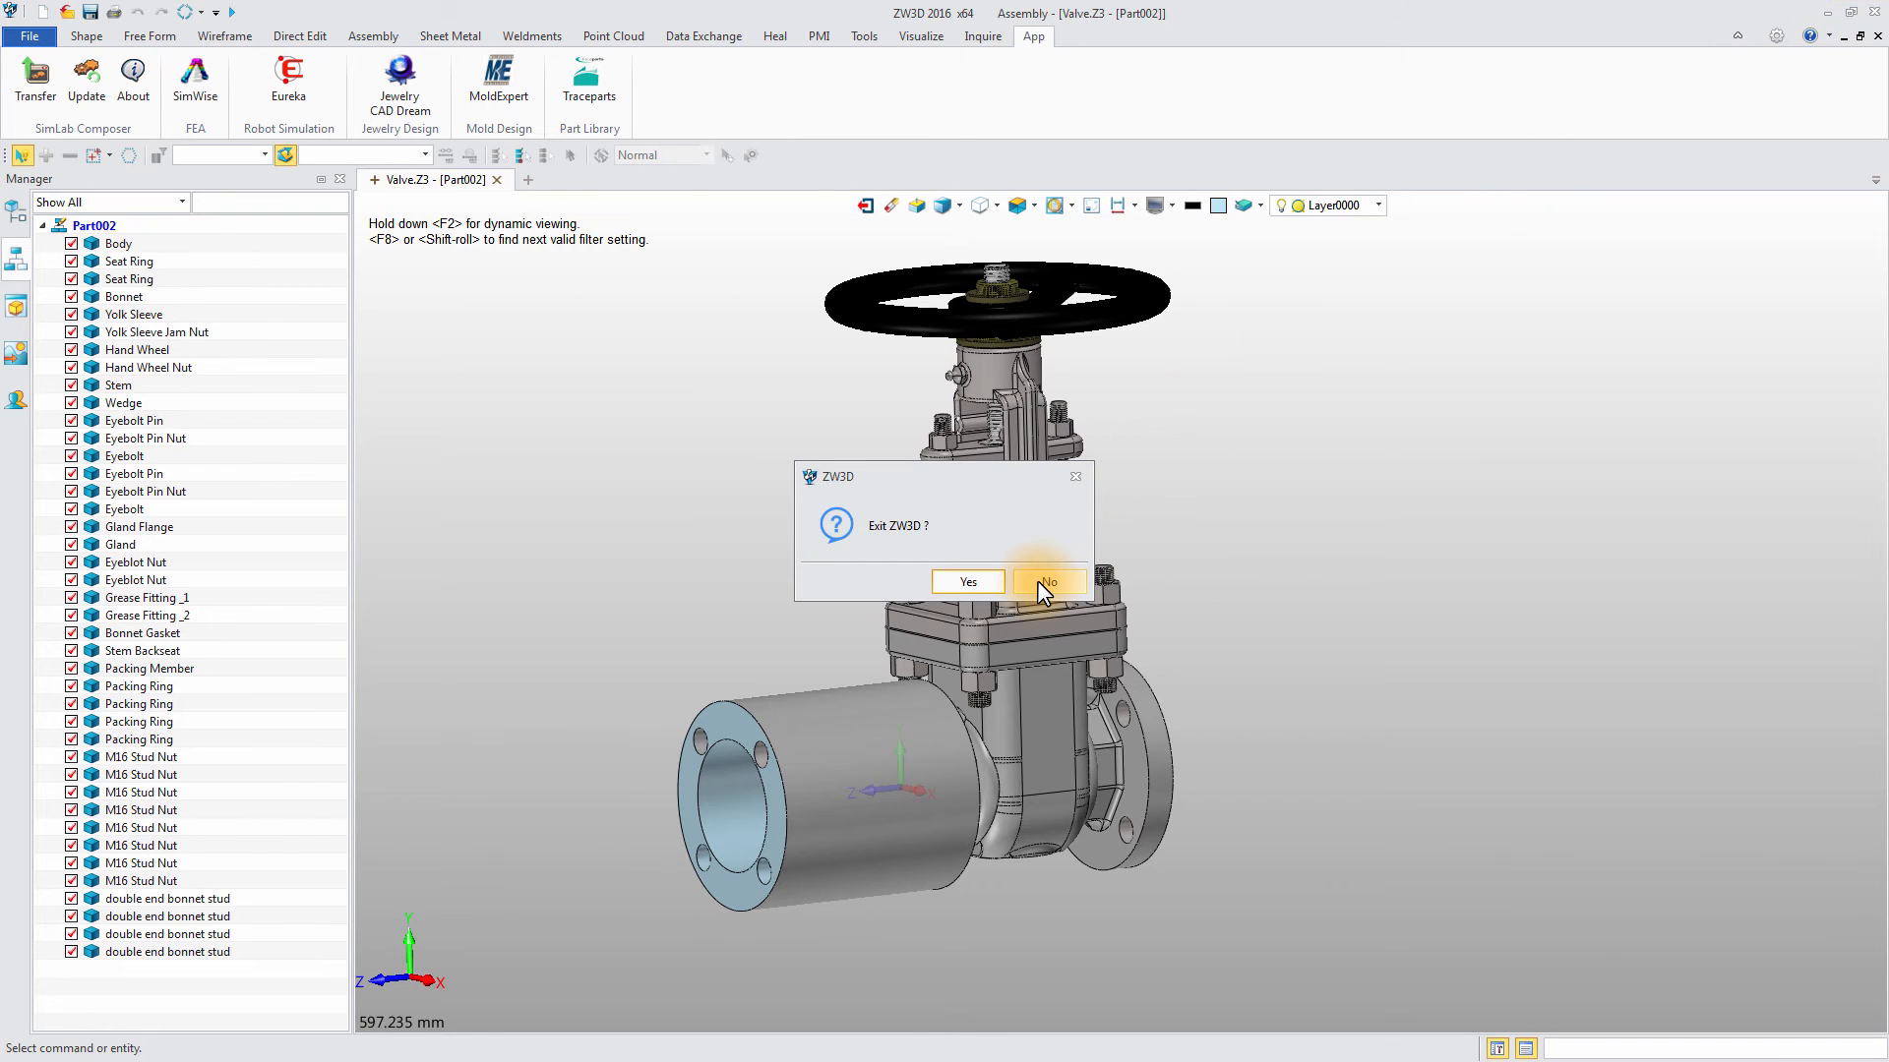
{"action": "left_click", "coordinate": [965, 582]}
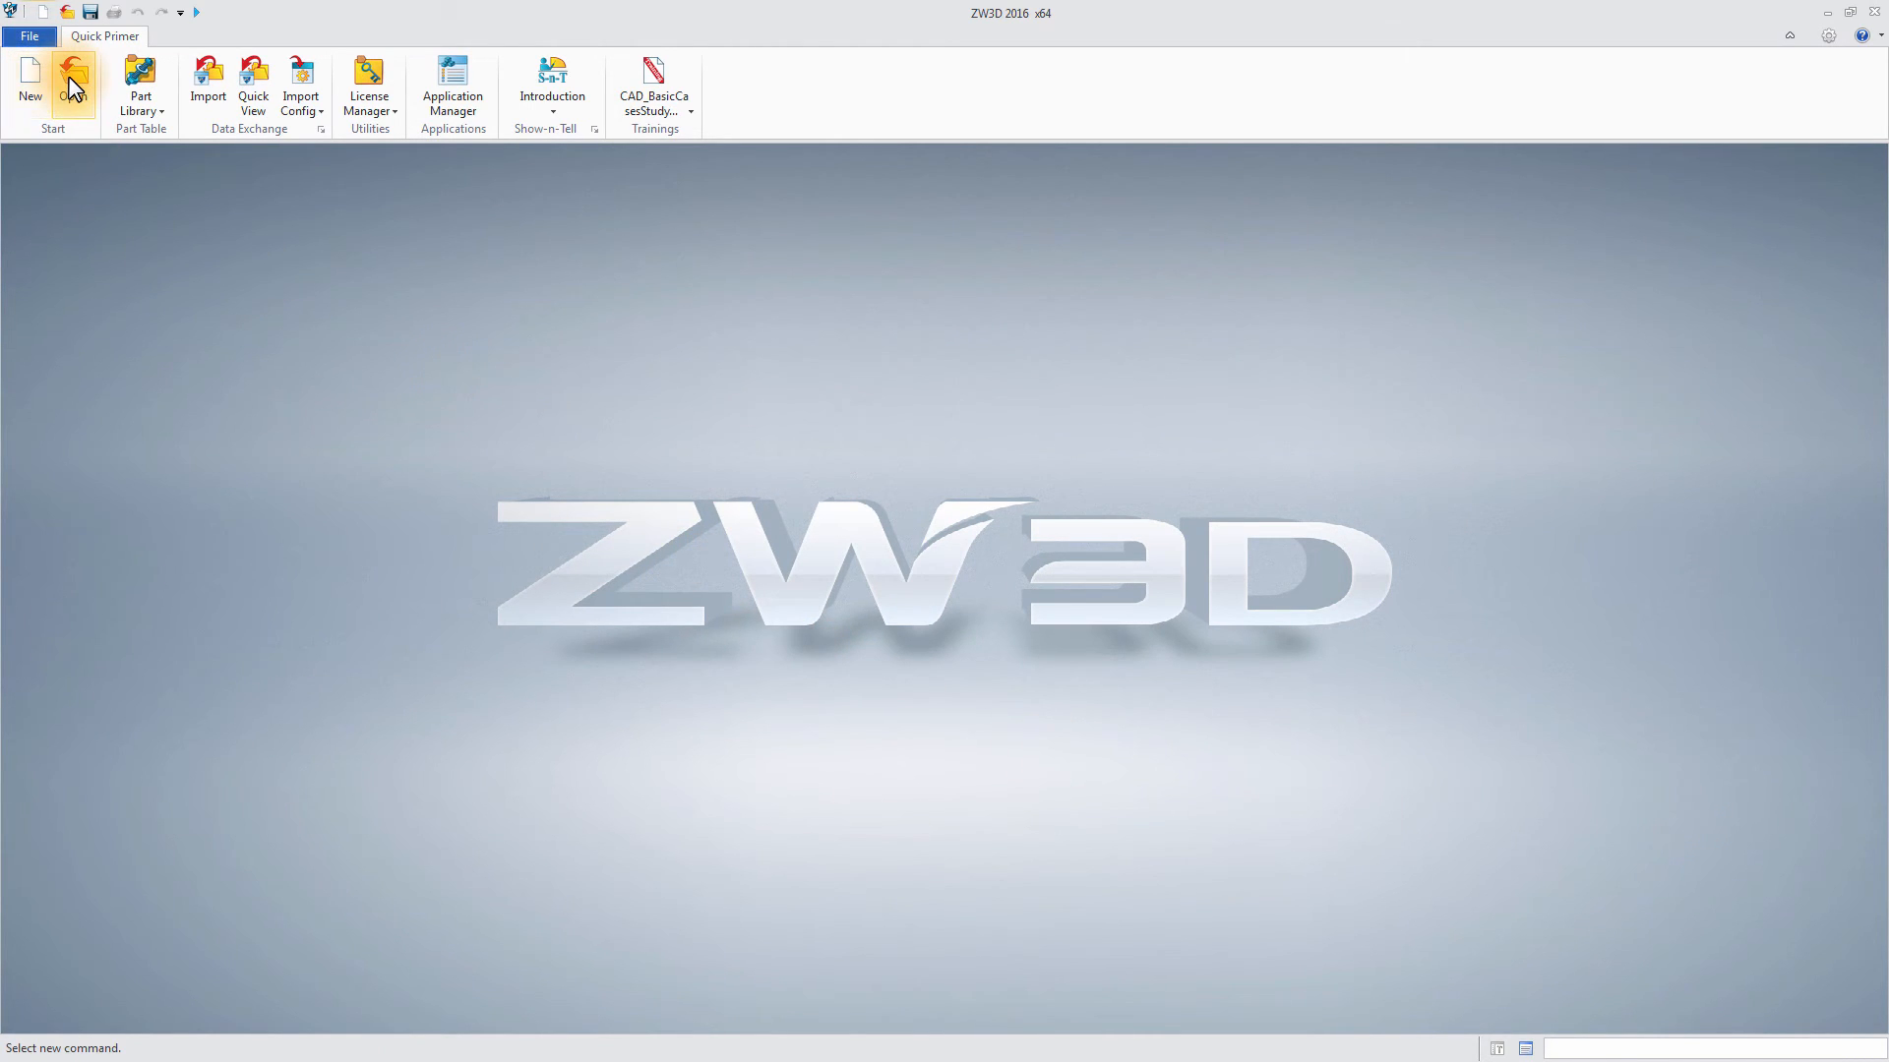
- Reopen Valve.Z3 and transfer the model to SimLab Composer from the App tab
{"action": "left_click", "coordinate": [72, 86]}
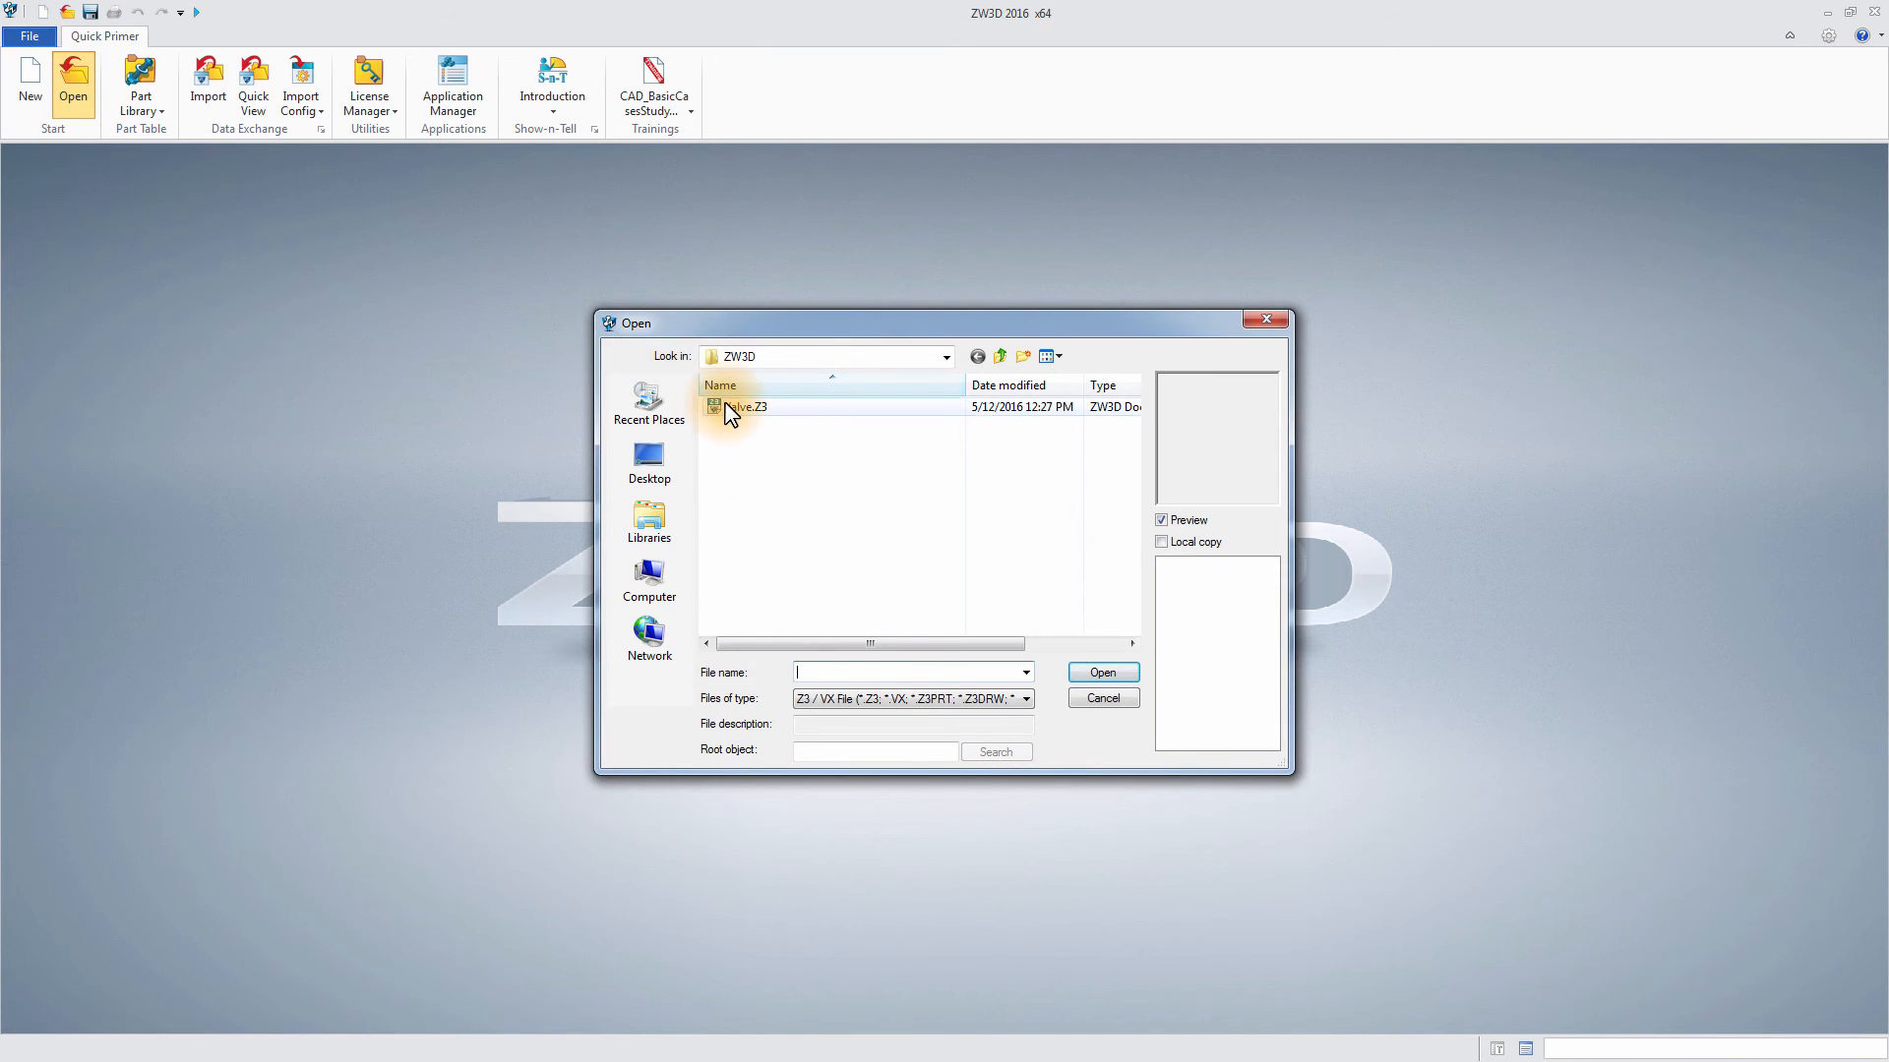
{"action": "double_click", "coordinate": [748, 407]}
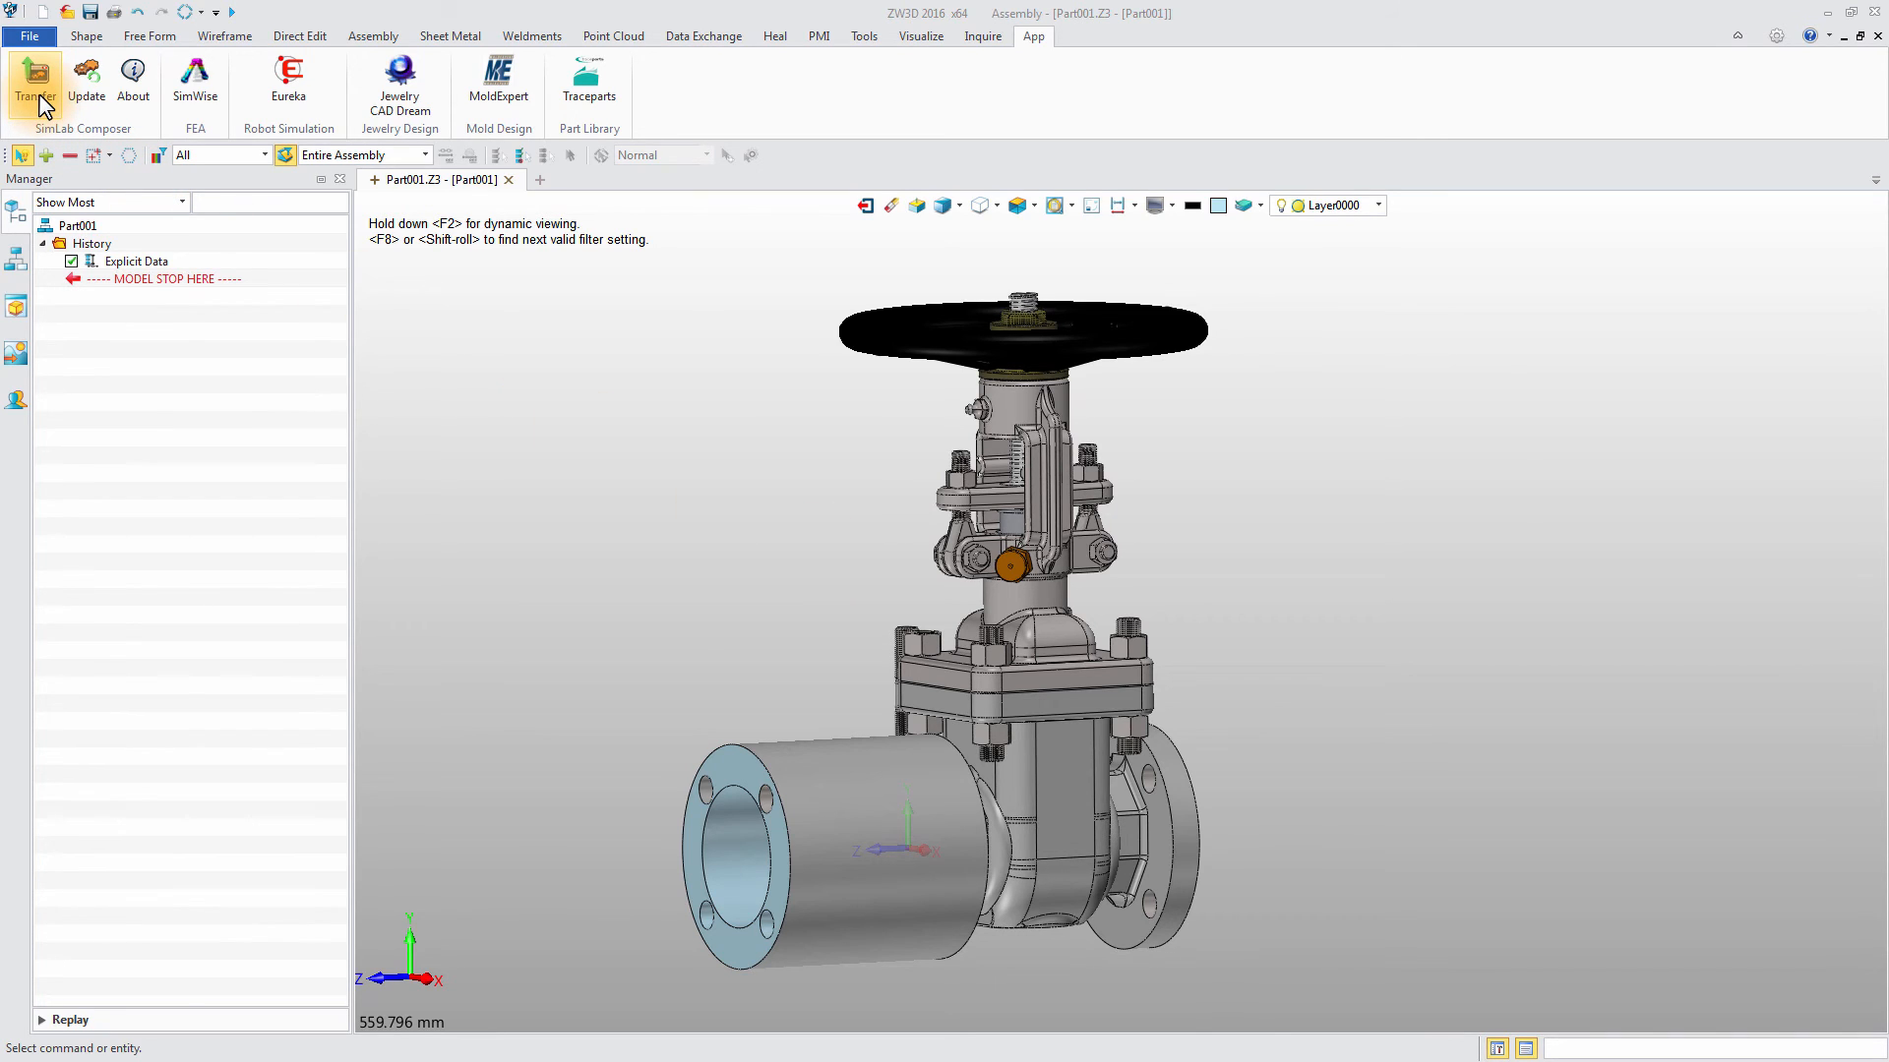
{"action": "left_click", "coordinate": [34, 84]}
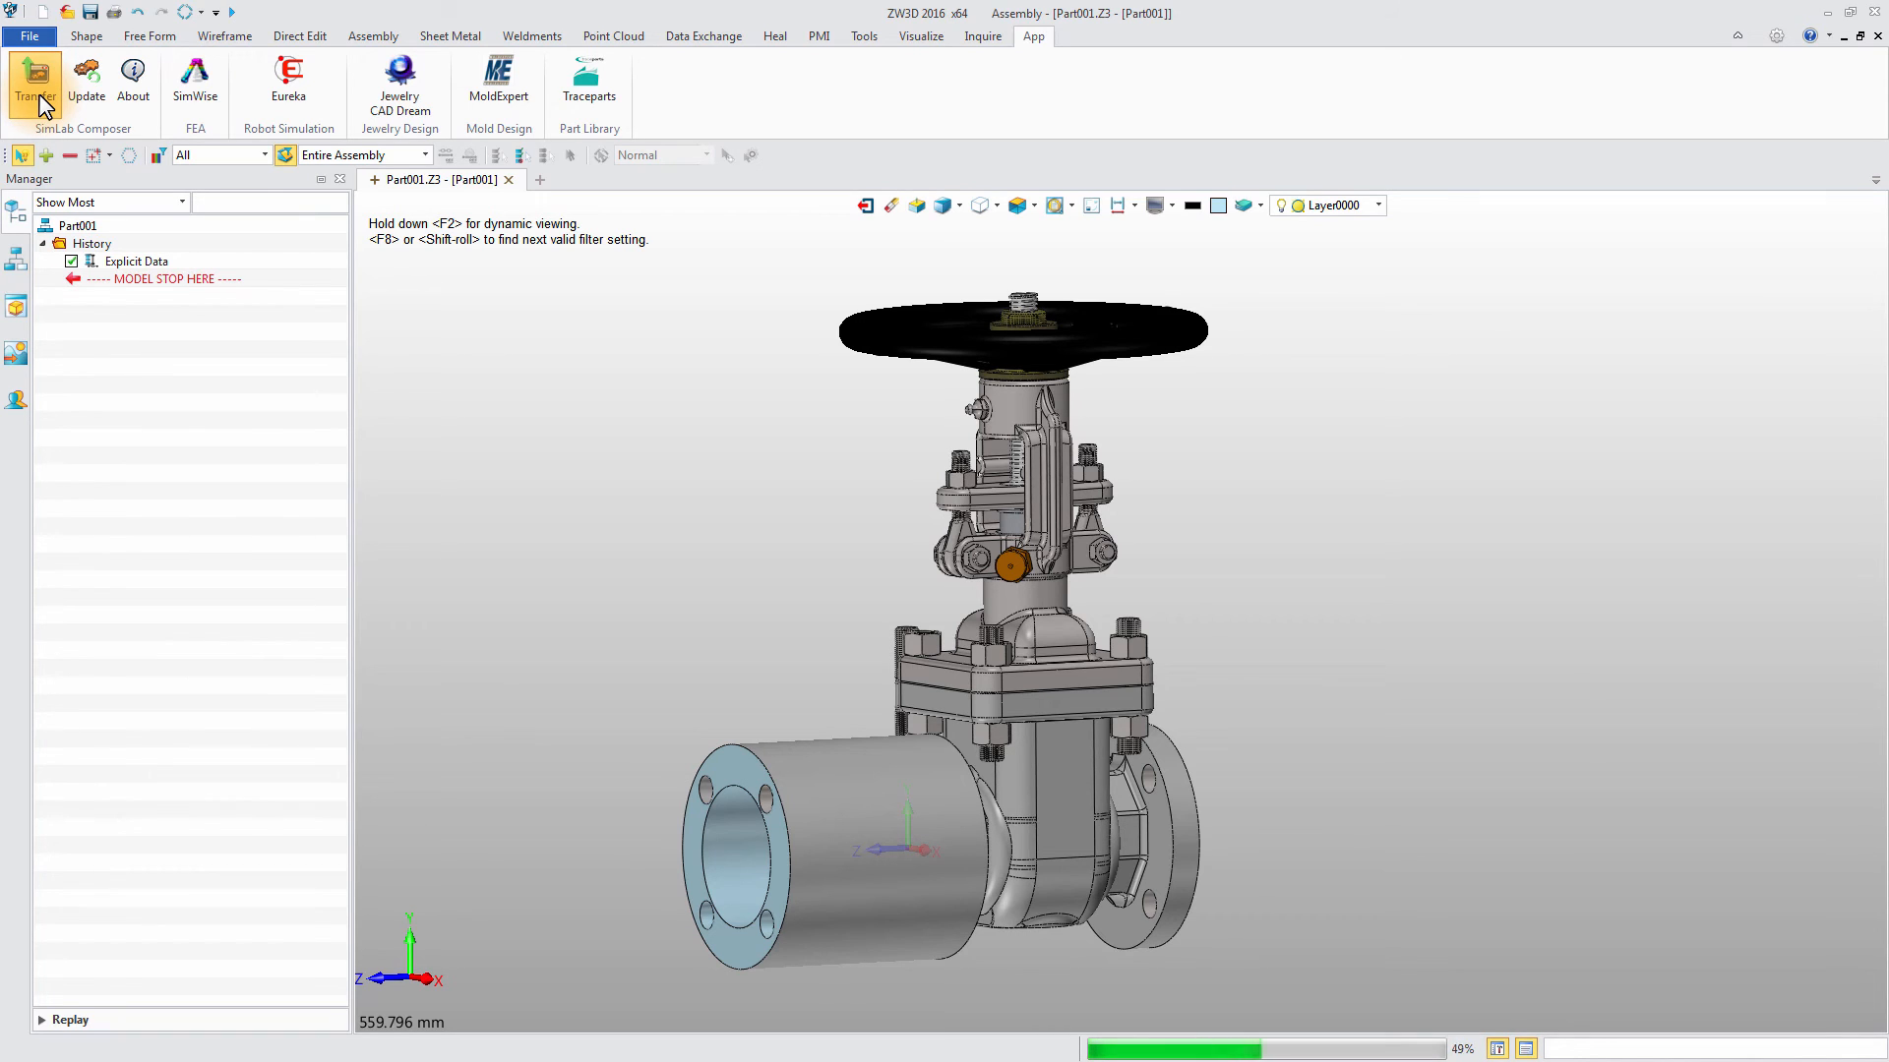
{"action": "left_click", "coordinate": [35, 88]}
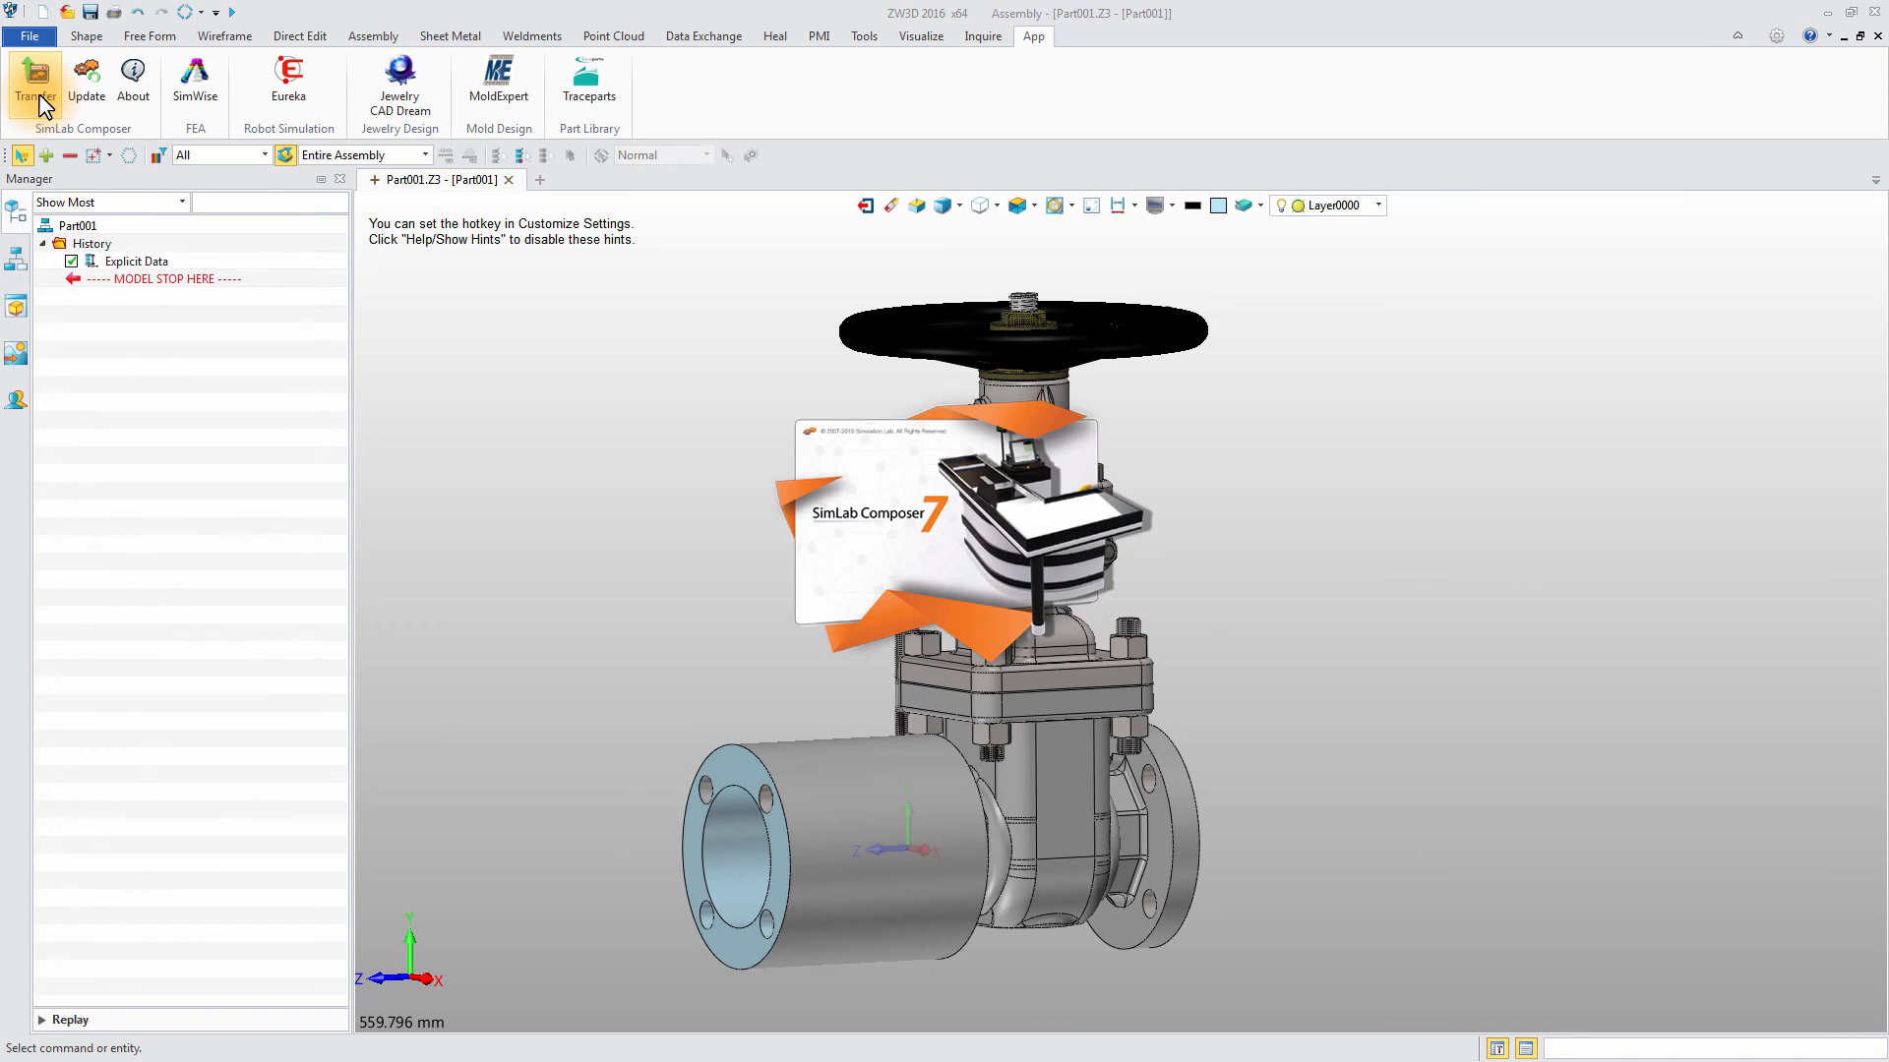
{"action": "left_click", "coordinate": [35, 87]}
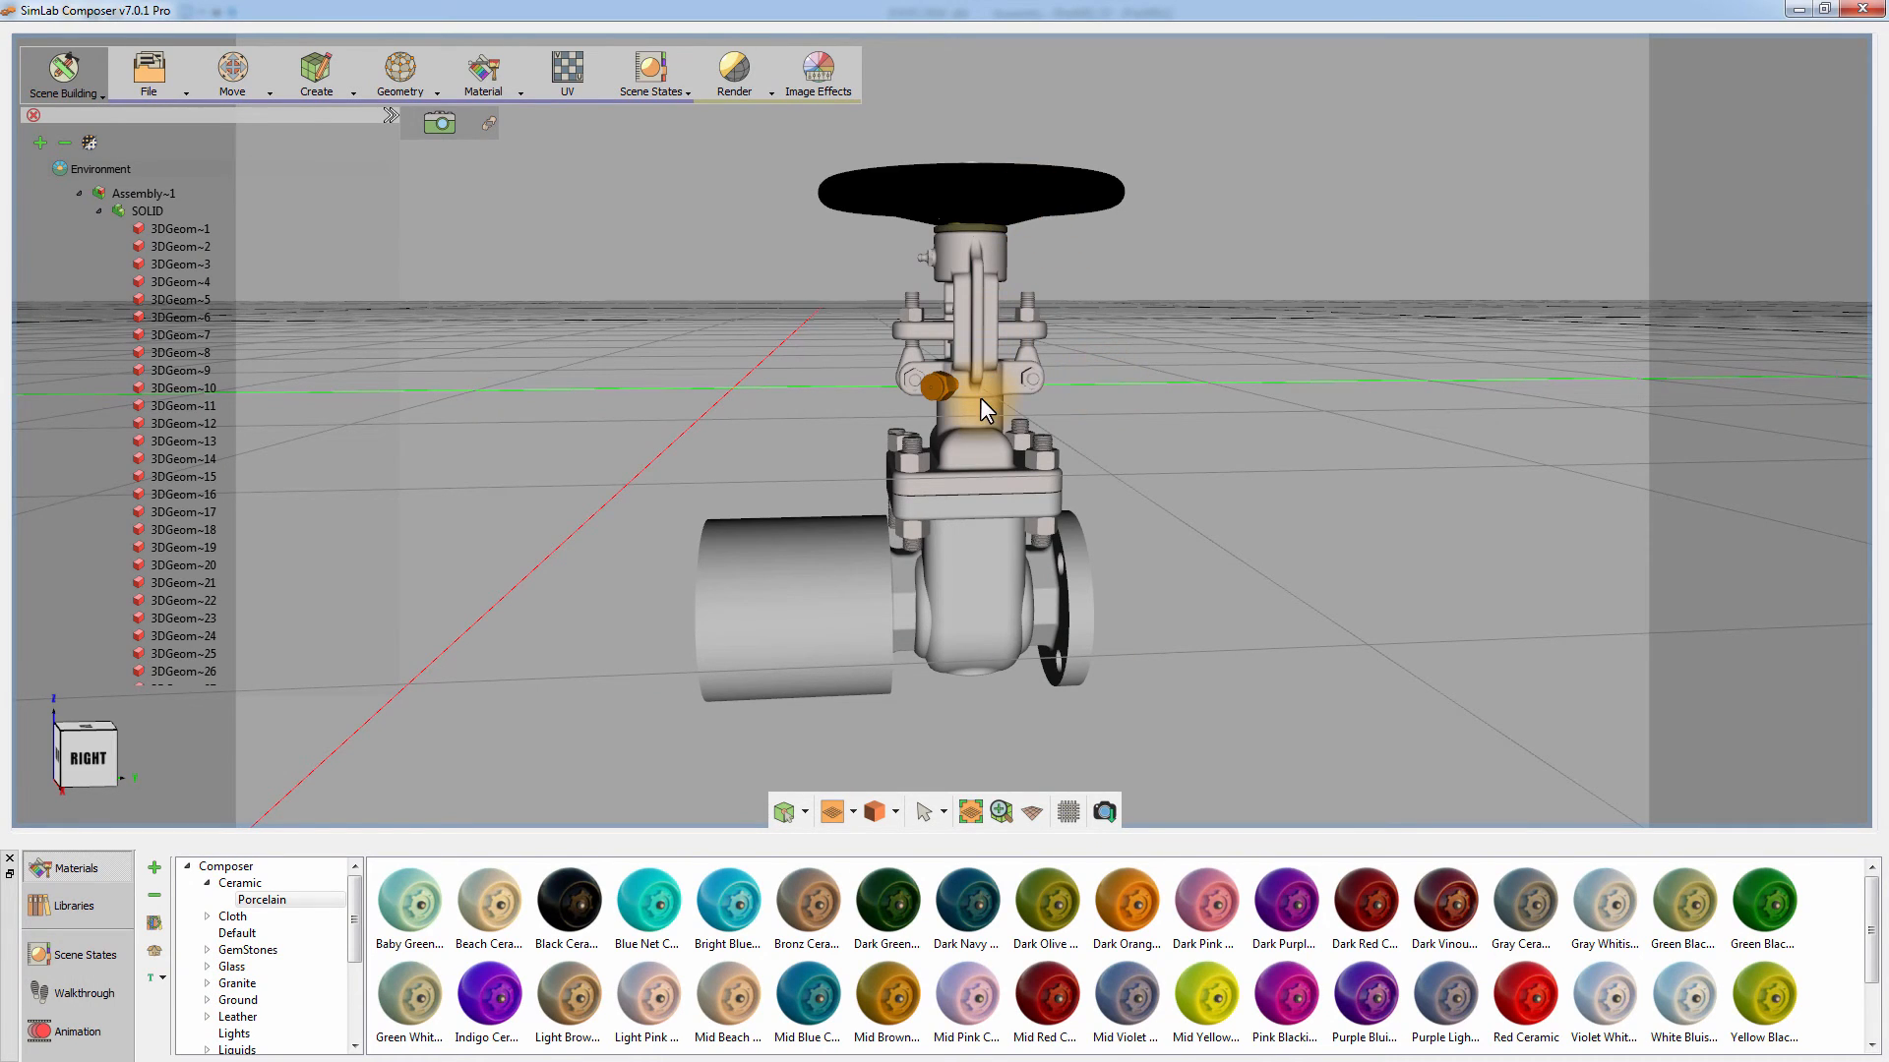
- Let the transferred valve load without materials and bring up the Material menu
{"action": "left_click", "coordinate": [958, 415]}
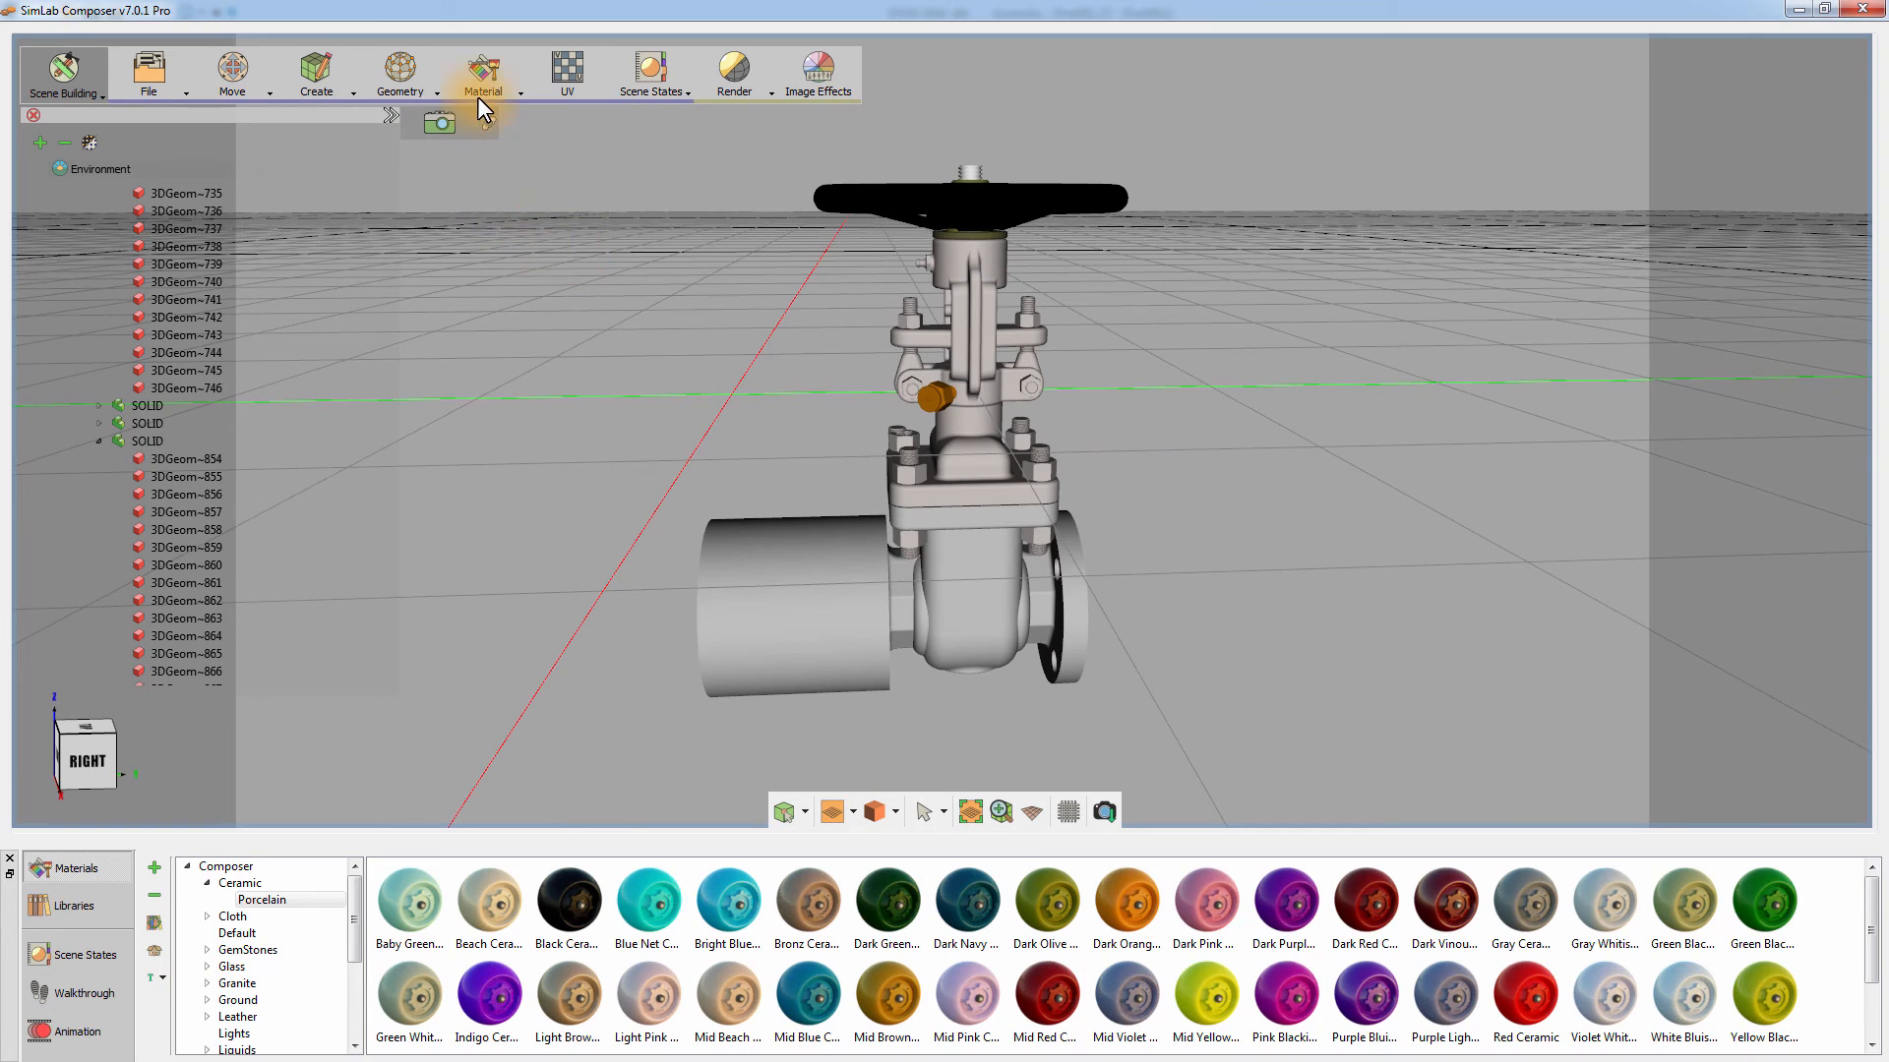
{"action": "left_click", "coordinate": [484, 73]}
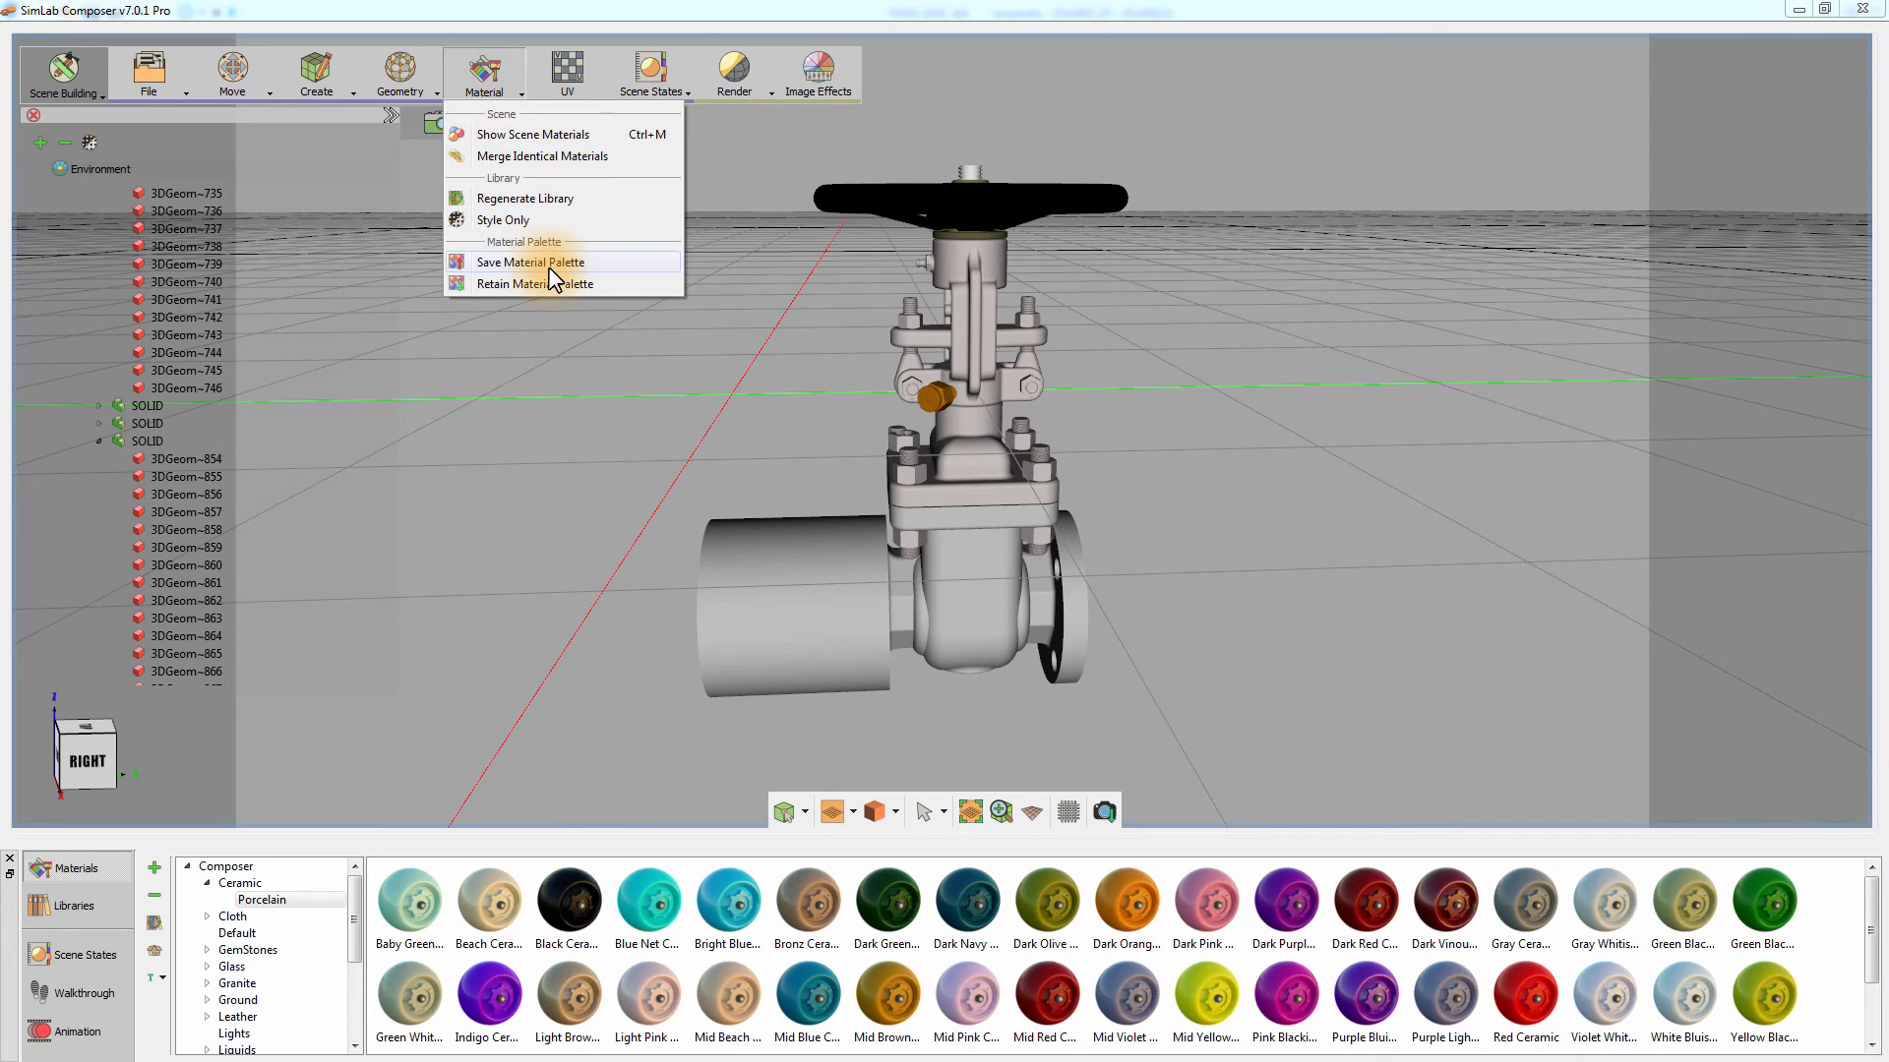
- Choose Retain Material Palette and load the saved valve.smp file
{"action": "left_click", "coordinate": [533, 284]}
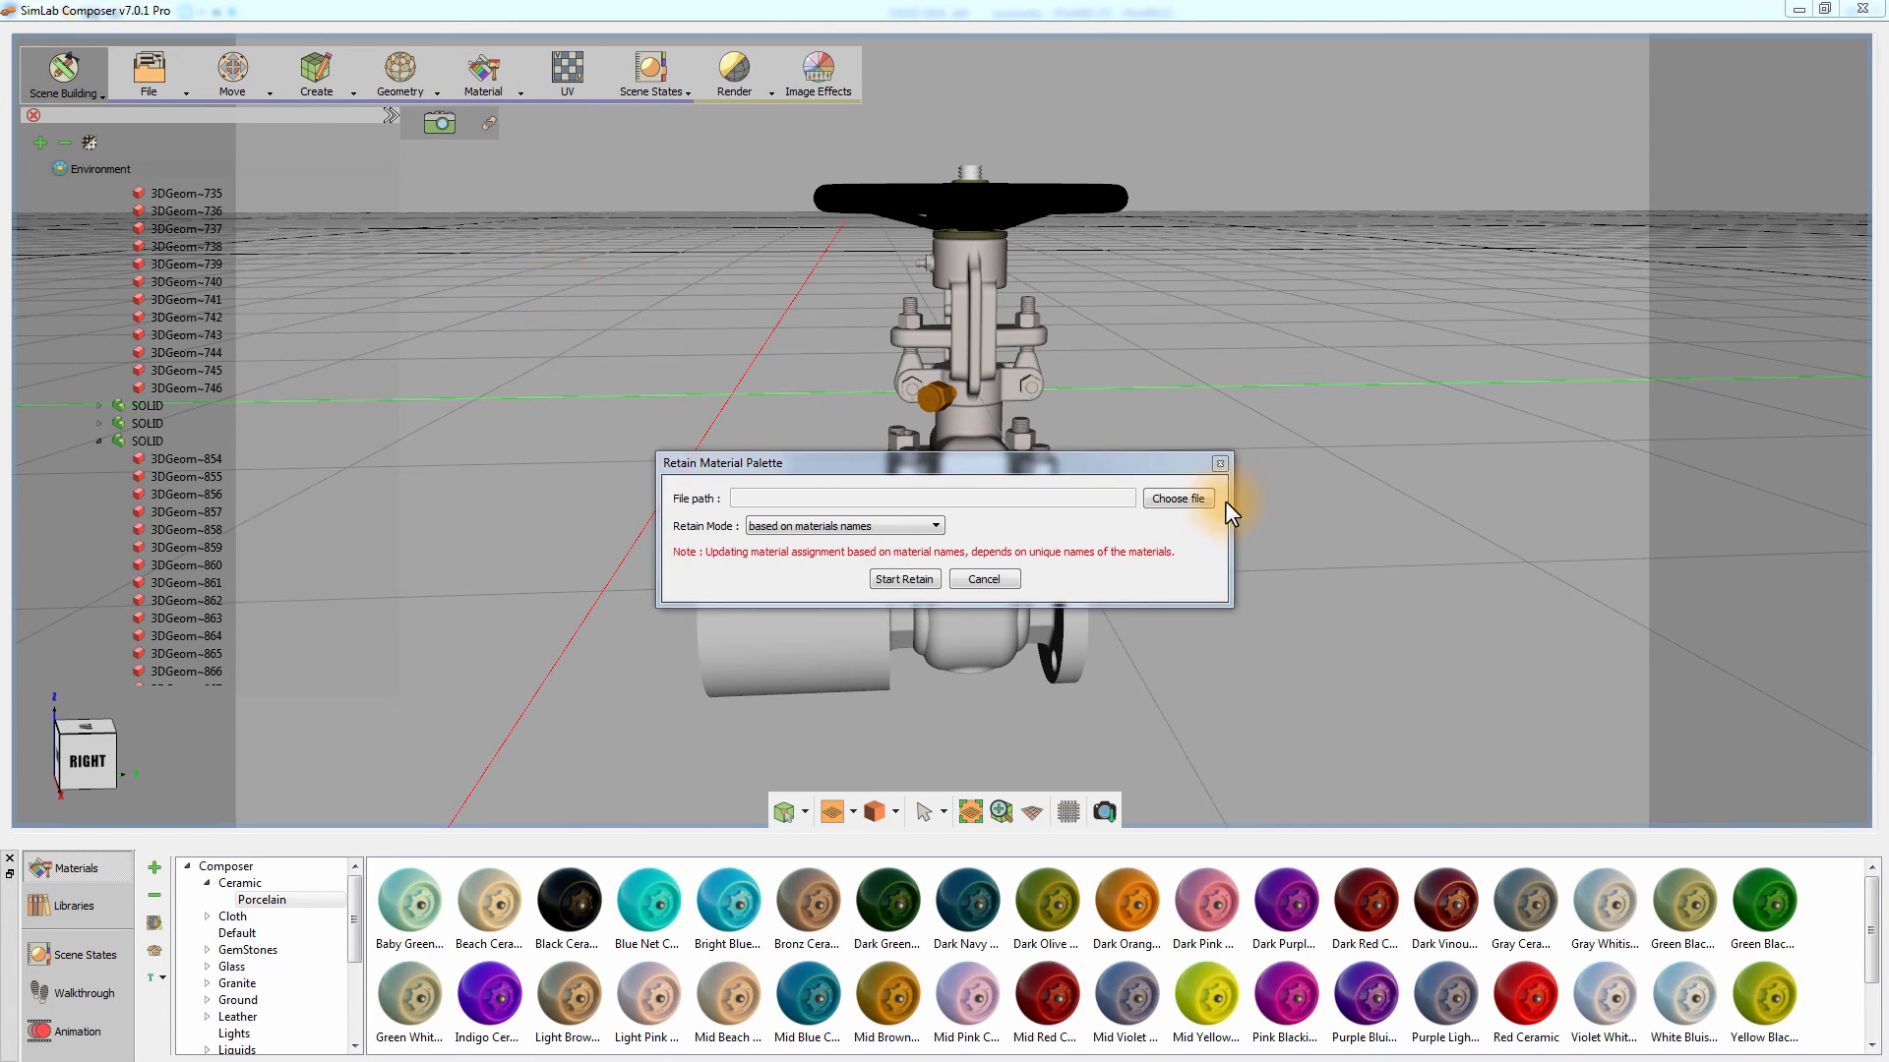
{"action": "left_click", "coordinate": [1177, 498]}
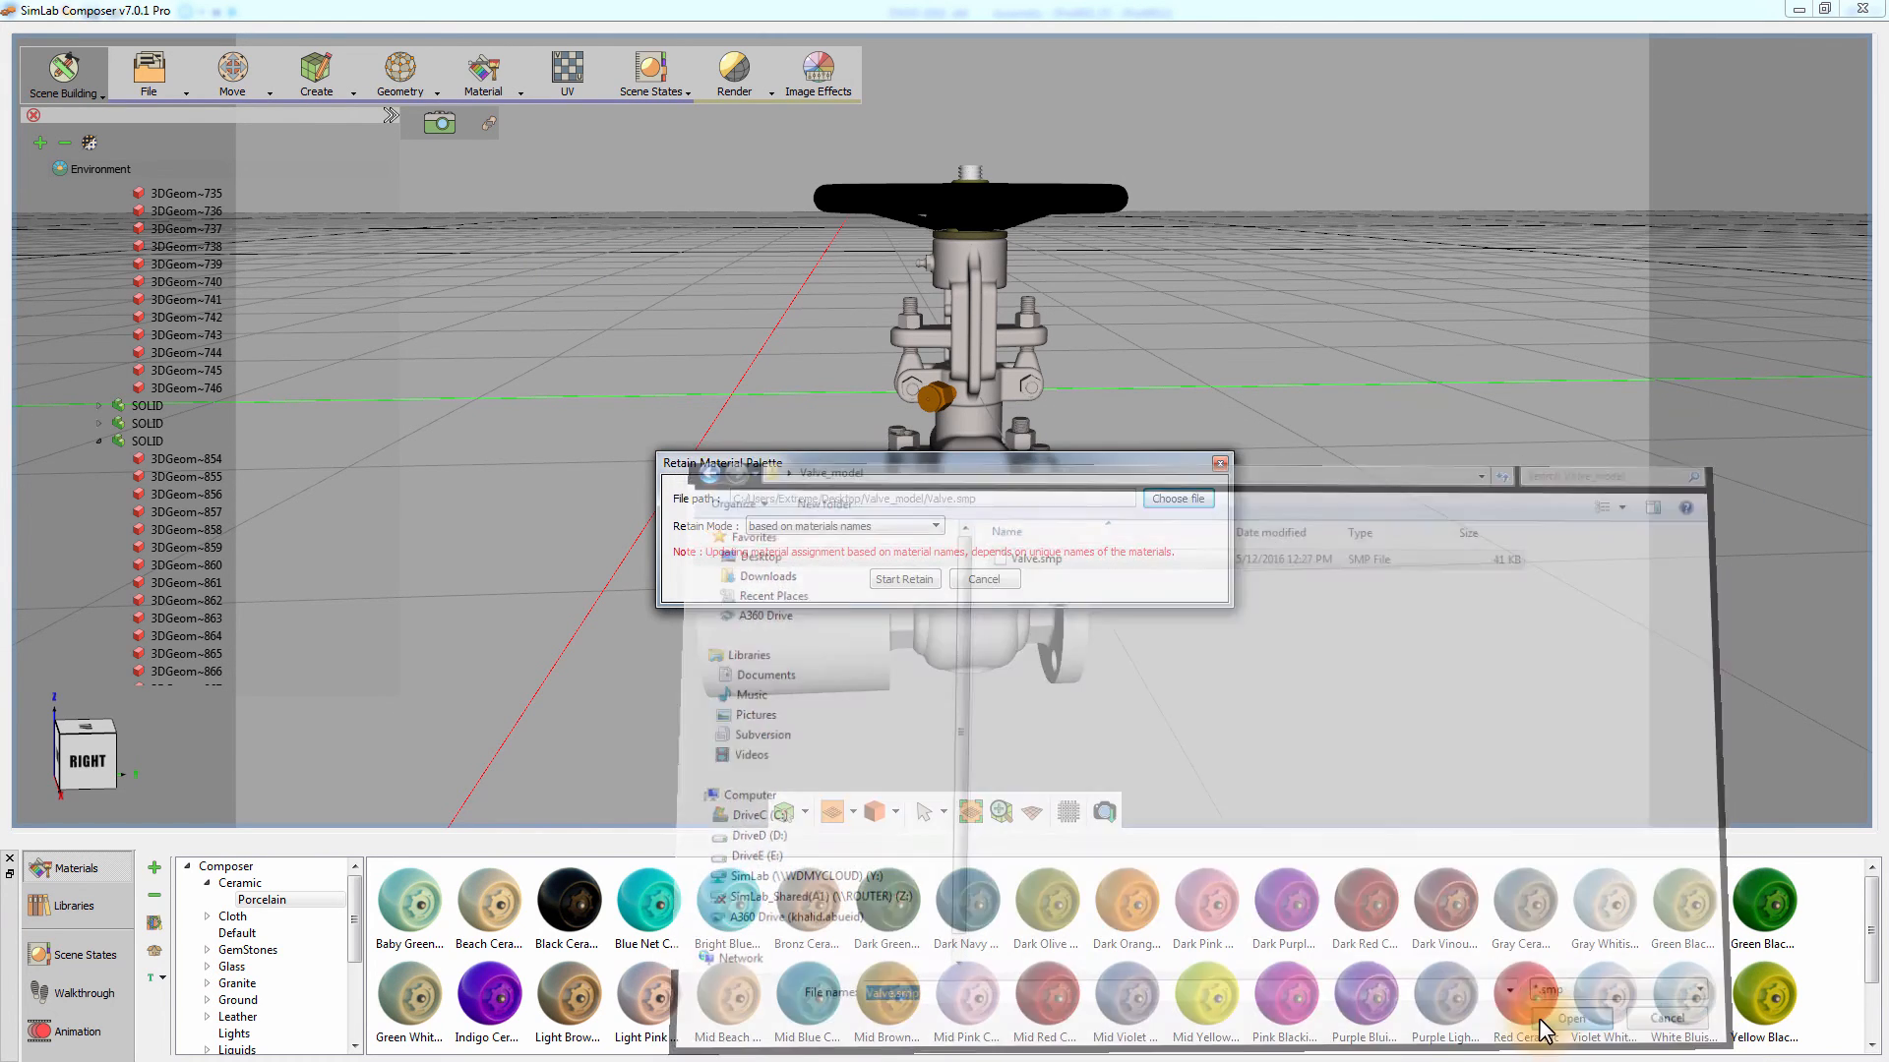
{"action": "left_click", "coordinate": [1570, 1017]}
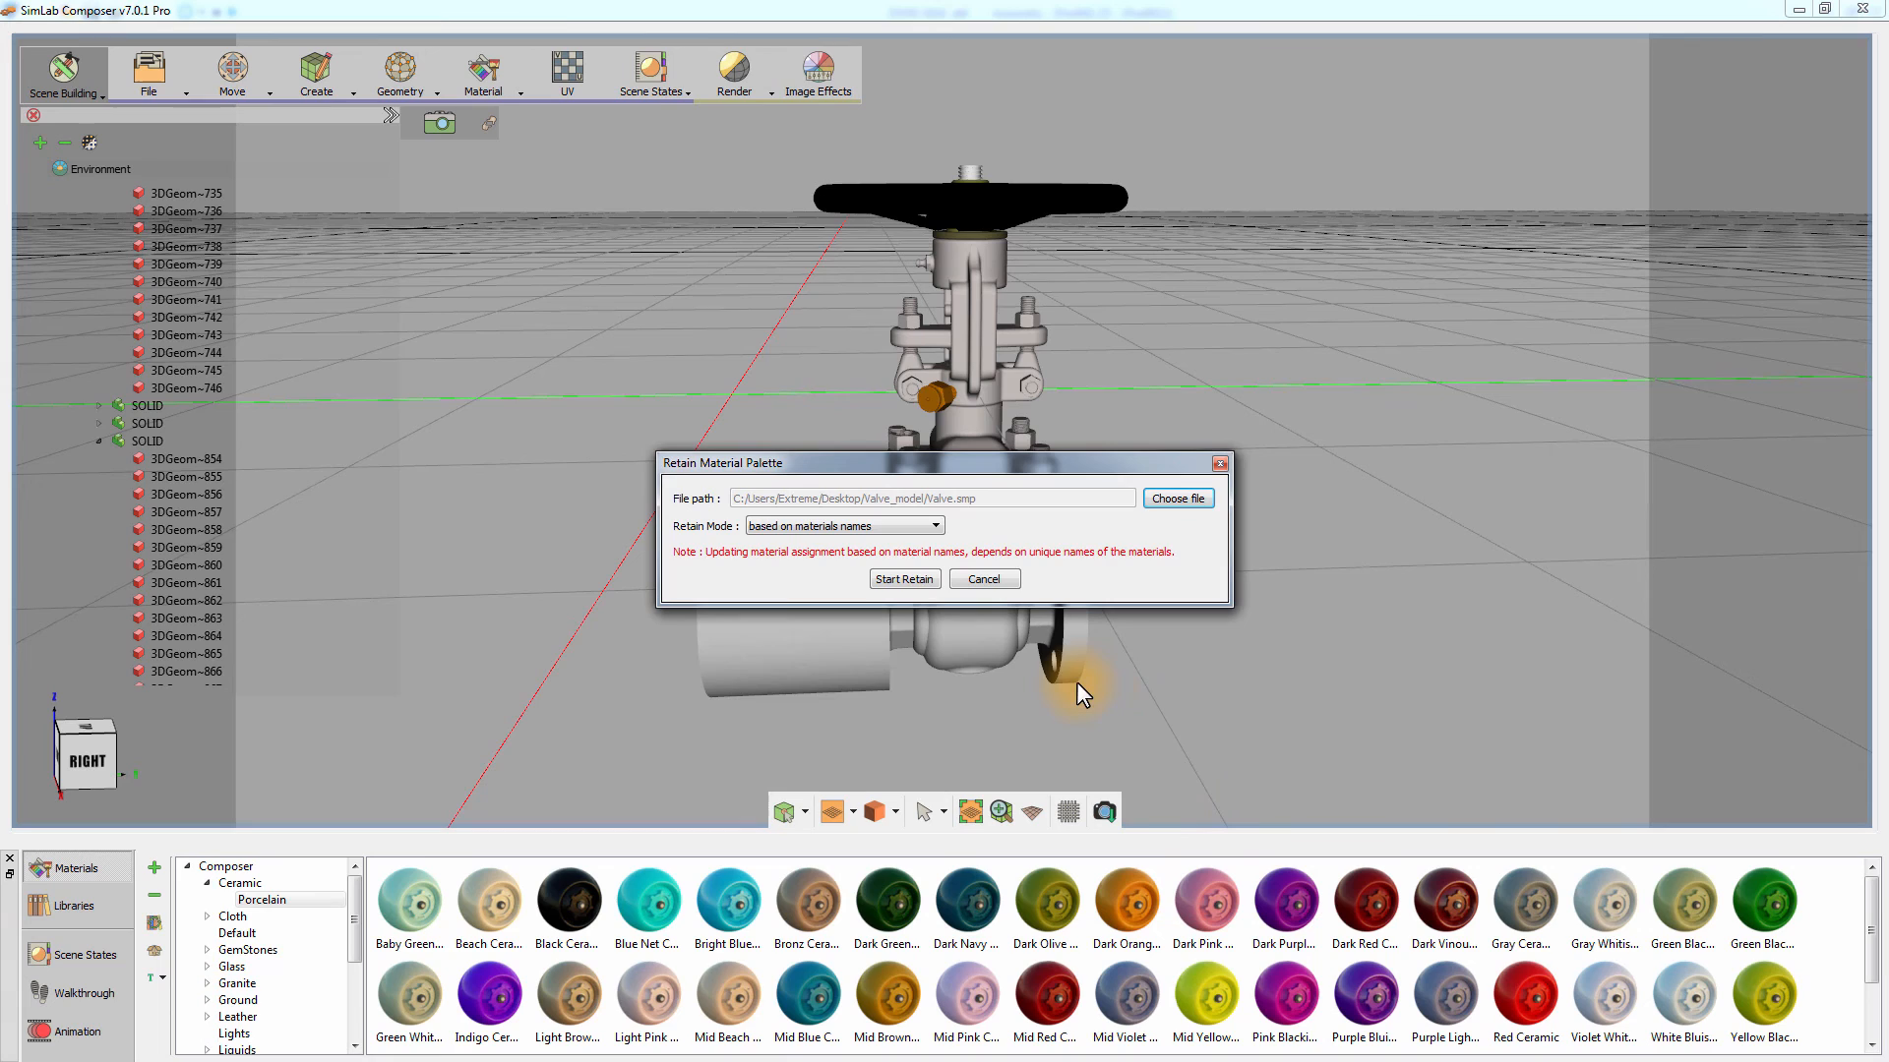
{"action": "left_click", "coordinate": [844, 526]}
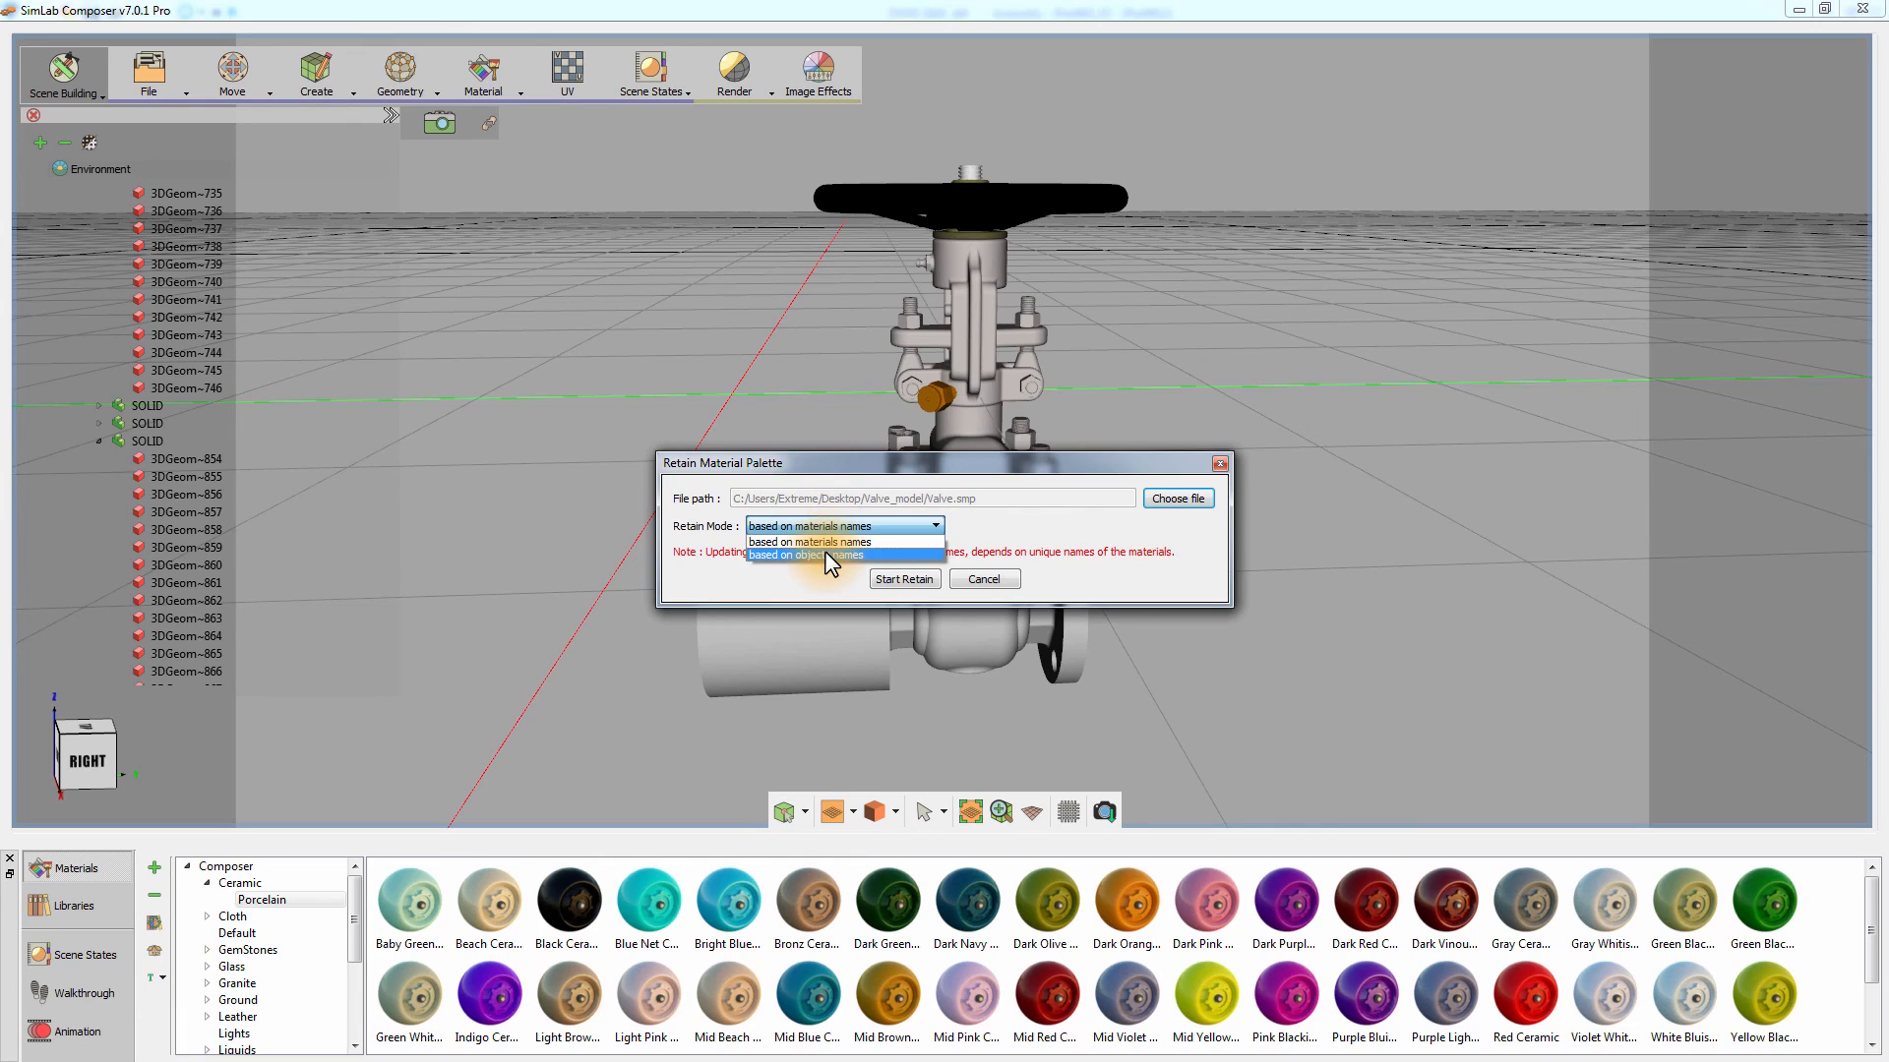
- Retain the palette by object names, restoring the valve materials, and start rendering
{"action": "left_click", "coordinate": [801, 555]}
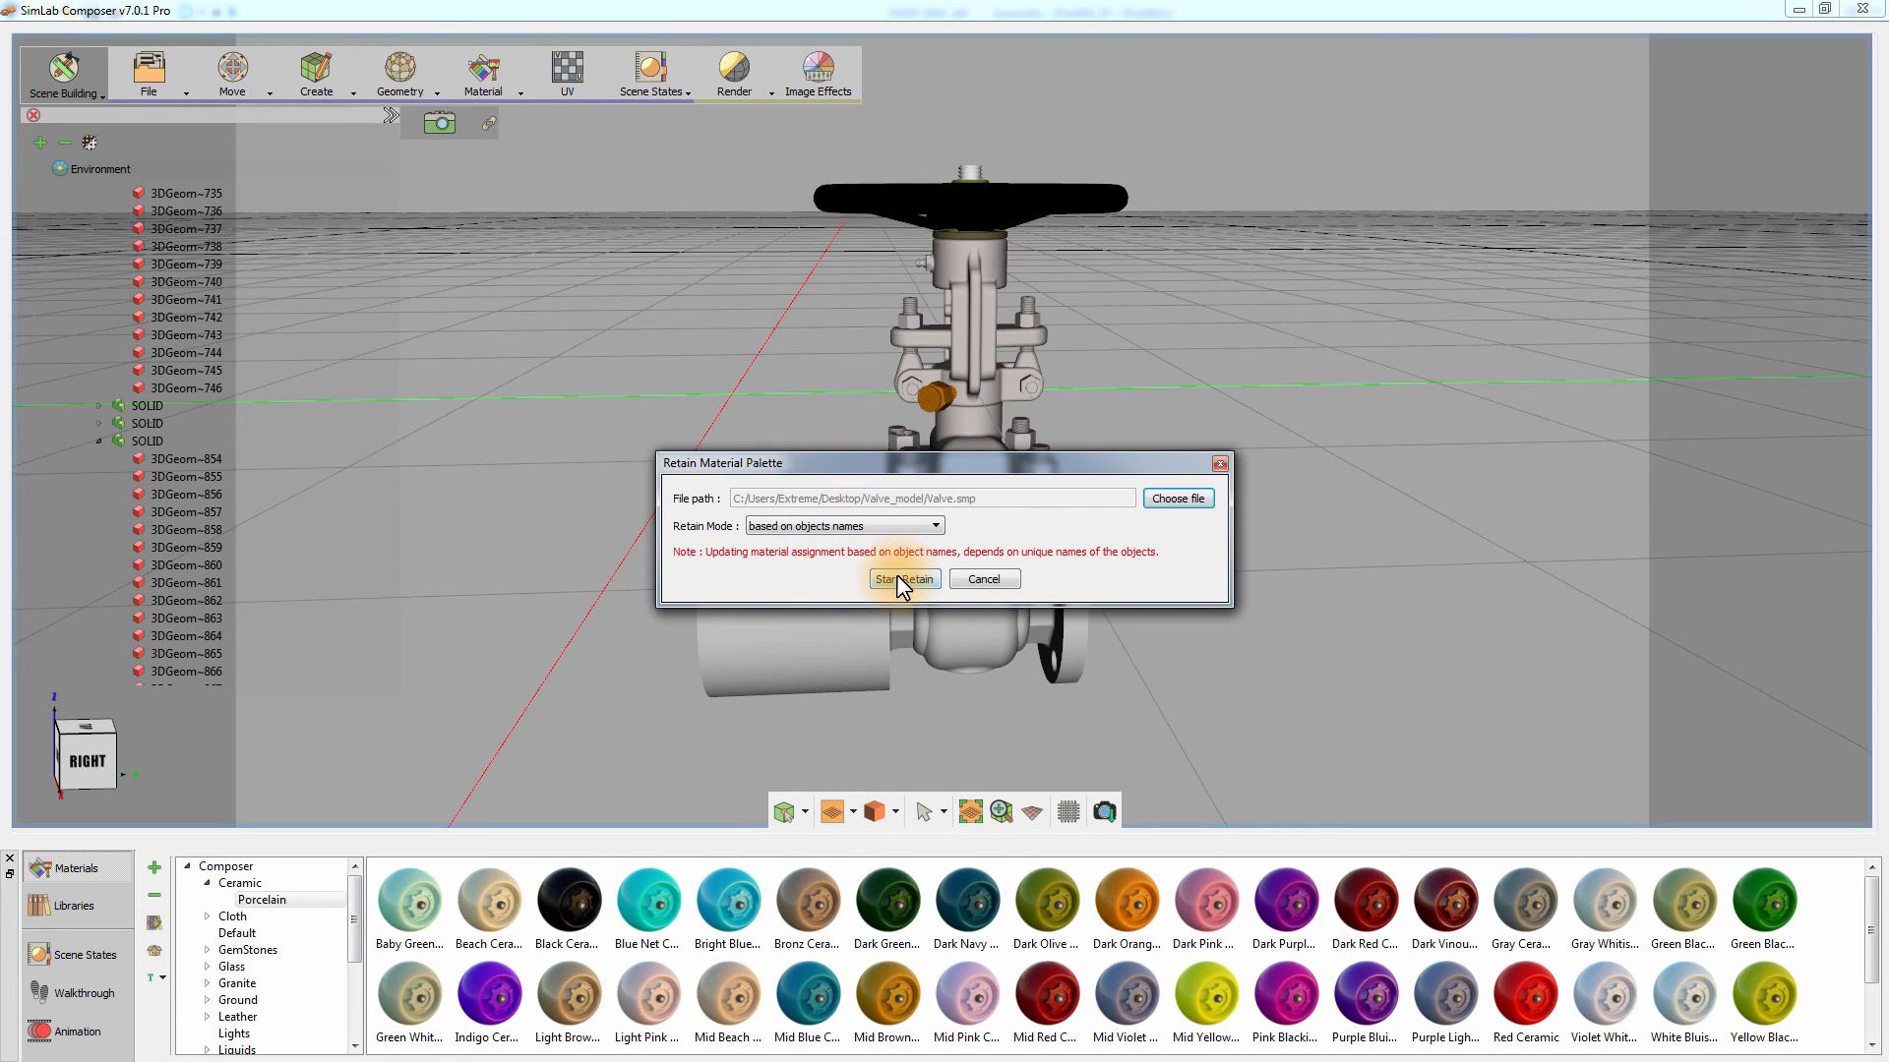
{"action": "left_click", "coordinate": [903, 578]}
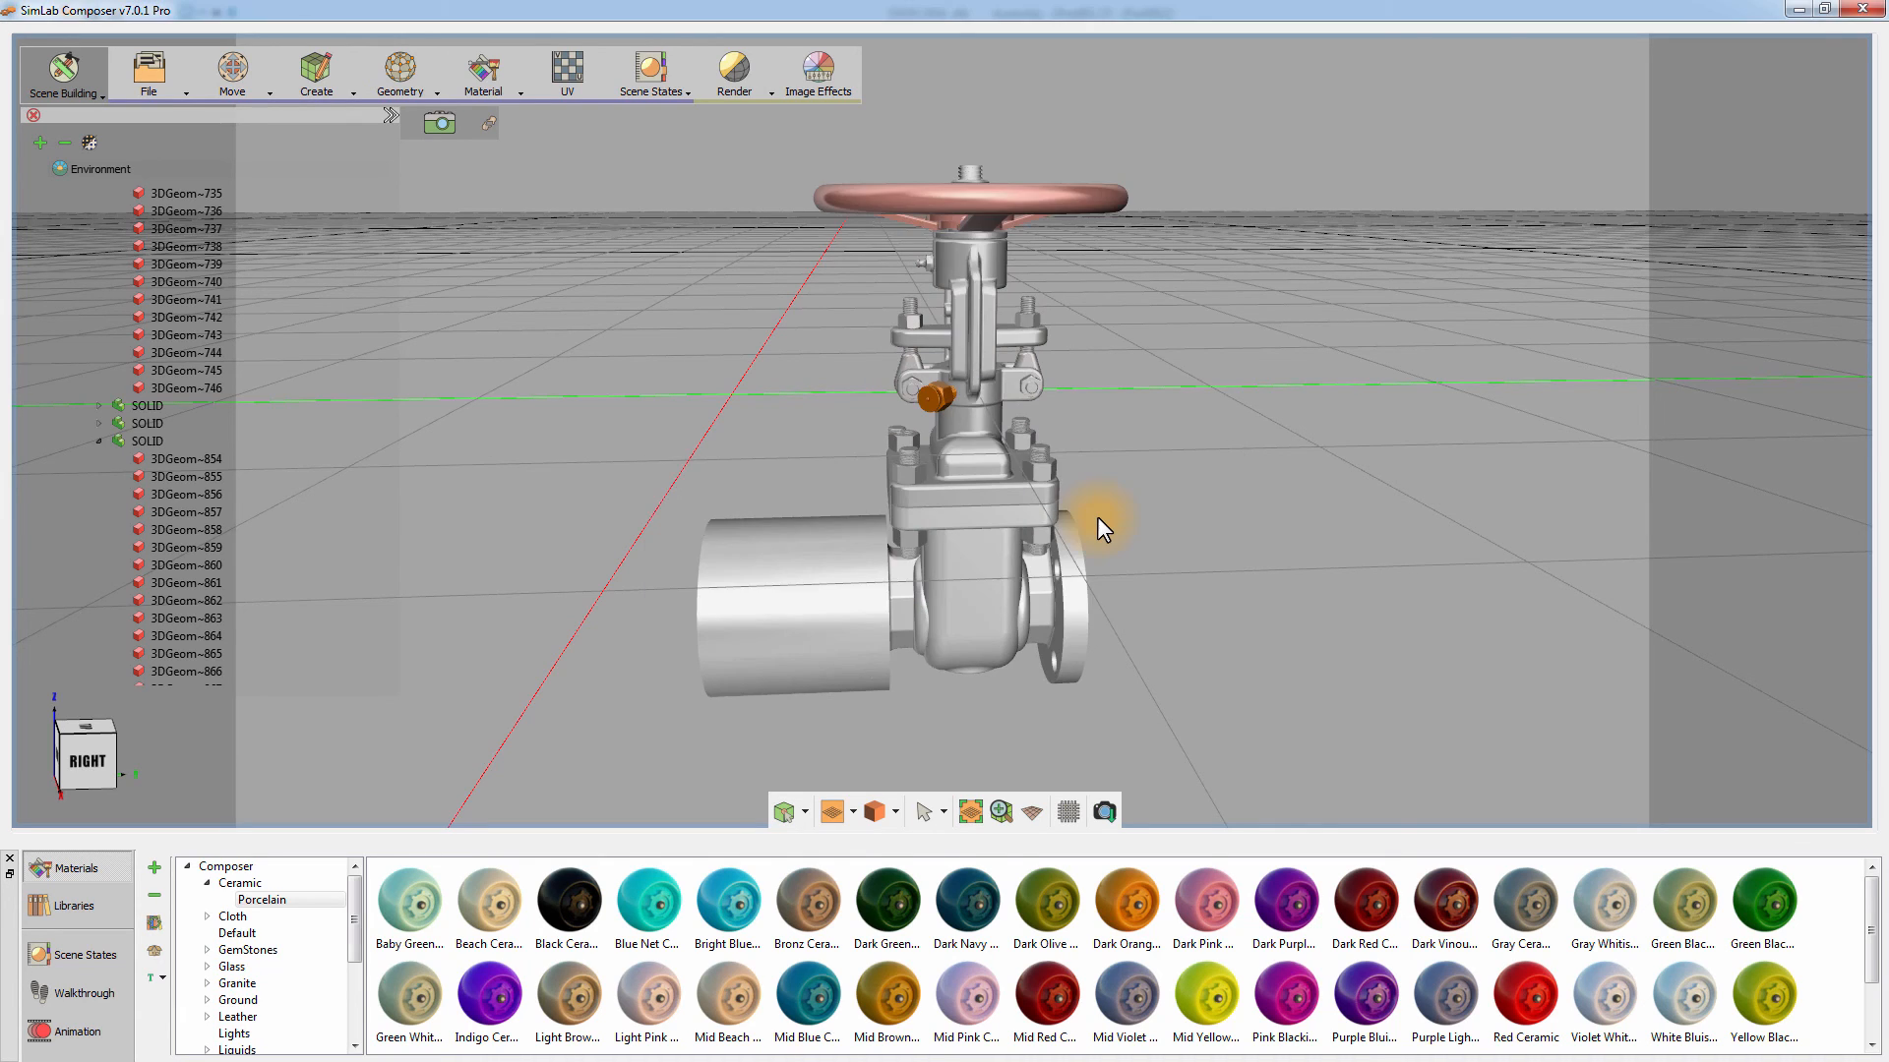
{"action": "left_click", "coordinate": [732, 73]}
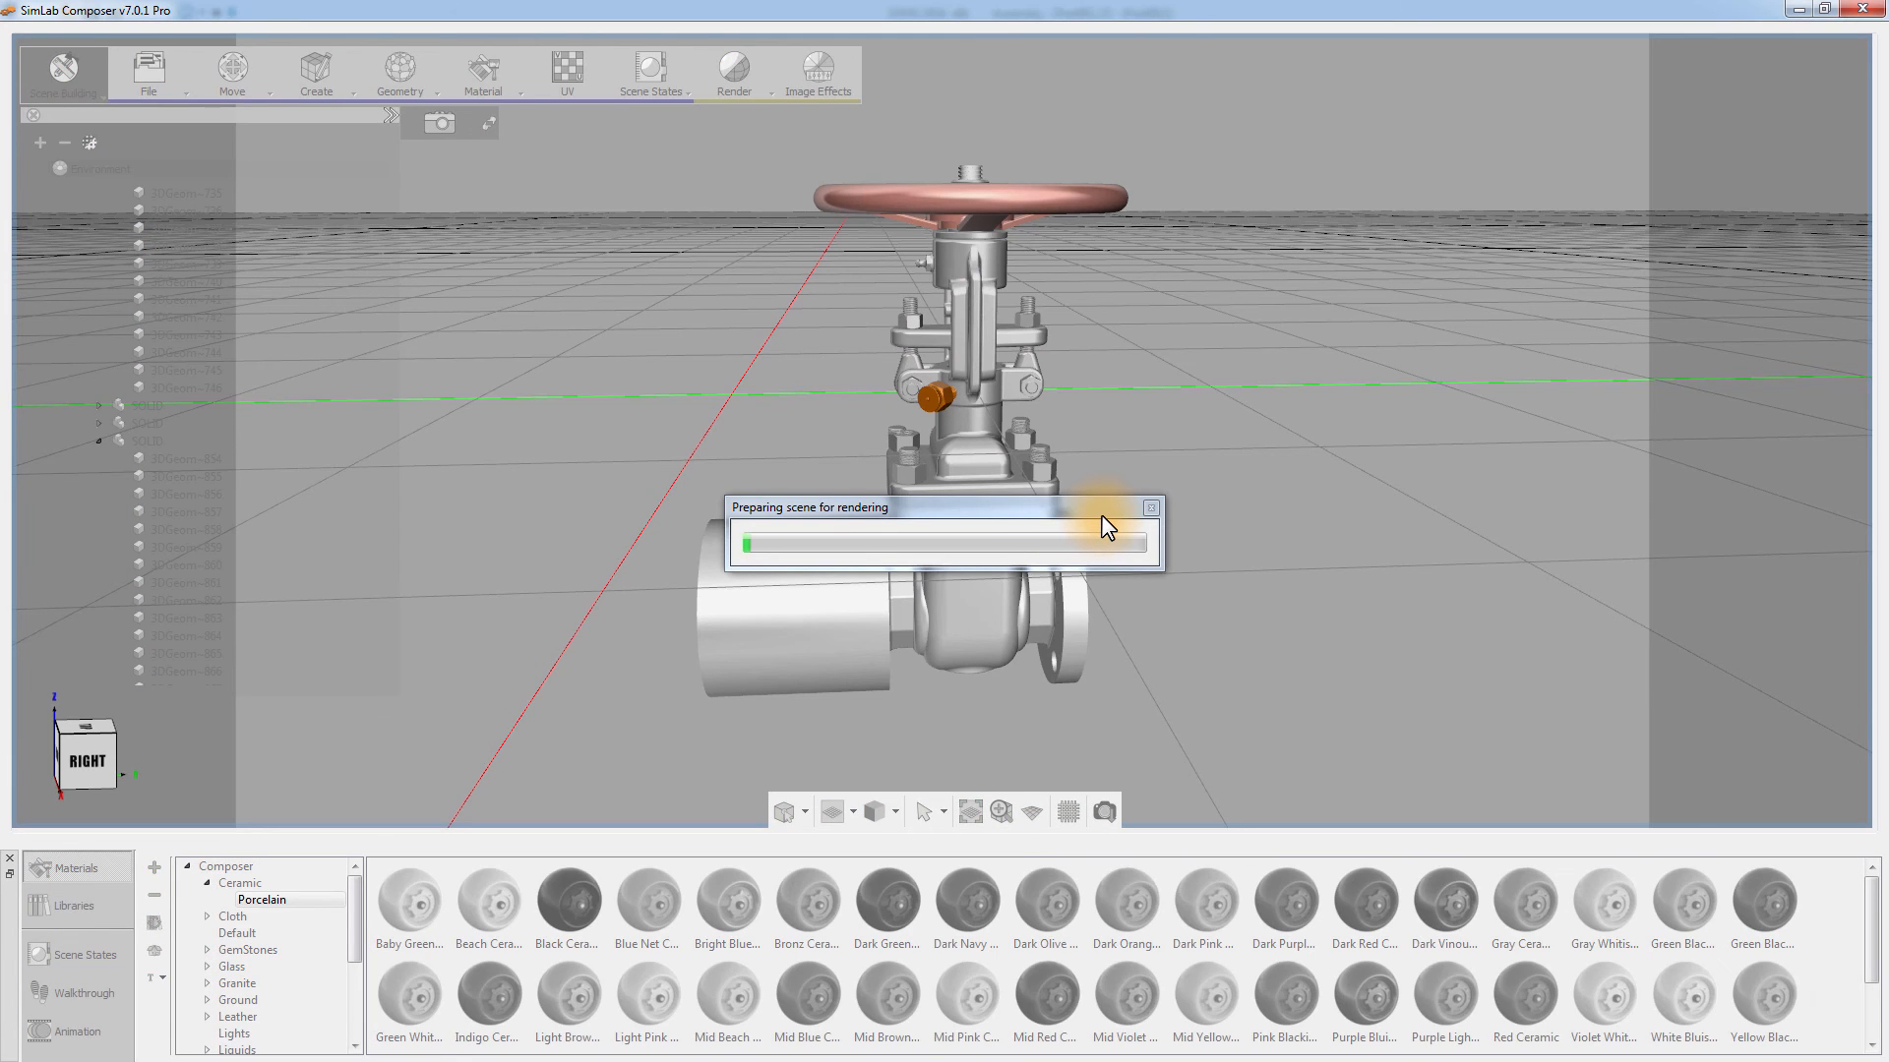